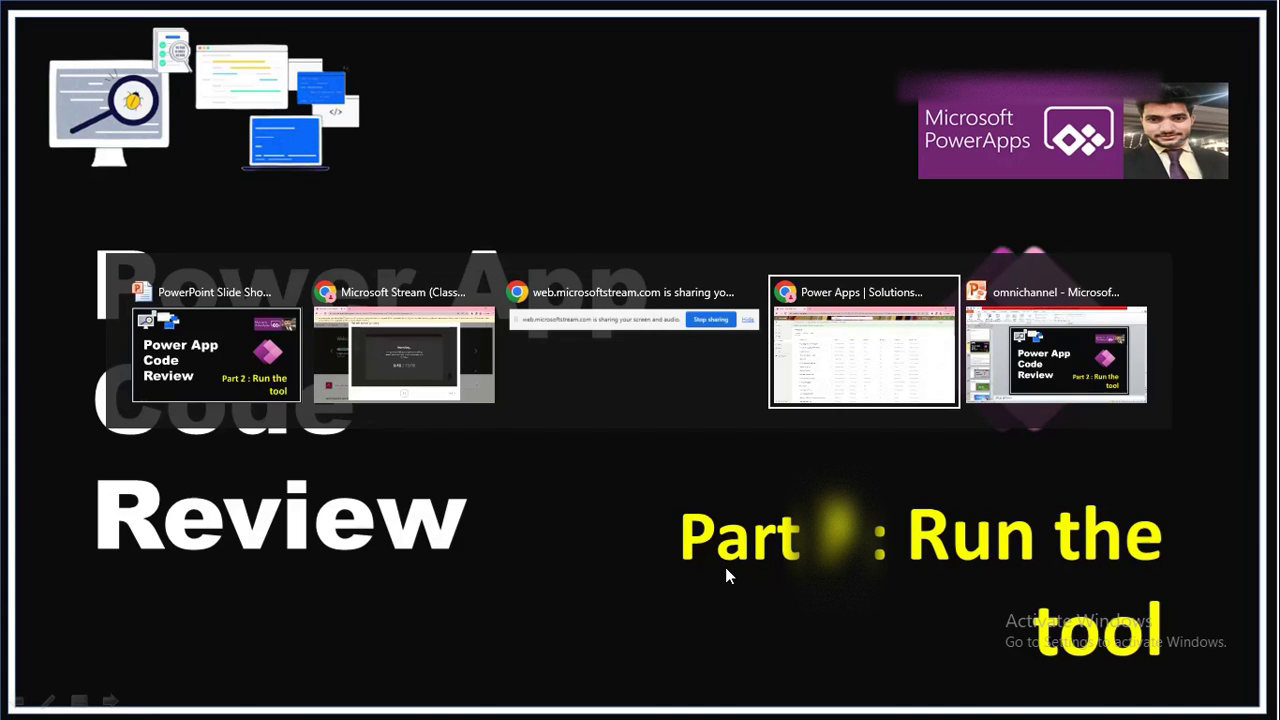
Switch to the browser window showing the Power Apps Solutions list.
{"action": "left_click", "coordinate": [864, 344]}
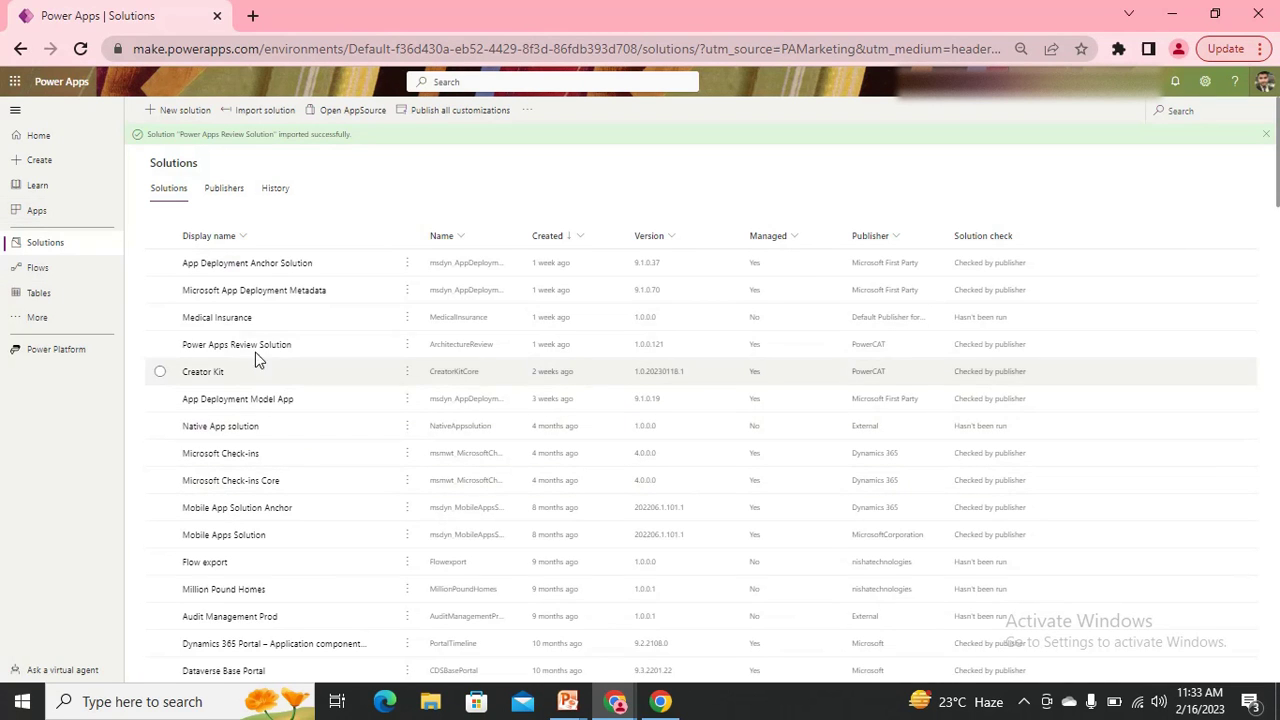
{"action": "mouse_move", "coordinate": [236, 344]}
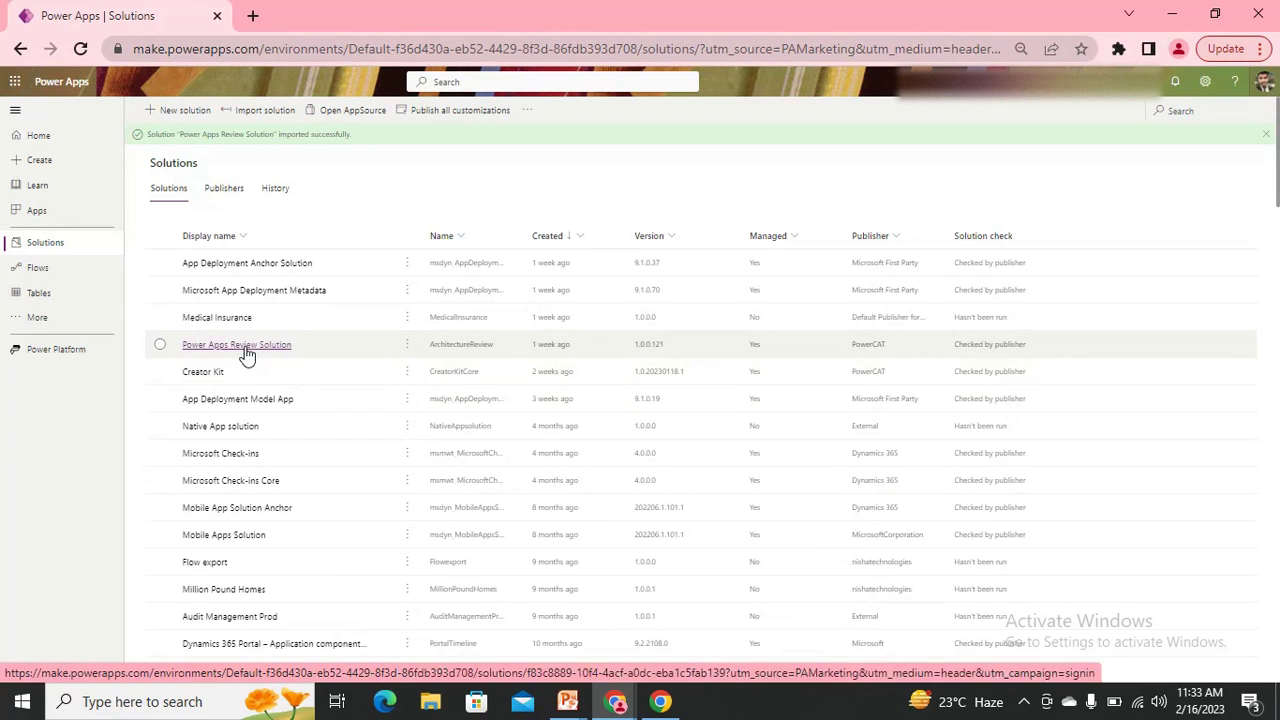
Show the Apps in Power Apps Review Solution and bring up actions for Power Apps Review Tool New.
{"action": "left_click", "coordinate": [236, 344]}
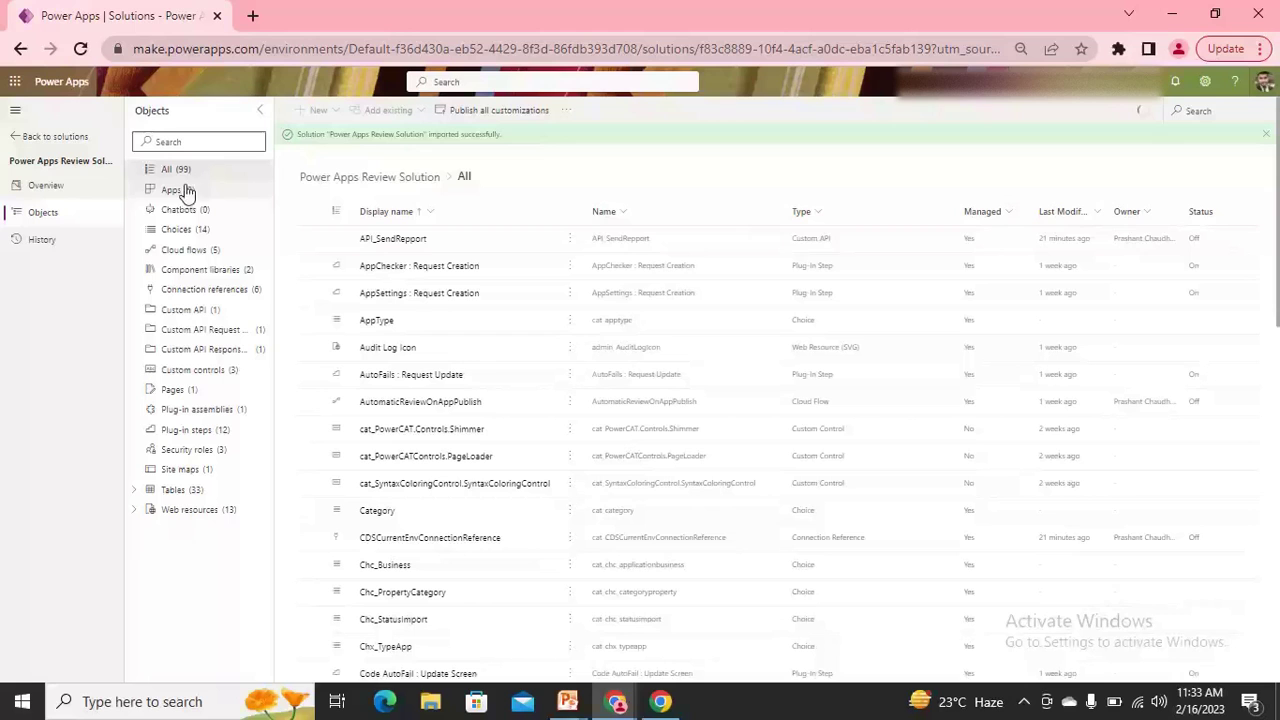
{"action": "left_click", "coordinate": [172, 190]}
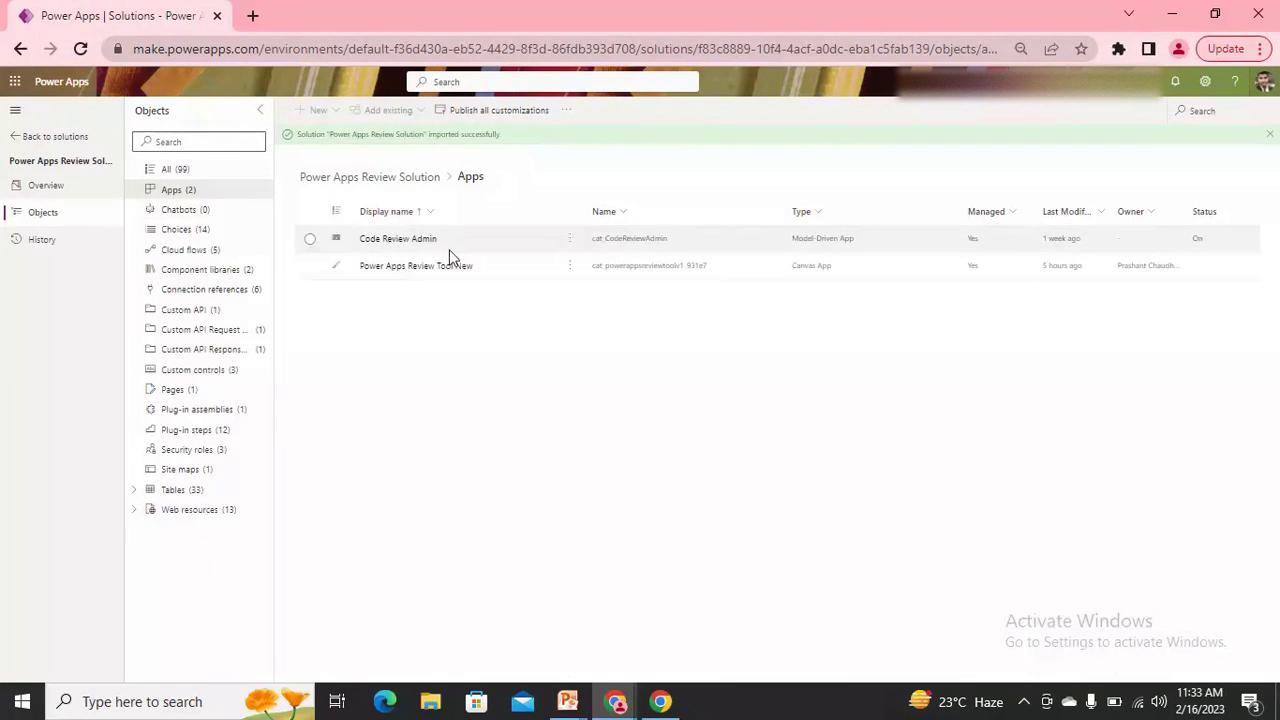
{"action": "mouse_move", "coordinate": [416, 264]}
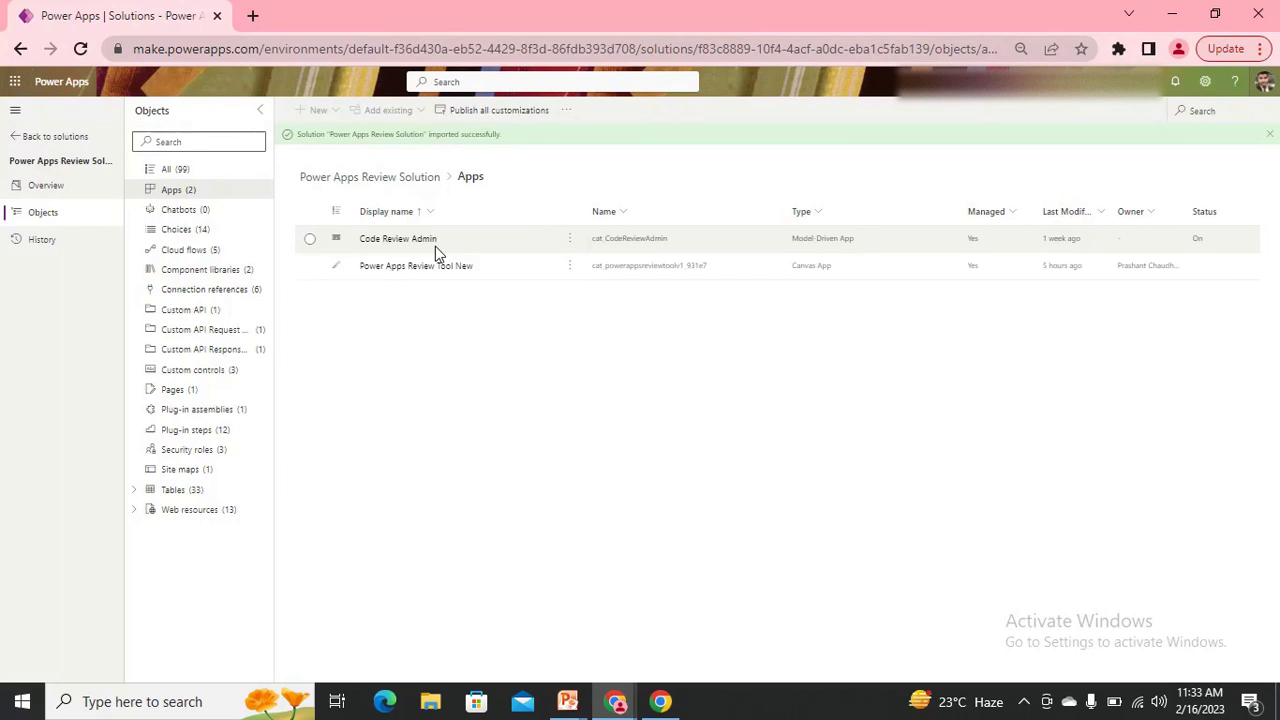
{"action": "mouse_move", "coordinate": [410, 278]}
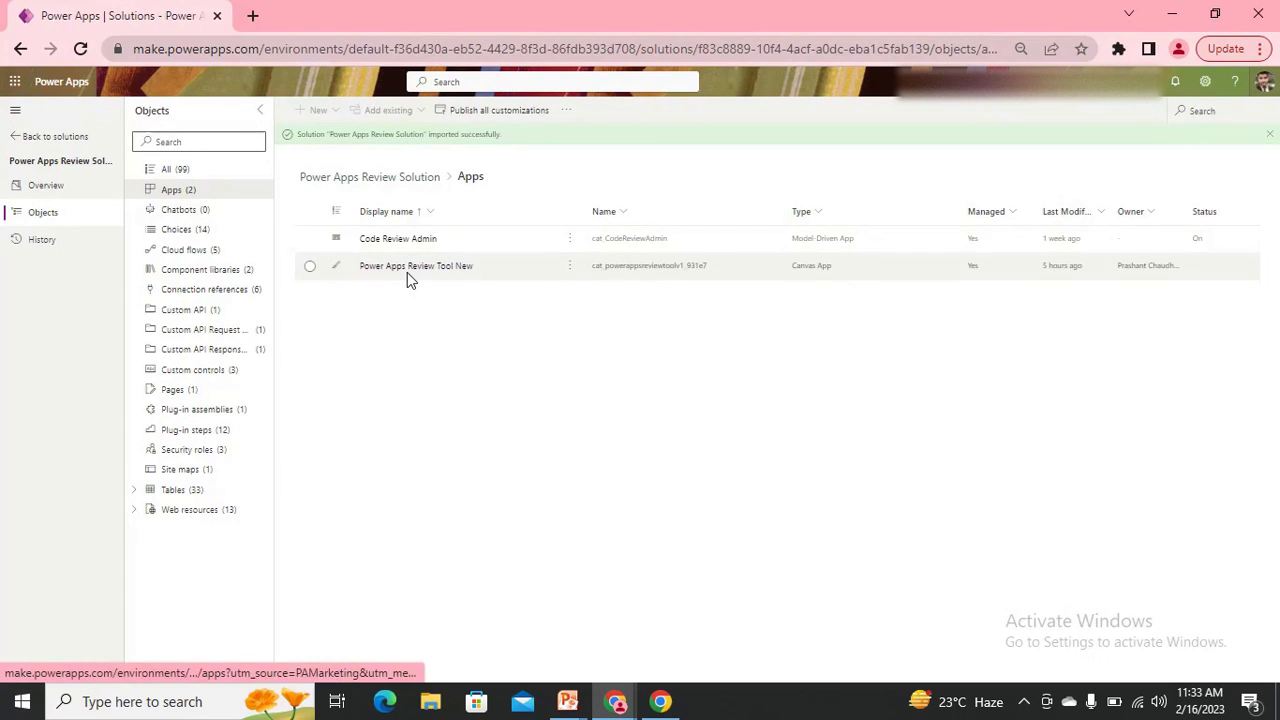
{"action": "mouse_move", "coordinate": [336, 292]}
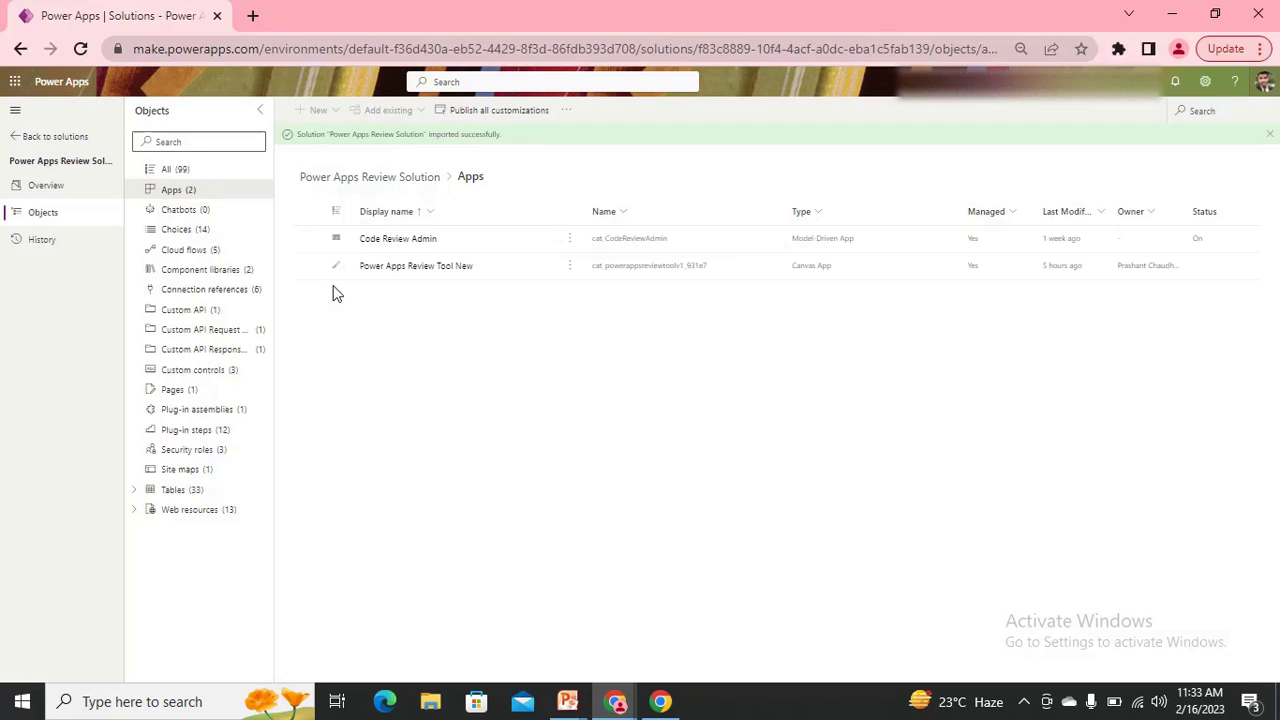
{"action": "mouse_move", "coordinate": [460, 308]}
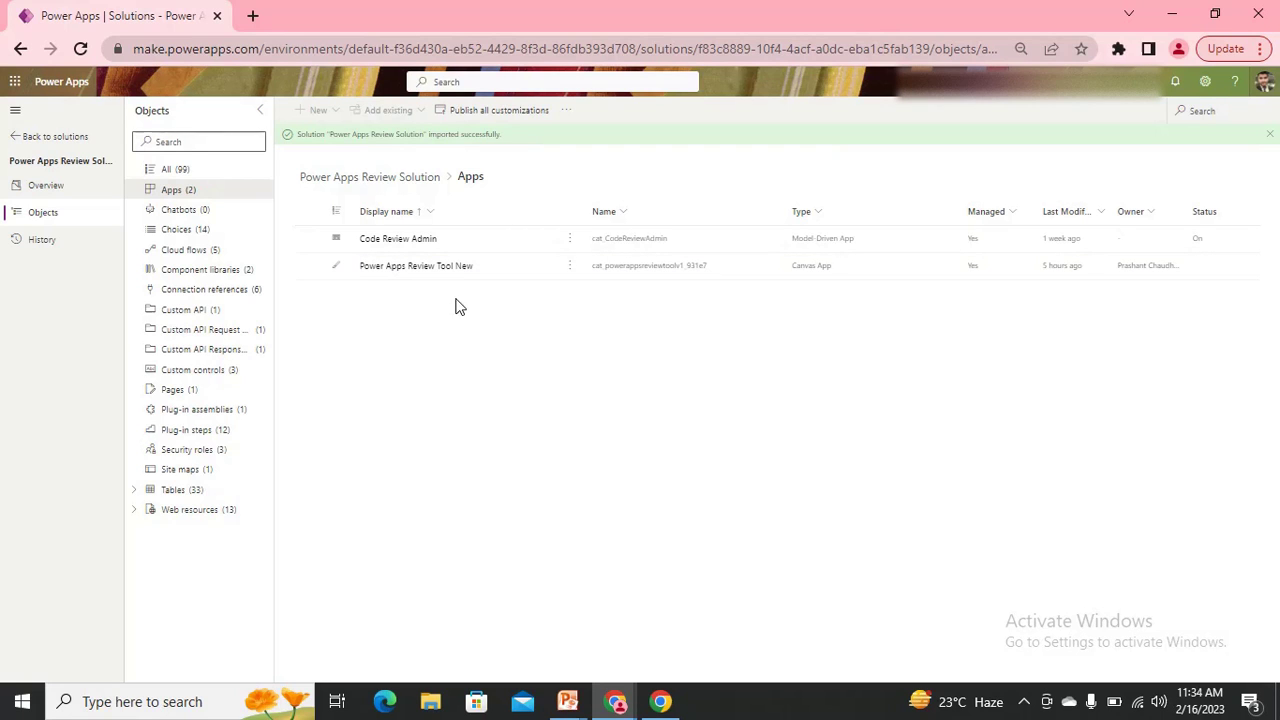
{"action": "mouse_move", "coordinate": [470, 288]}
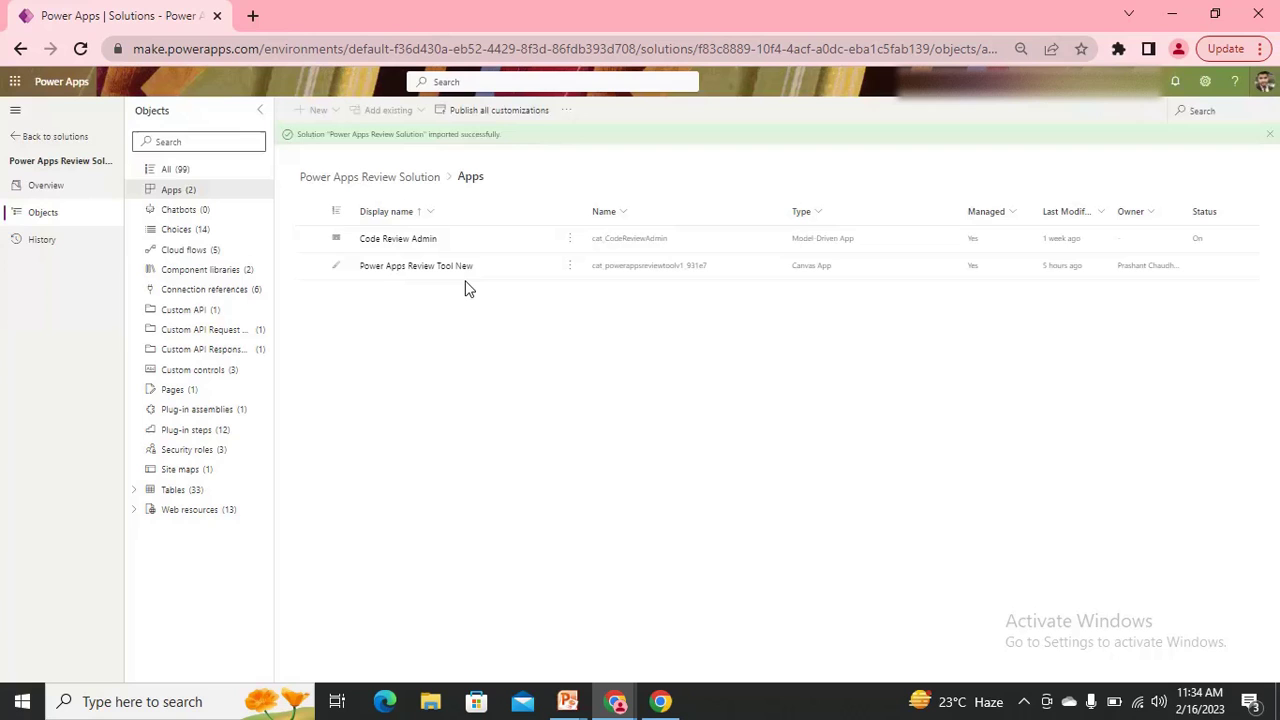
{"action": "mouse_move", "coordinate": [464, 292]}
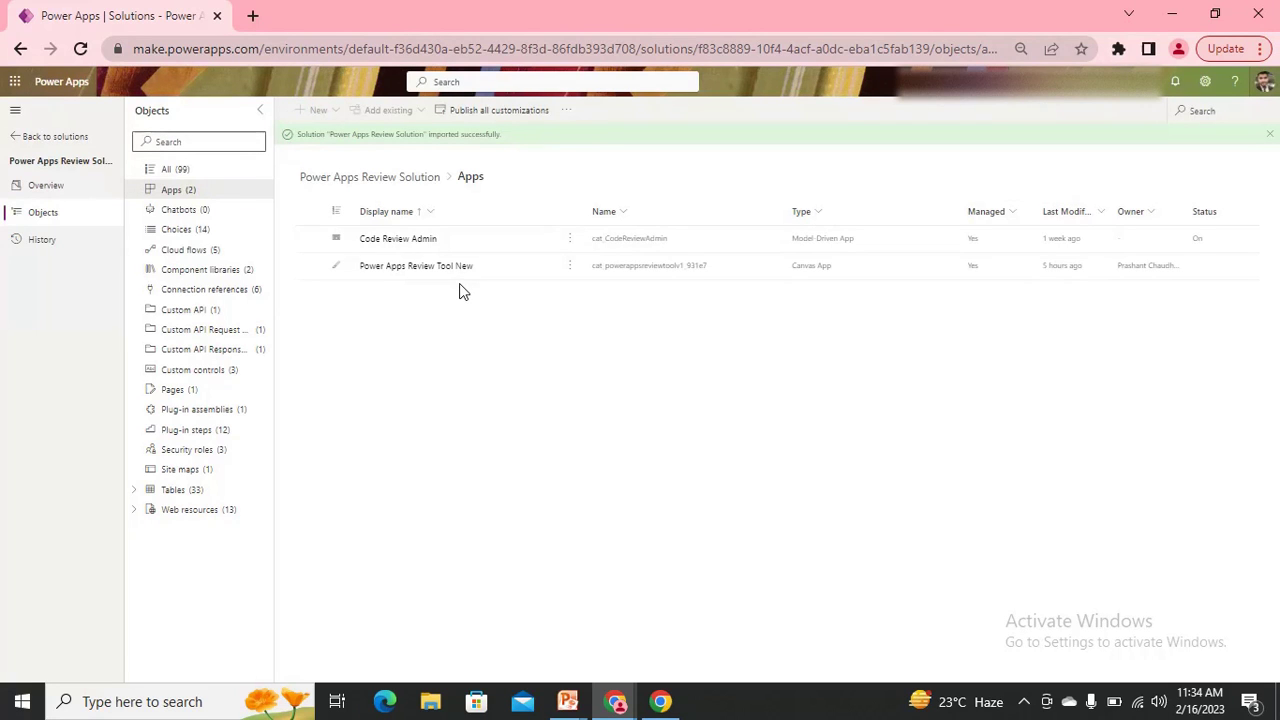
{"action": "mouse_move", "coordinate": [416, 264]}
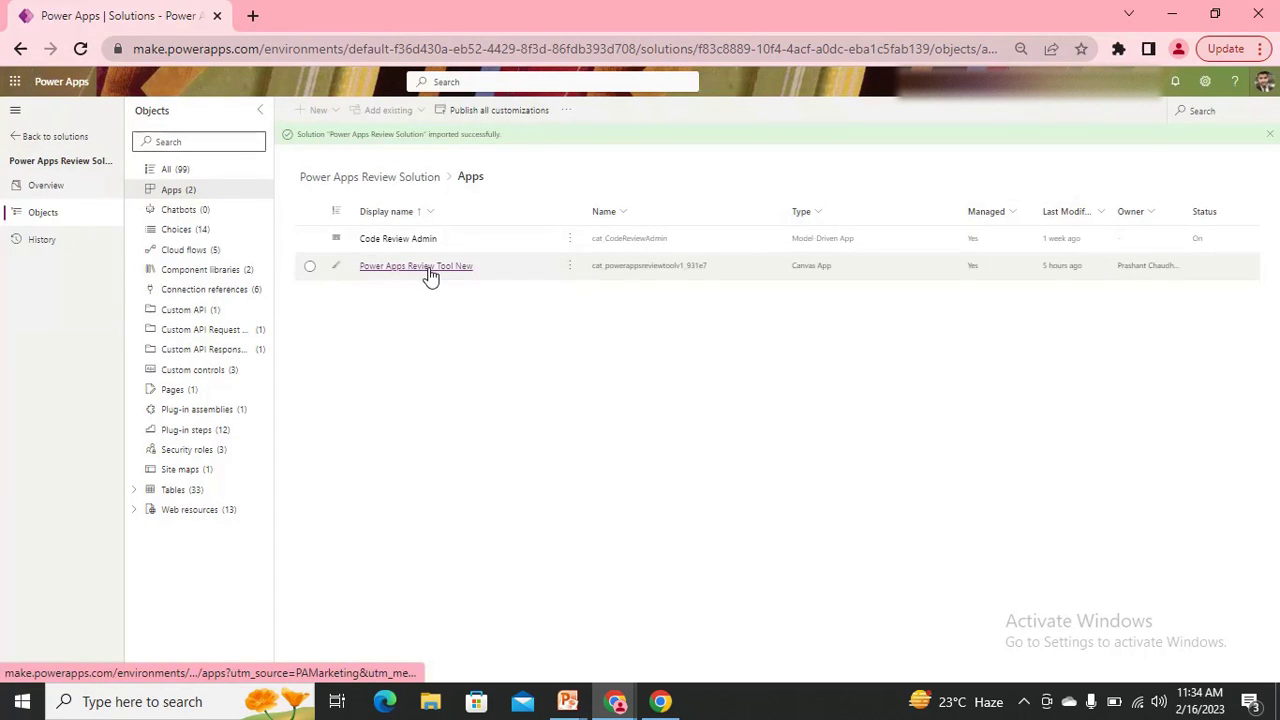
{"action": "mouse_move", "coordinate": [402, 284]}
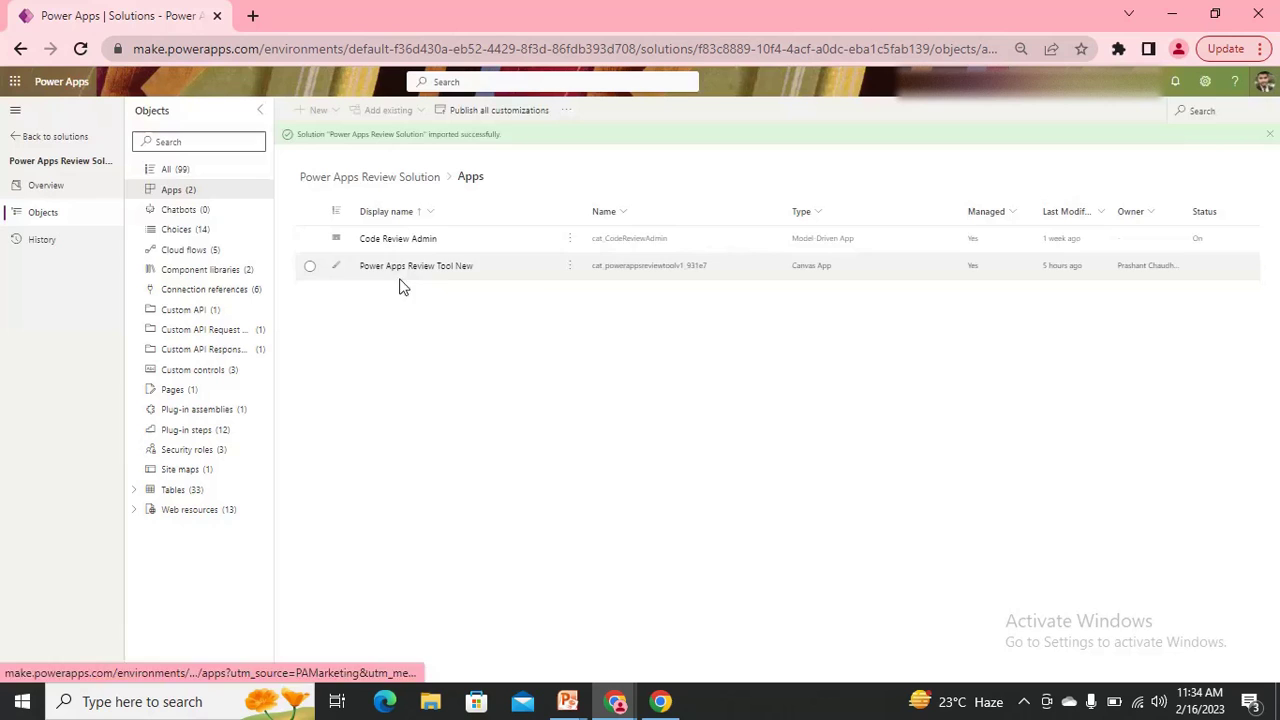
{"action": "left_click", "coordinate": [416, 264]}
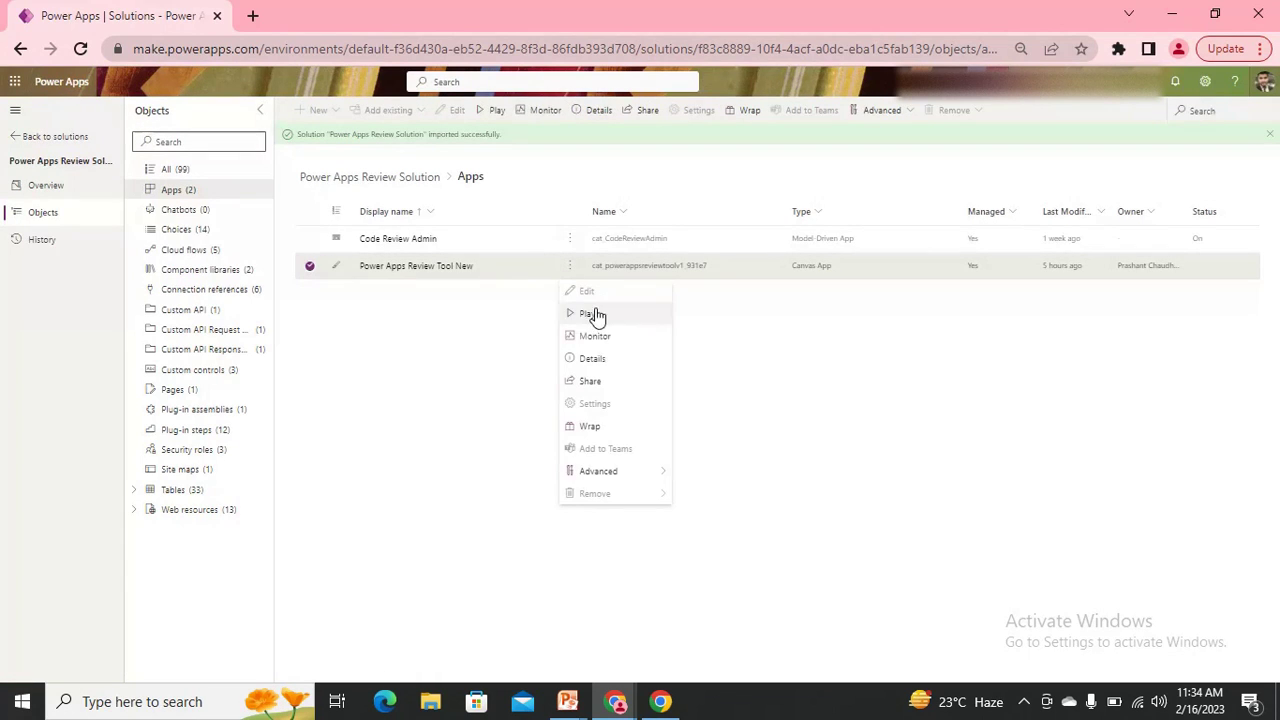
Play the Power Apps Review Tool New canvas app, then return to the Solutions tab.
{"action": "left_click", "coordinate": [588, 312]}
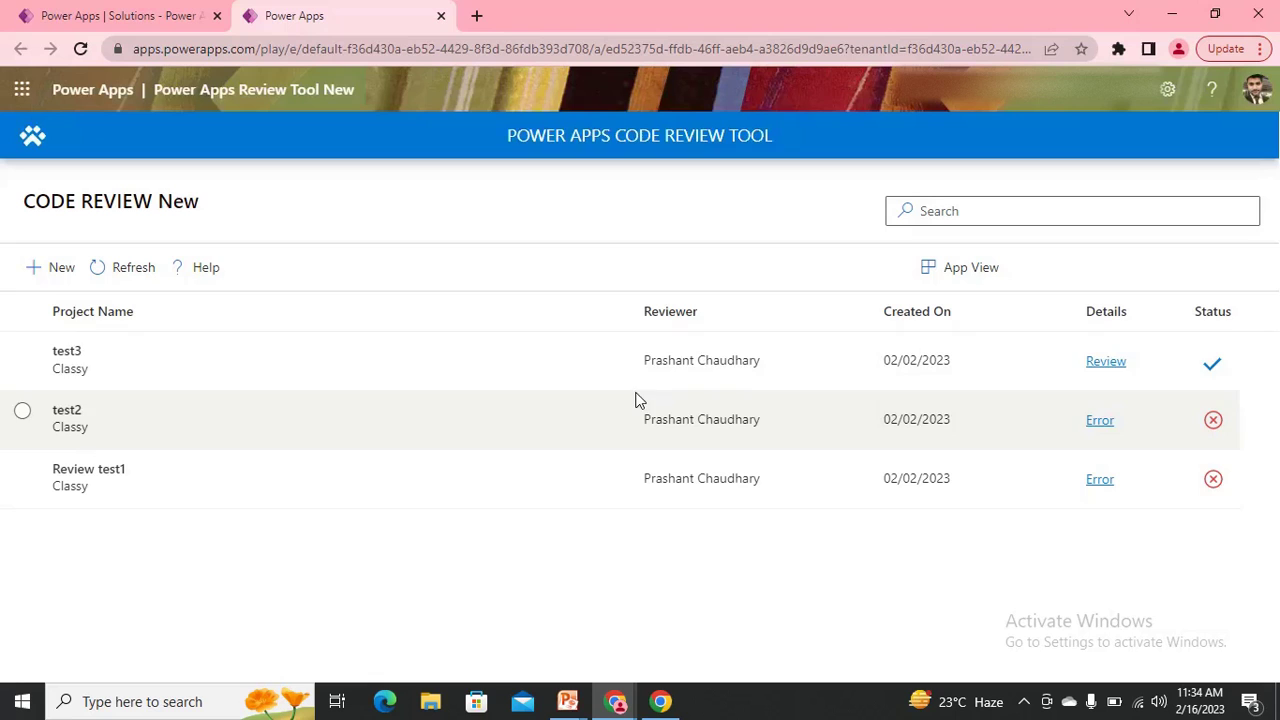
{"action": "mouse_move", "coordinate": [730, 298]}
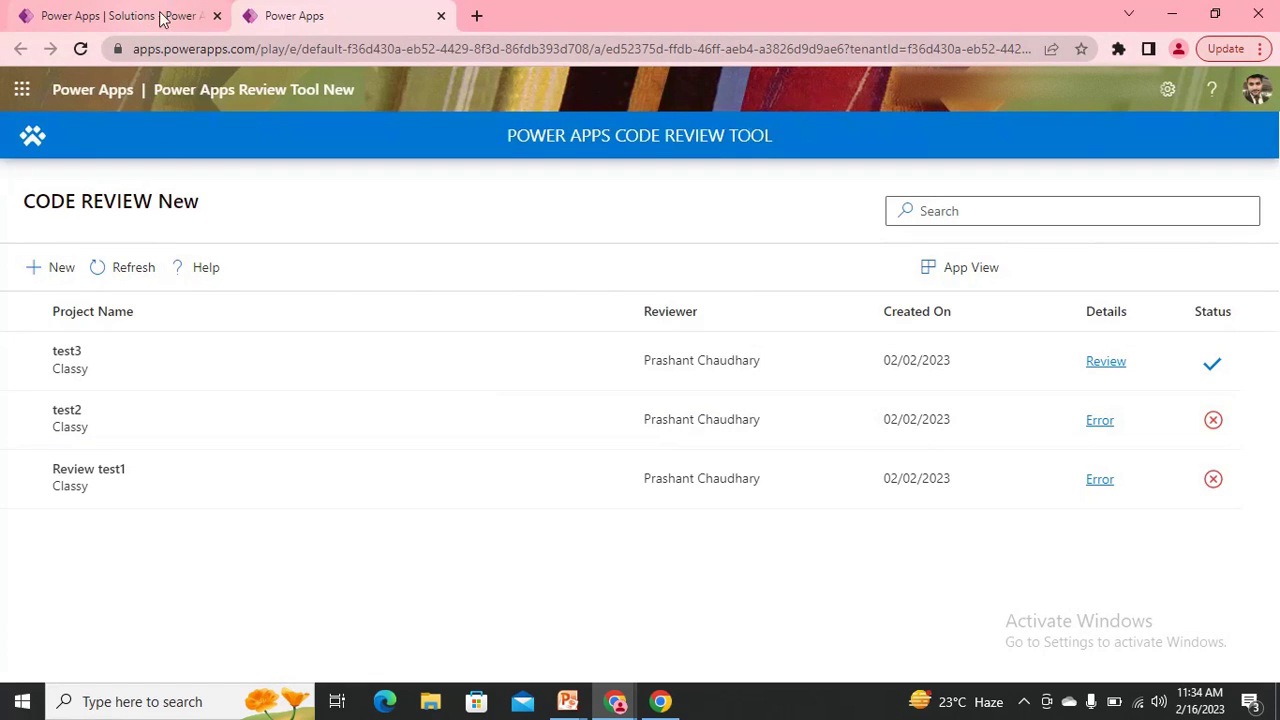
{"action": "left_click", "coordinate": [110, 16]}
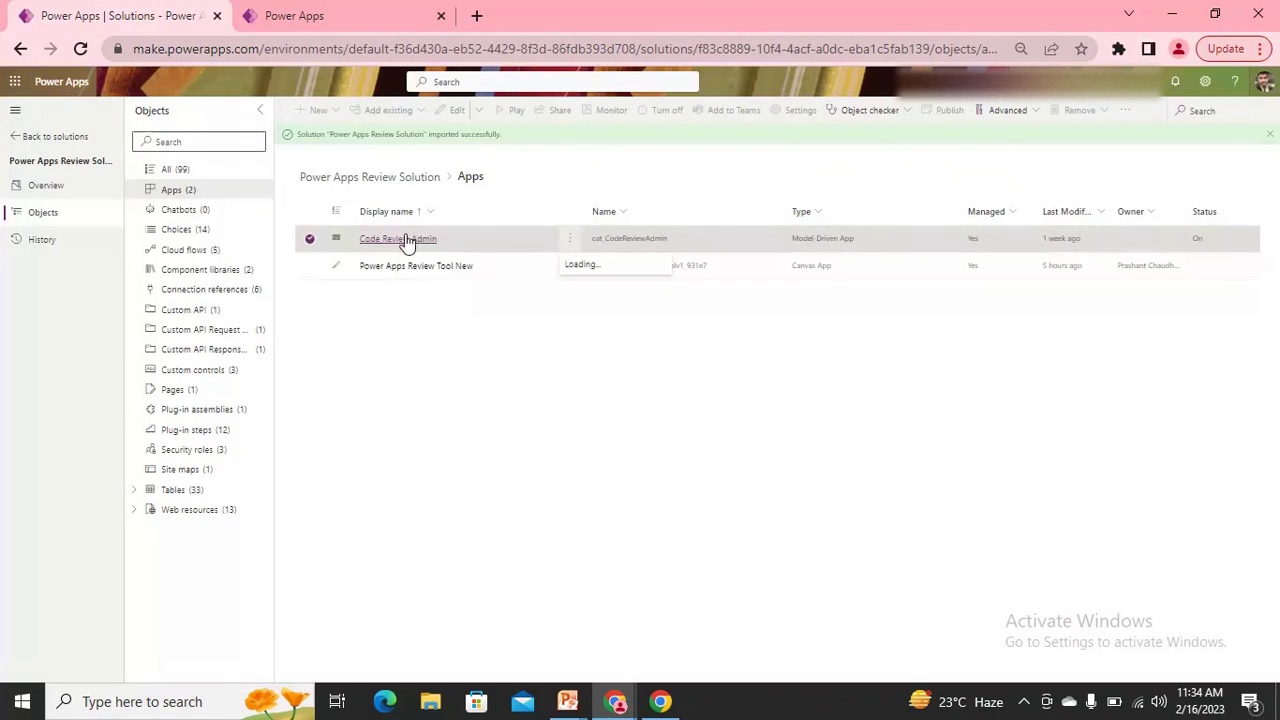
Play the Code Review Admin app and switch to its Dynamics 365 tab.
{"action": "left_click", "coordinate": [570, 238]}
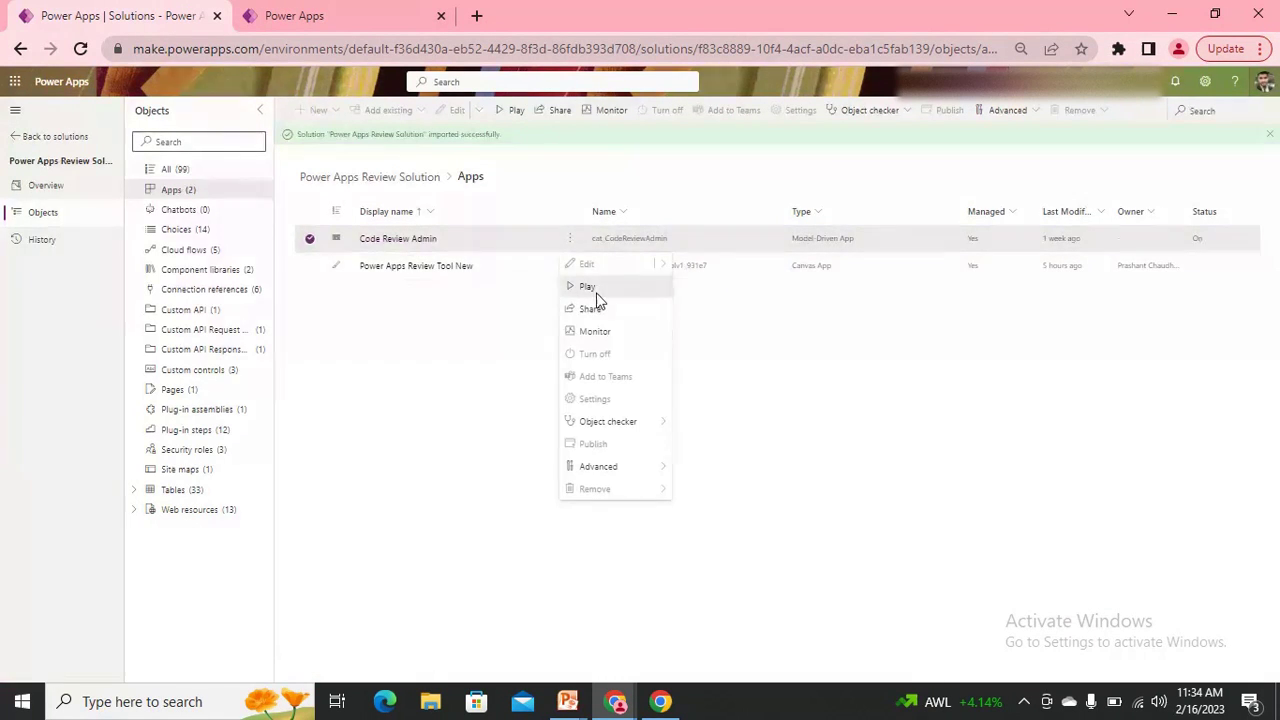
{"action": "left_click", "coordinate": [588, 286]}
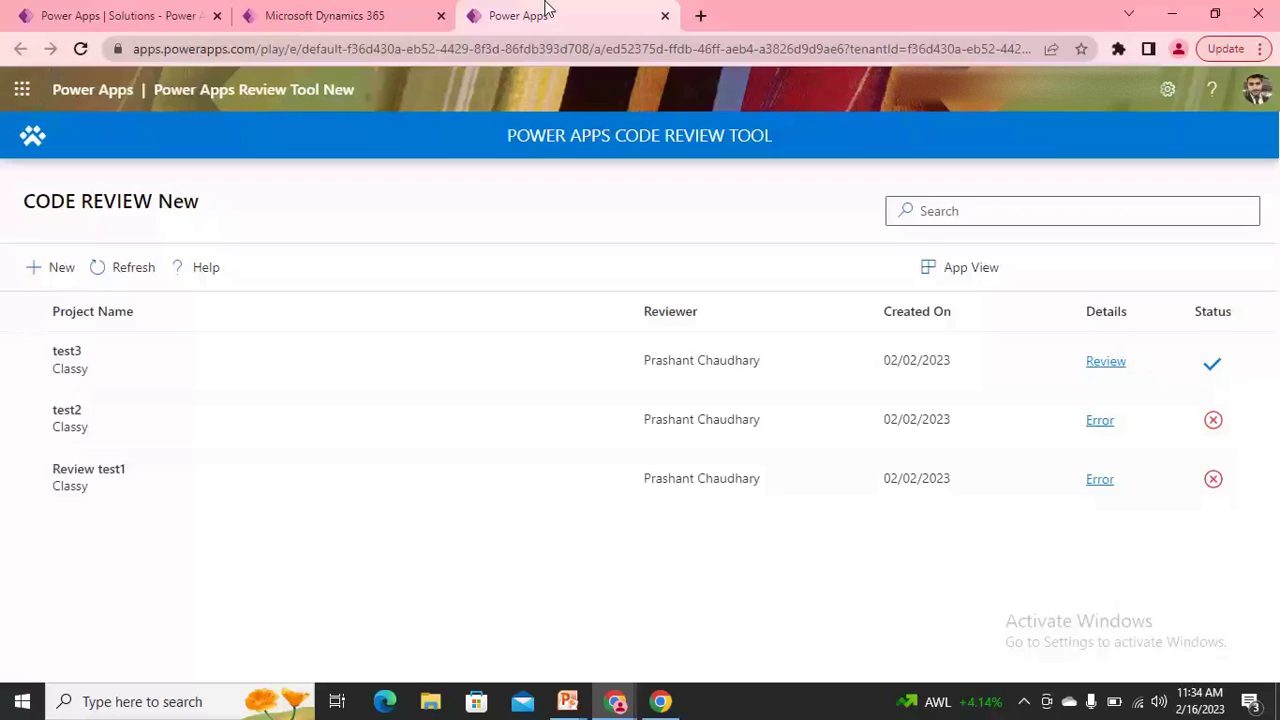
{"action": "left_click", "coordinate": [344, 16]}
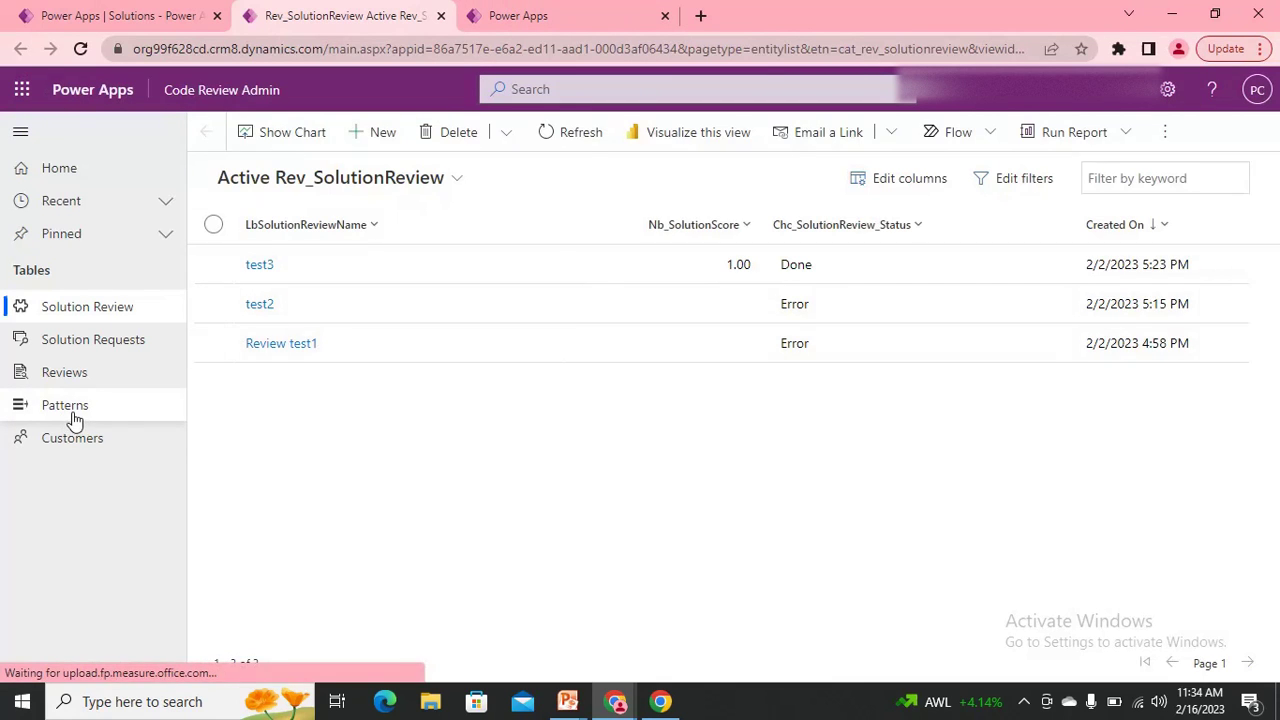
Browse the Patterns and Customers records in Code Review Admin.
{"action": "left_click", "coordinate": [64, 404]}
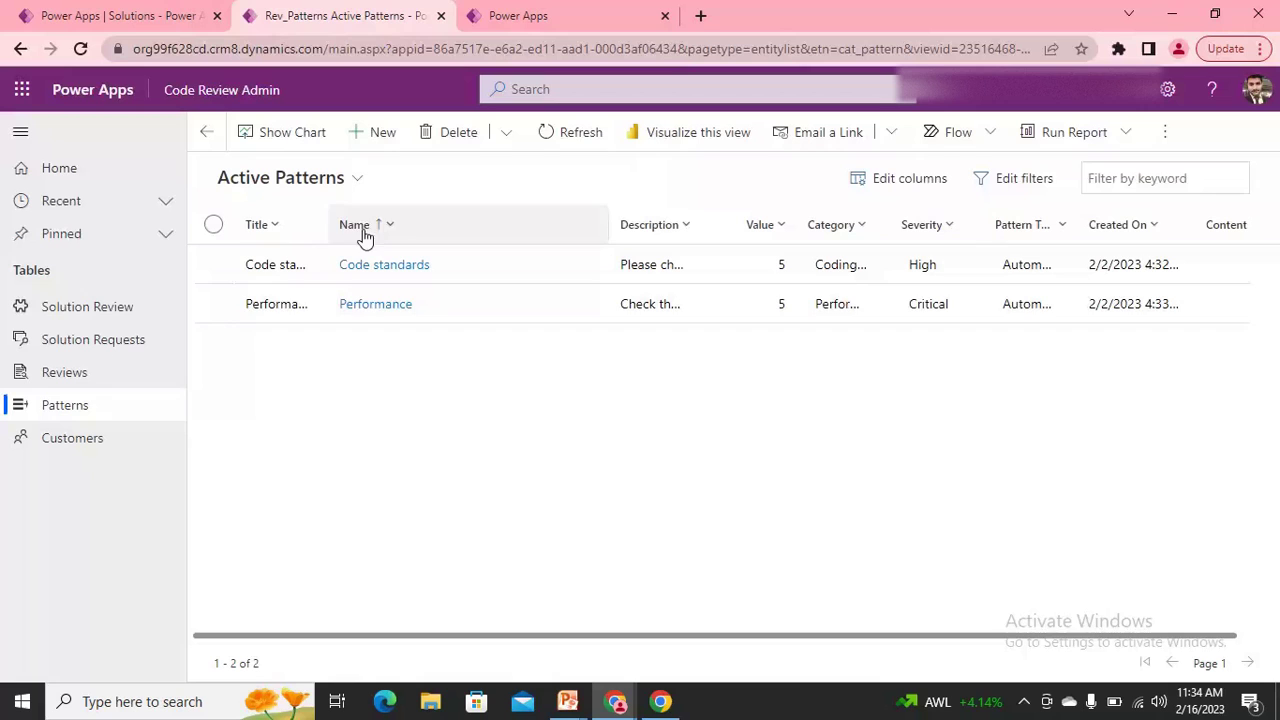
{"action": "mouse_move", "coordinate": [72, 438]}
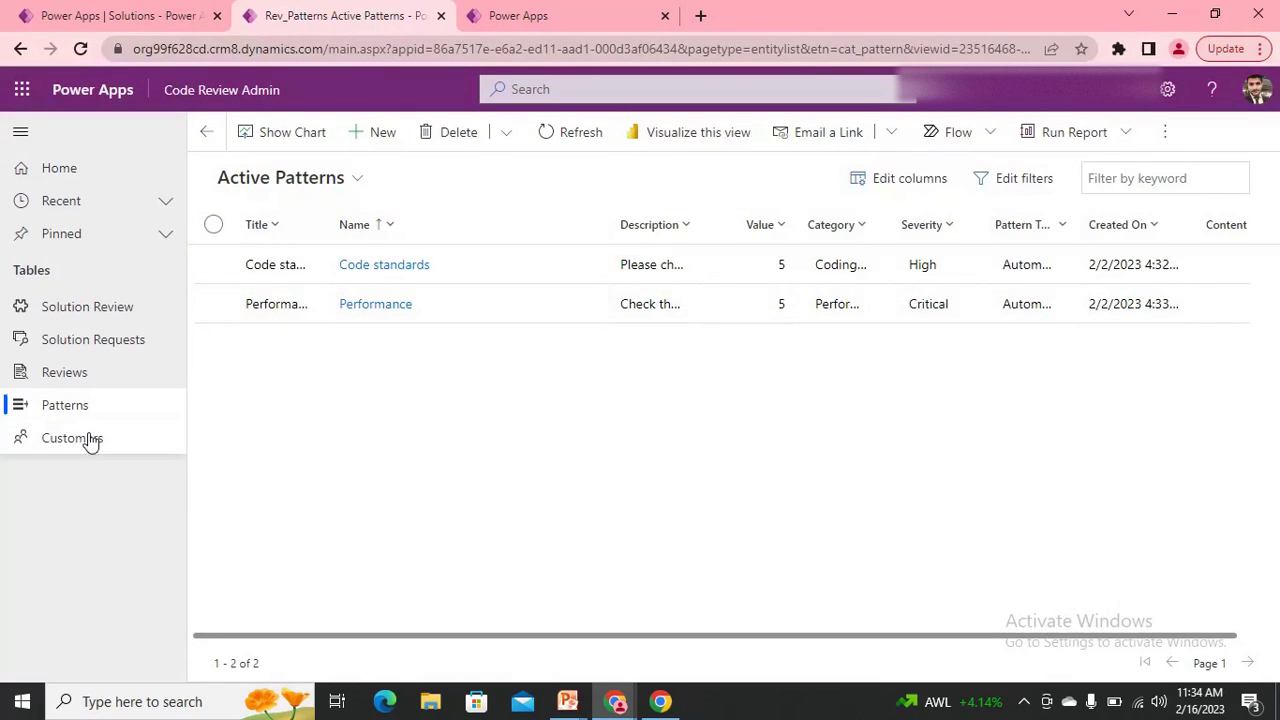
{"action": "left_click", "coordinate": [72, 438]}
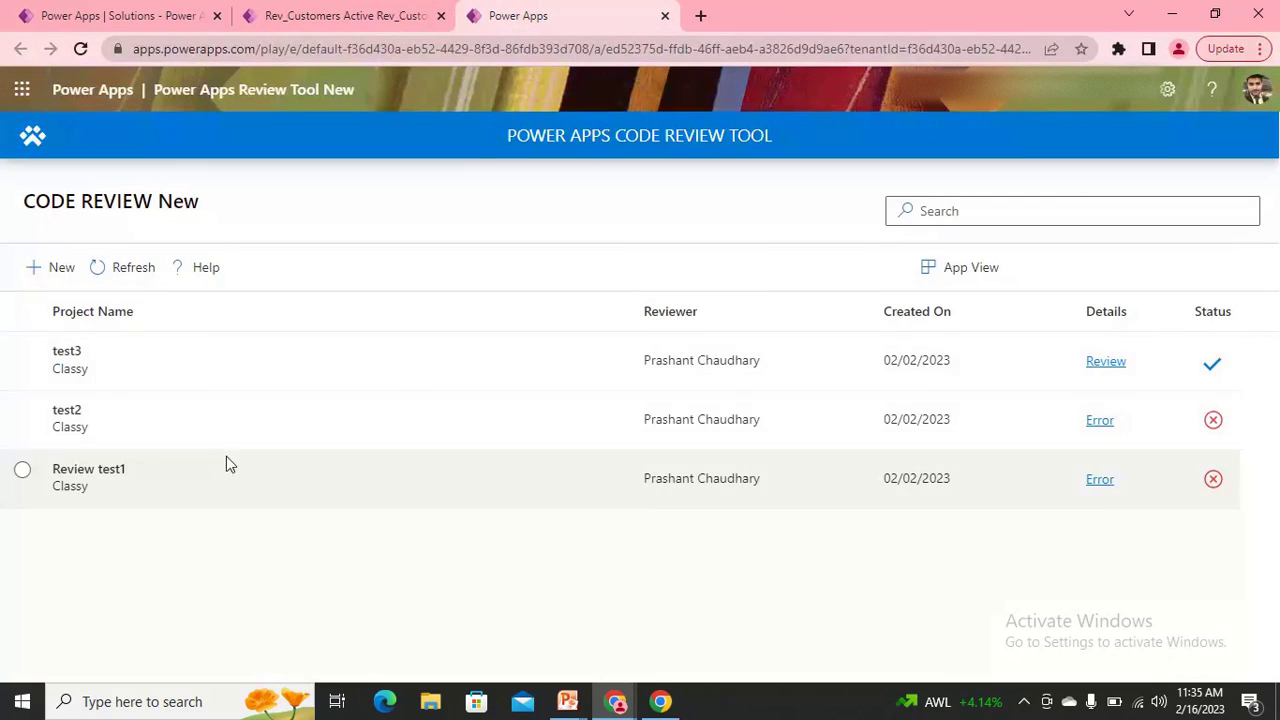
{"action": "mouse_move", "coordinate": [736, 452]}
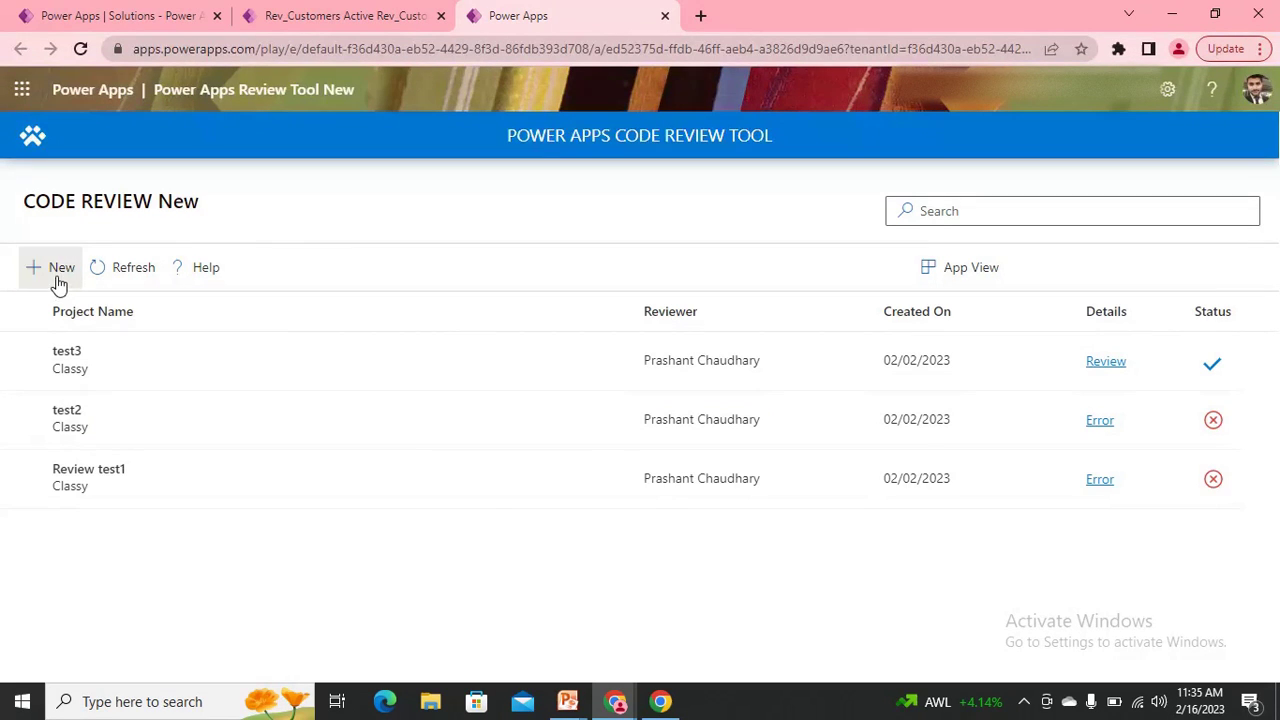
Start a new code review request named TestReview4.
{"action": "left_click", "coordinate": [60, 268]}
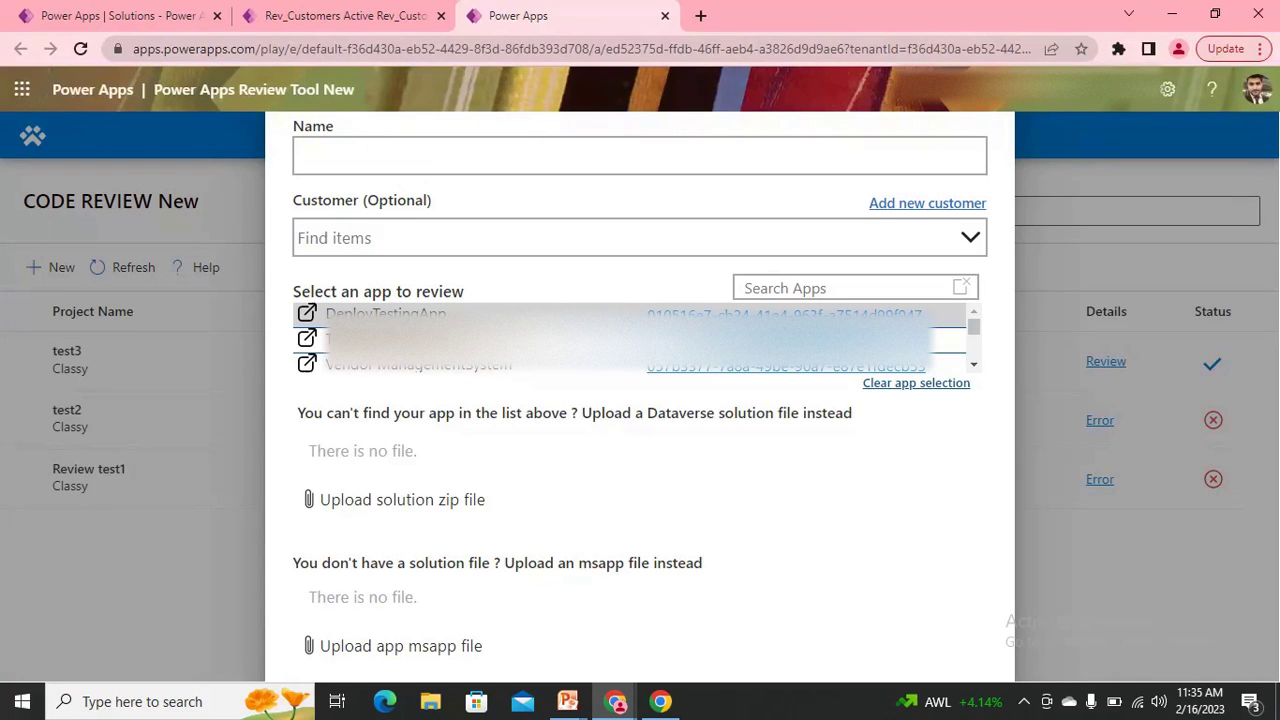
{"action": "mouse_move", "coordinate": [390, 182]}
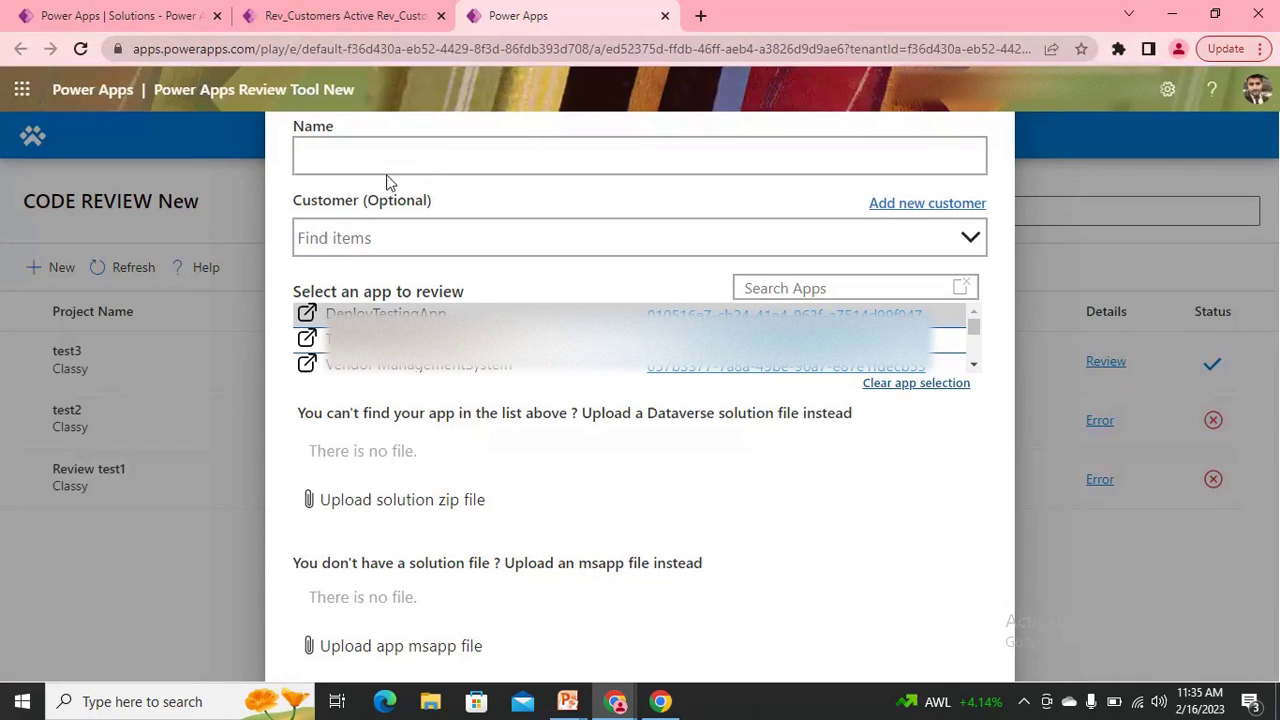
{"action": "left_click", "coordinate": [640, 156]}
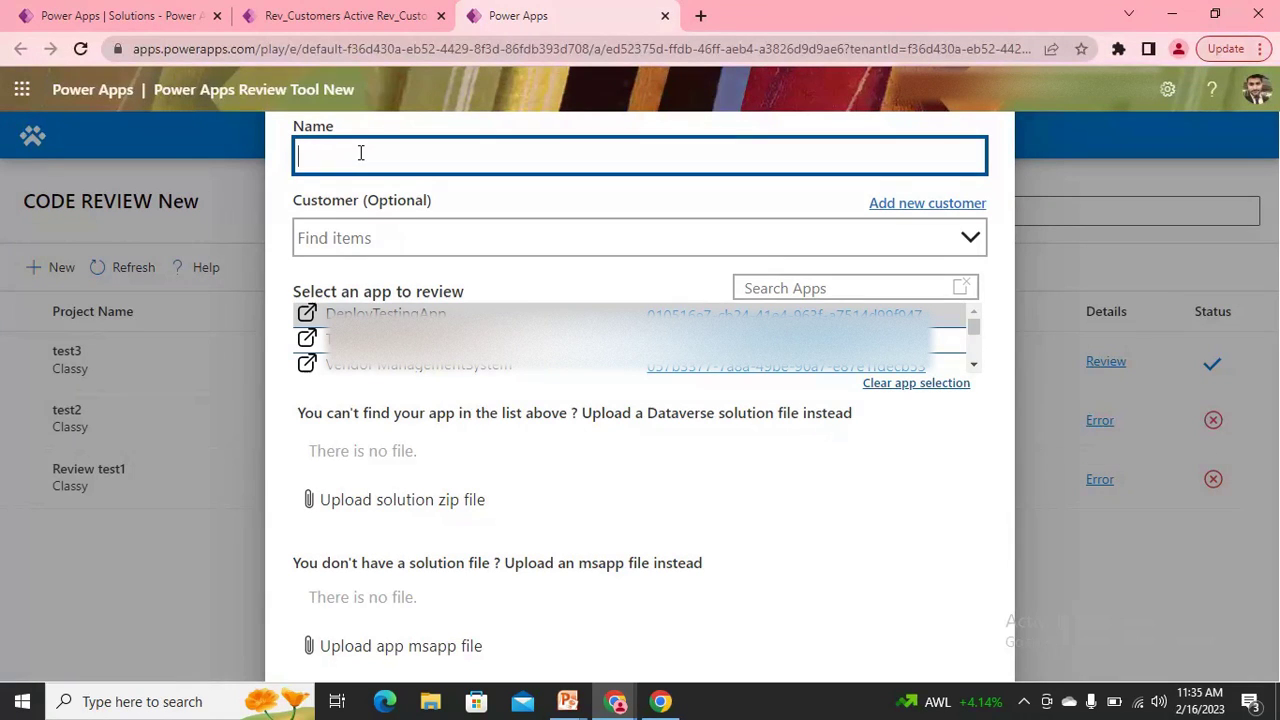
{"action": "type", "text": "Test"}
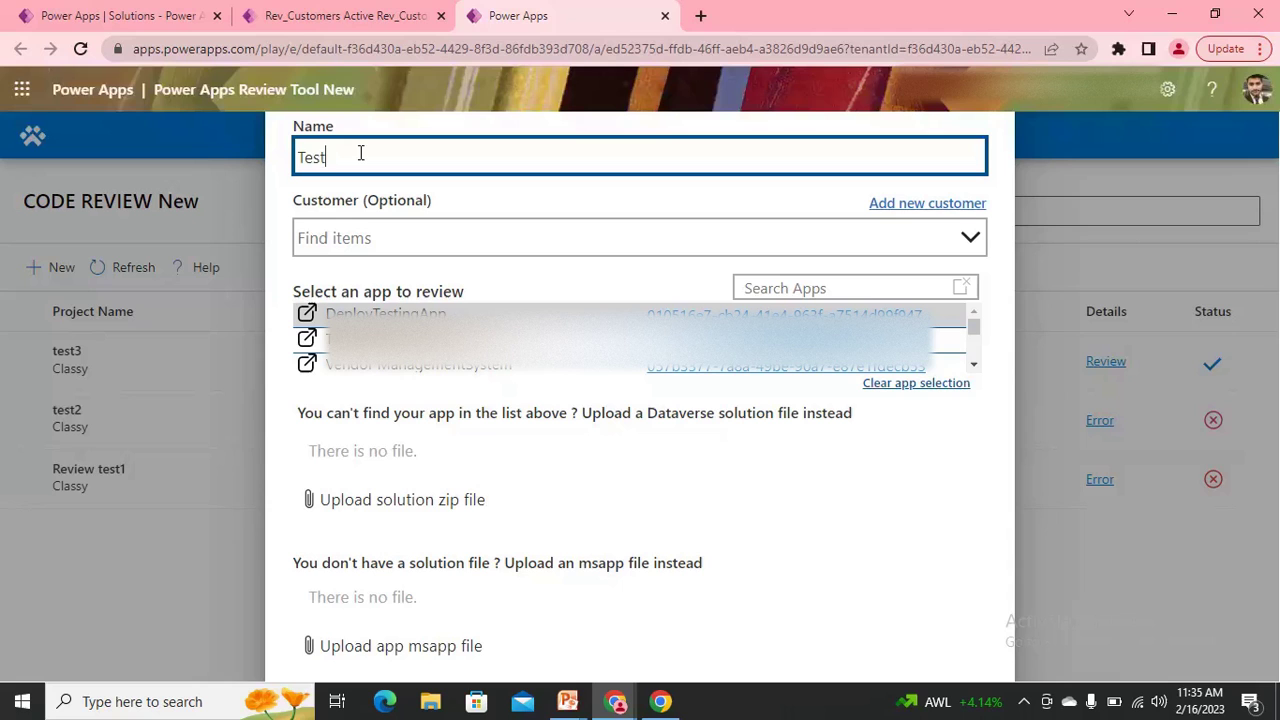
{"action": "type", "text": "Review"}
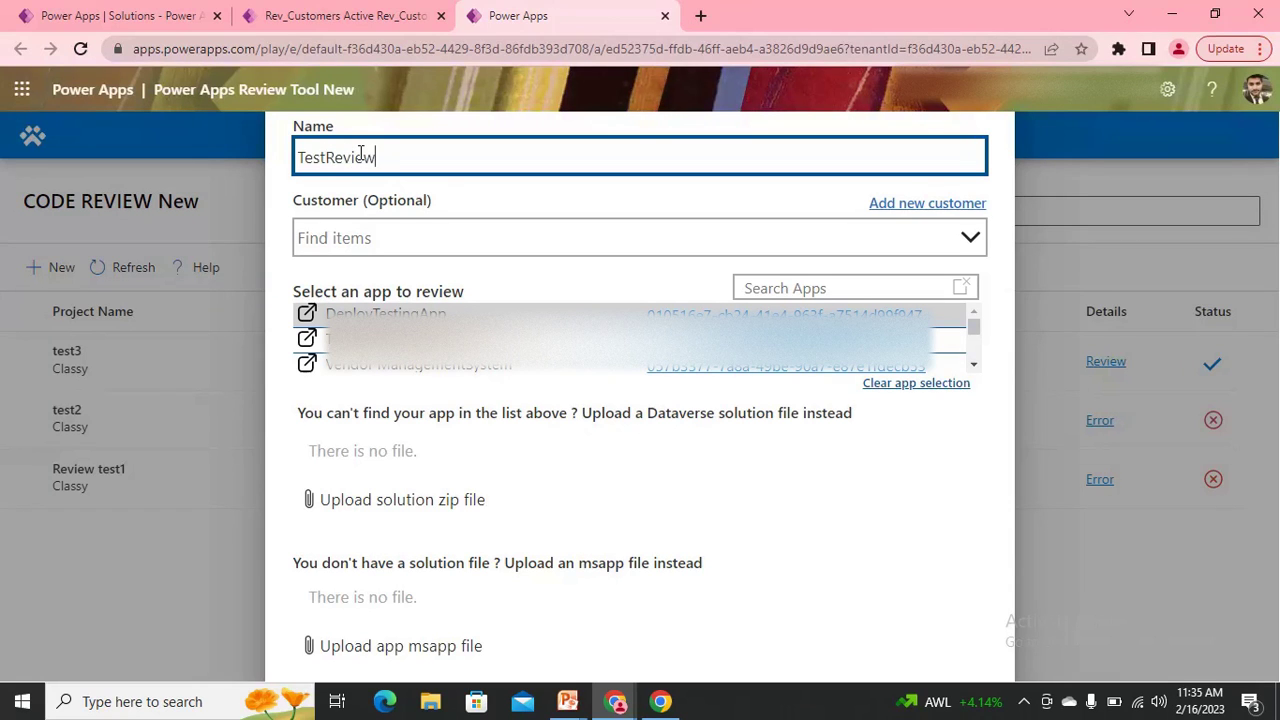
{"action": "type", "text": "4"}
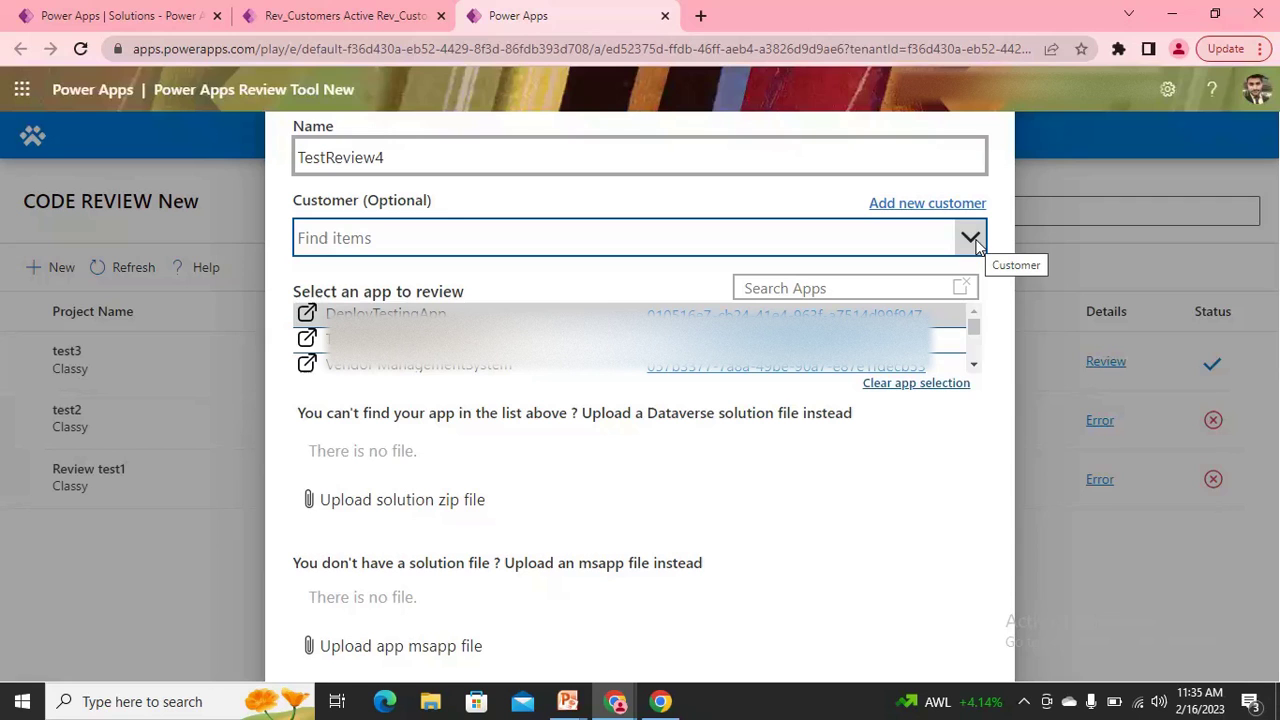
Choose Classy as the review's customer.
{"action": "left_click", "coordinate": [968, 238]}
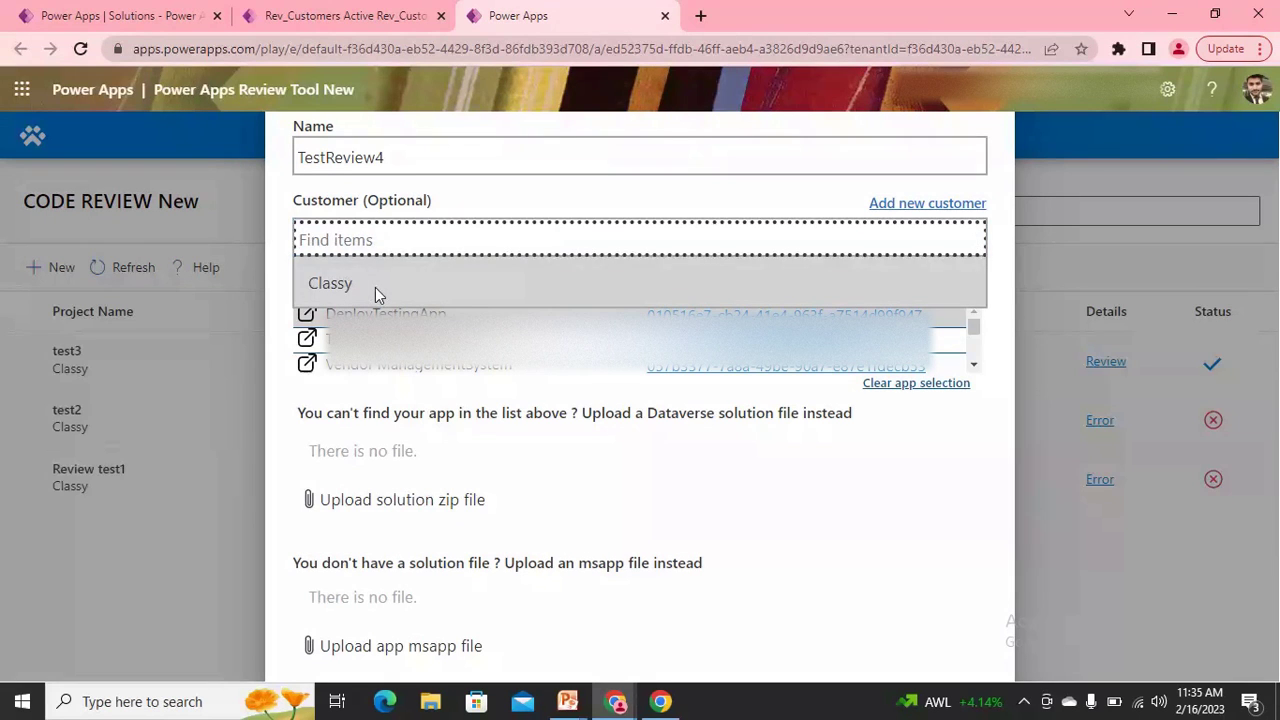
{"action": "left_click", "coordinate": [330, 284]}
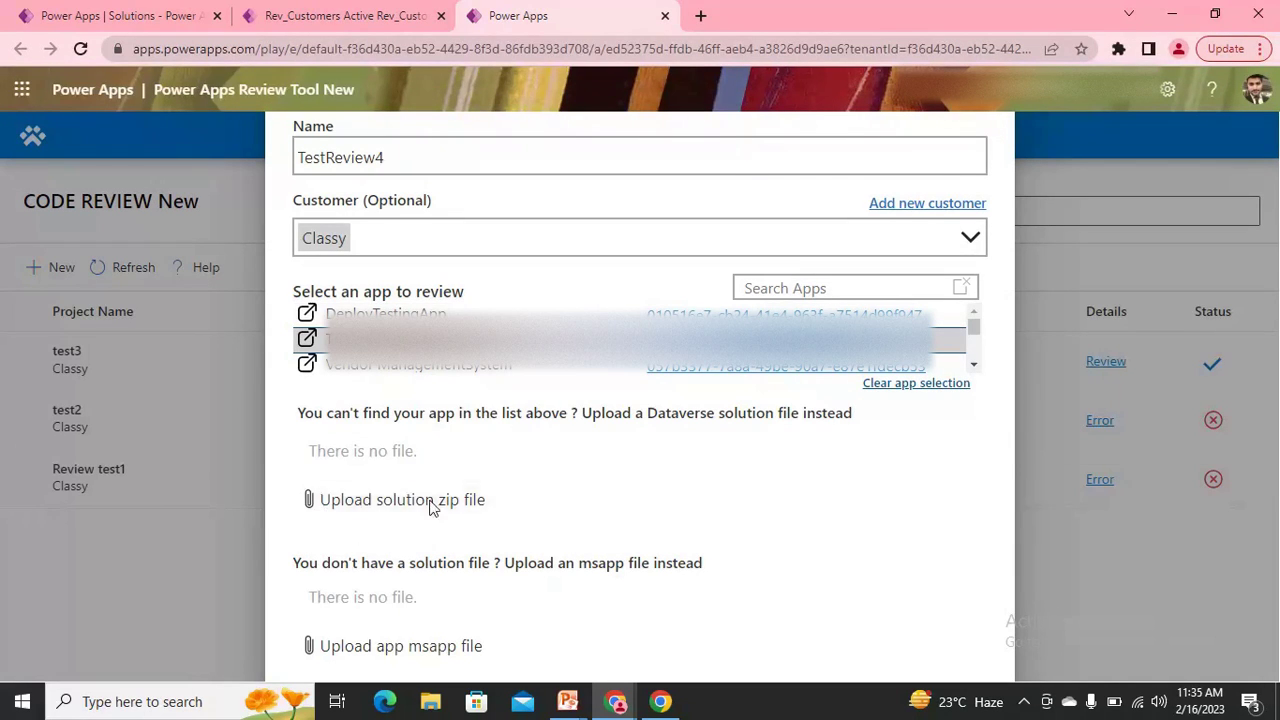
{"action": "mouse_move", "coordinate": [648, 448]}
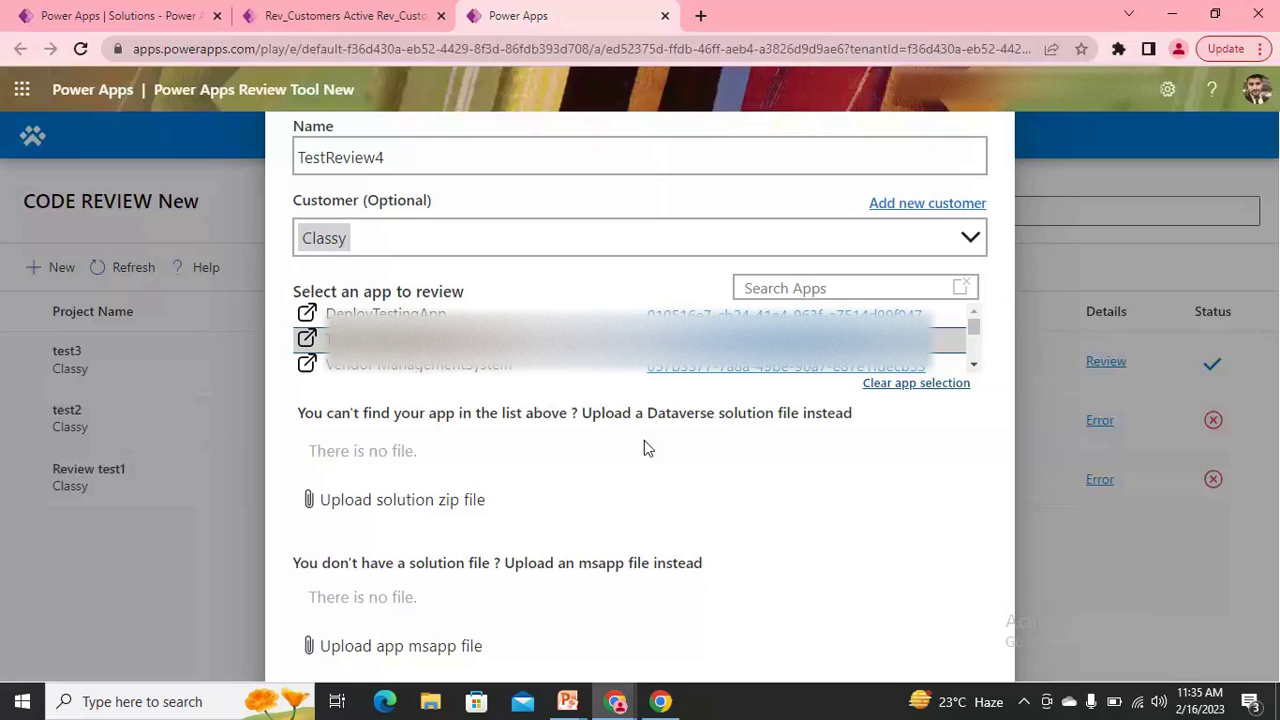
{"action": "mouse_move", "coordinate": [492, 466]}
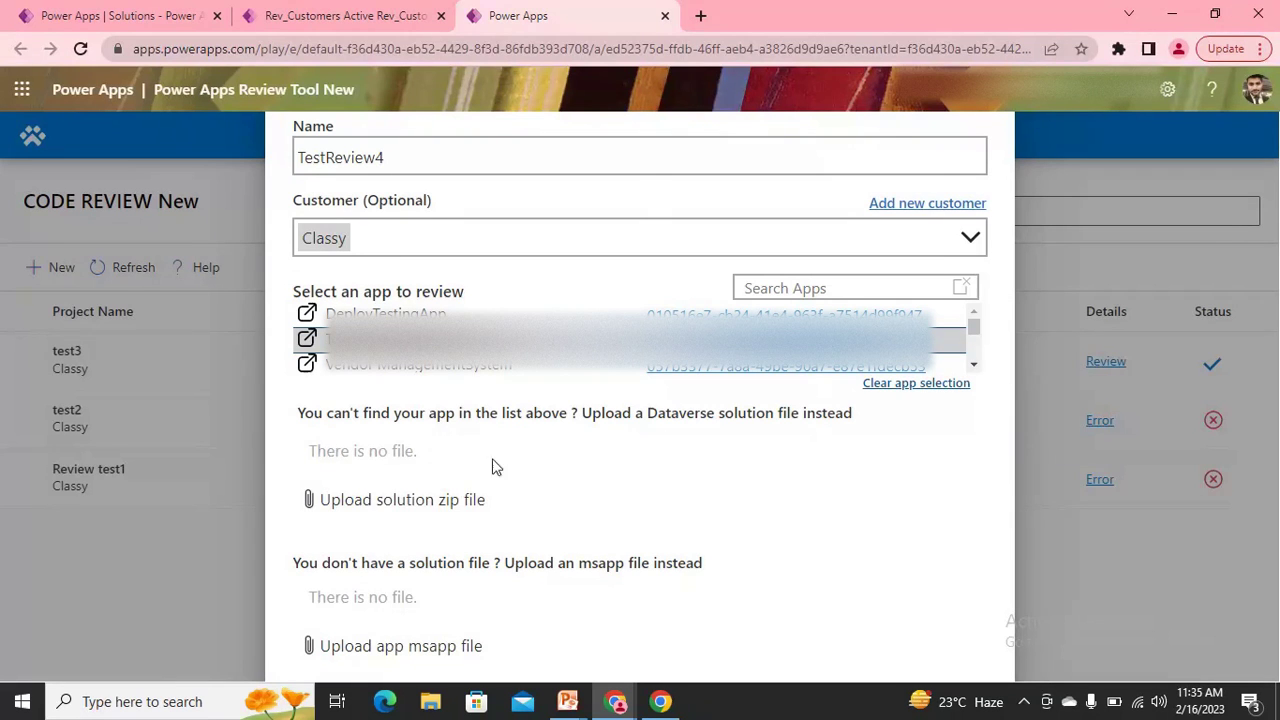
{"action": "mouse_move", "coordinate": [308, 430]}
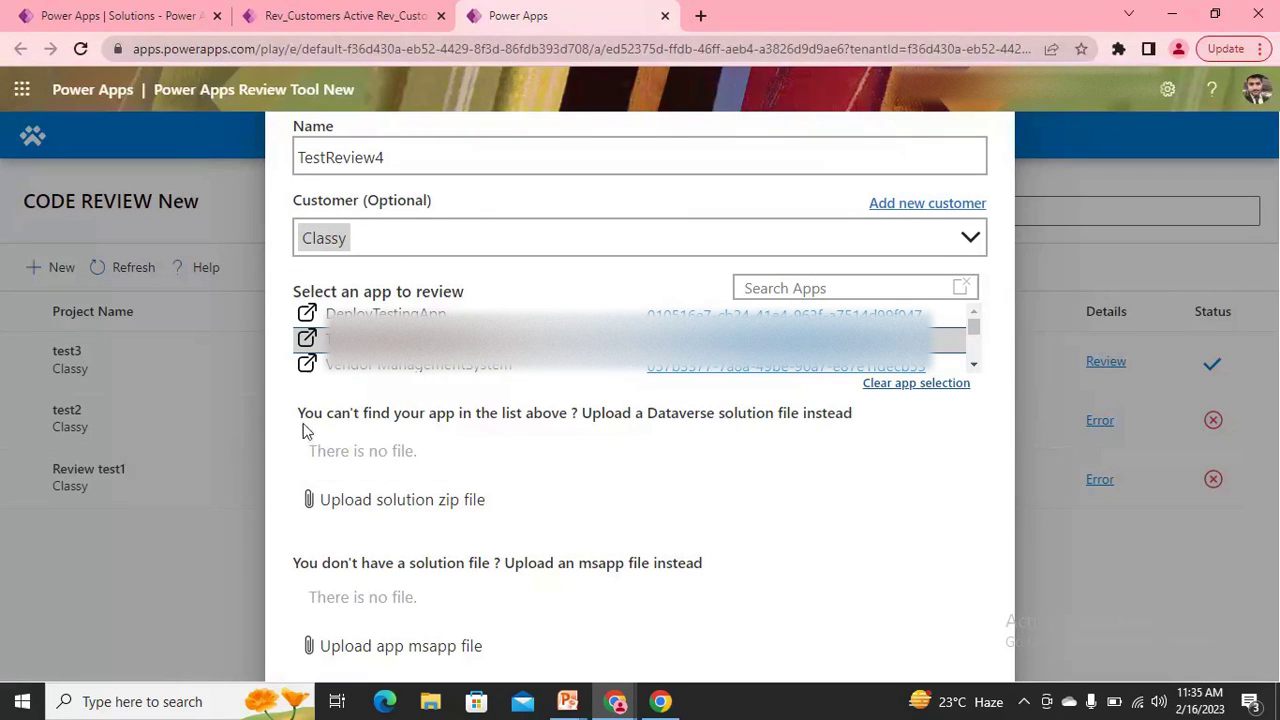
{"action": "mouse_move", "coordinate": [444, 500]}
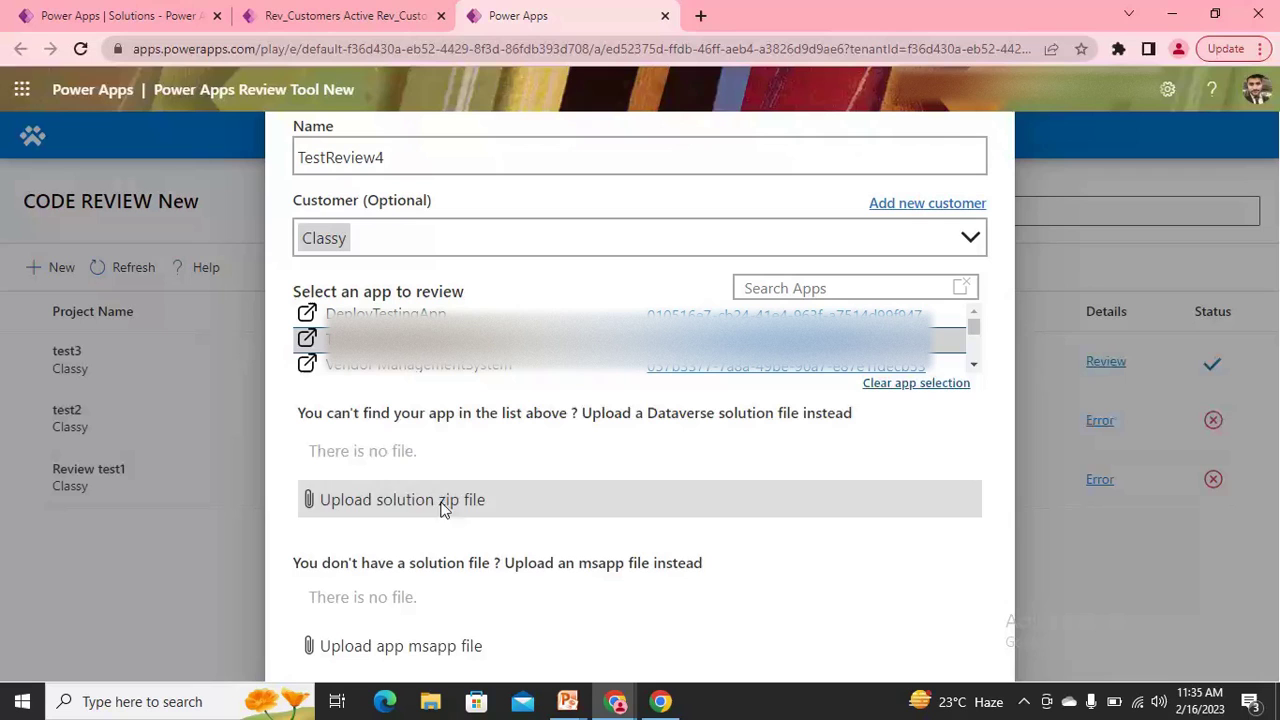
{"action": "mouse_move", "coordinate": [504, 510]}
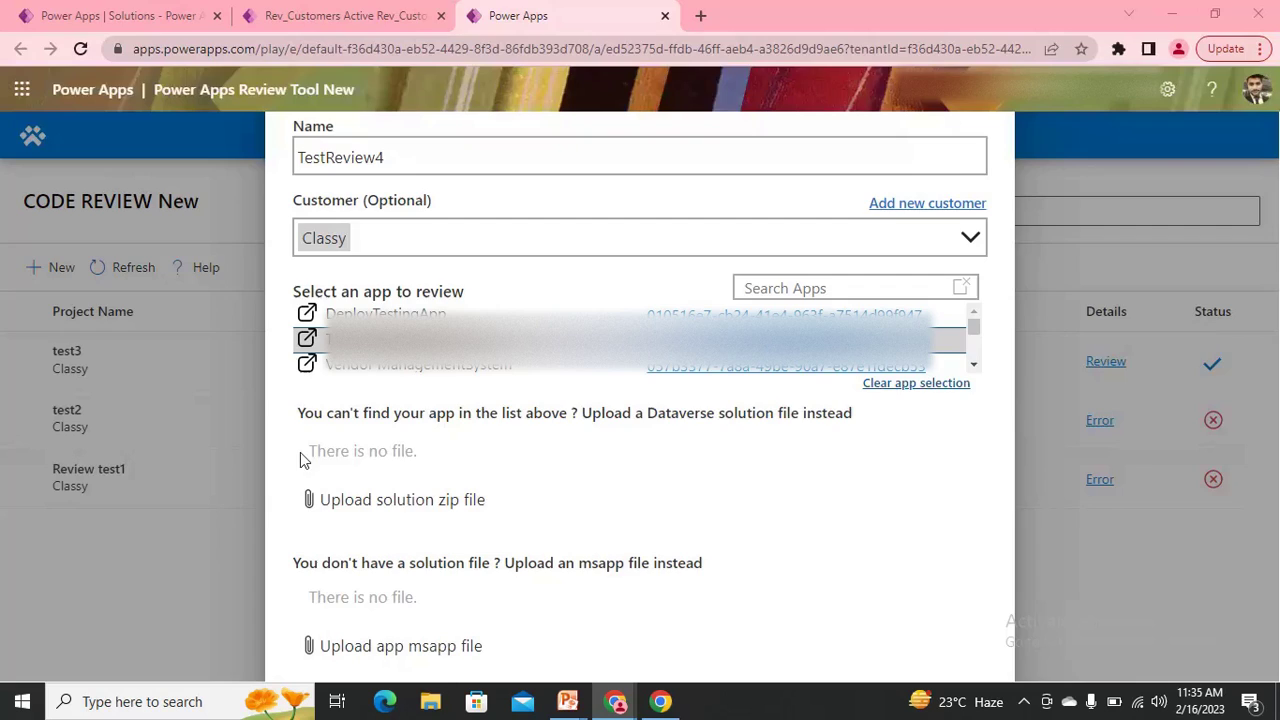
{"action": "left_click", "coordinate": [430, 700]}
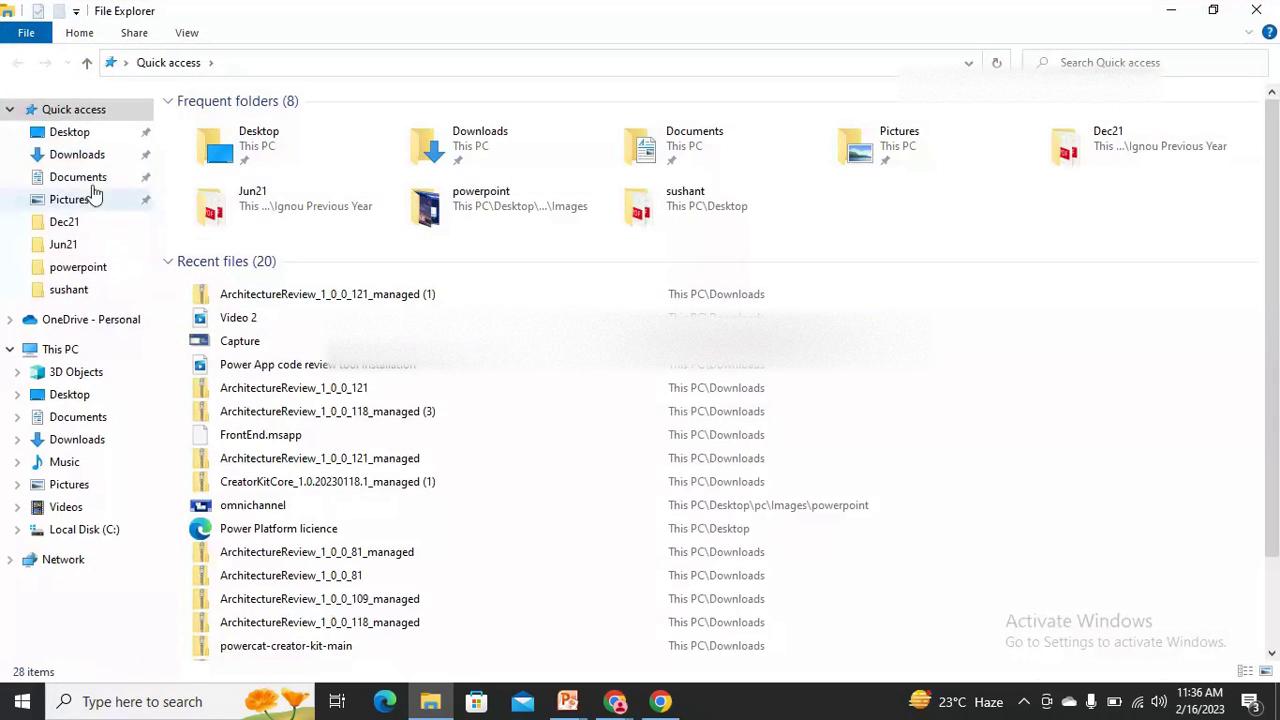
{"action": "left_click", "coordinate": [76, 154]}
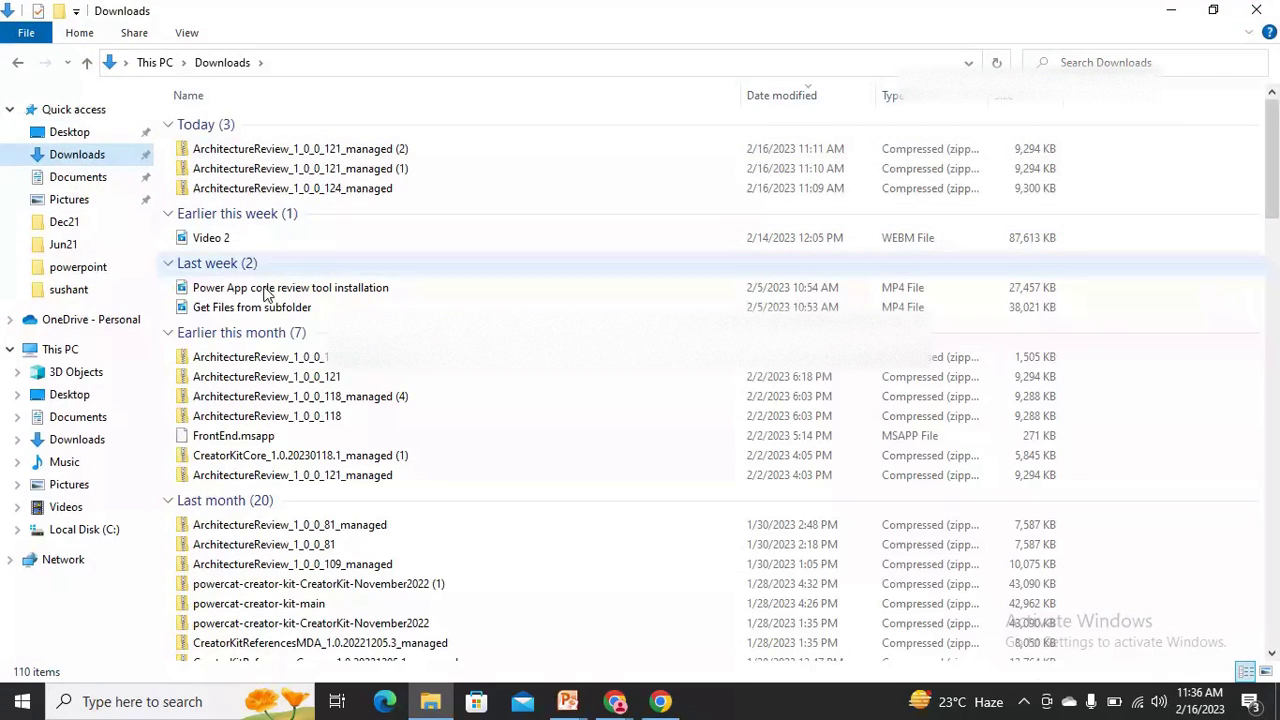
{"action": "left_click", "coordinate": [232, 436]}
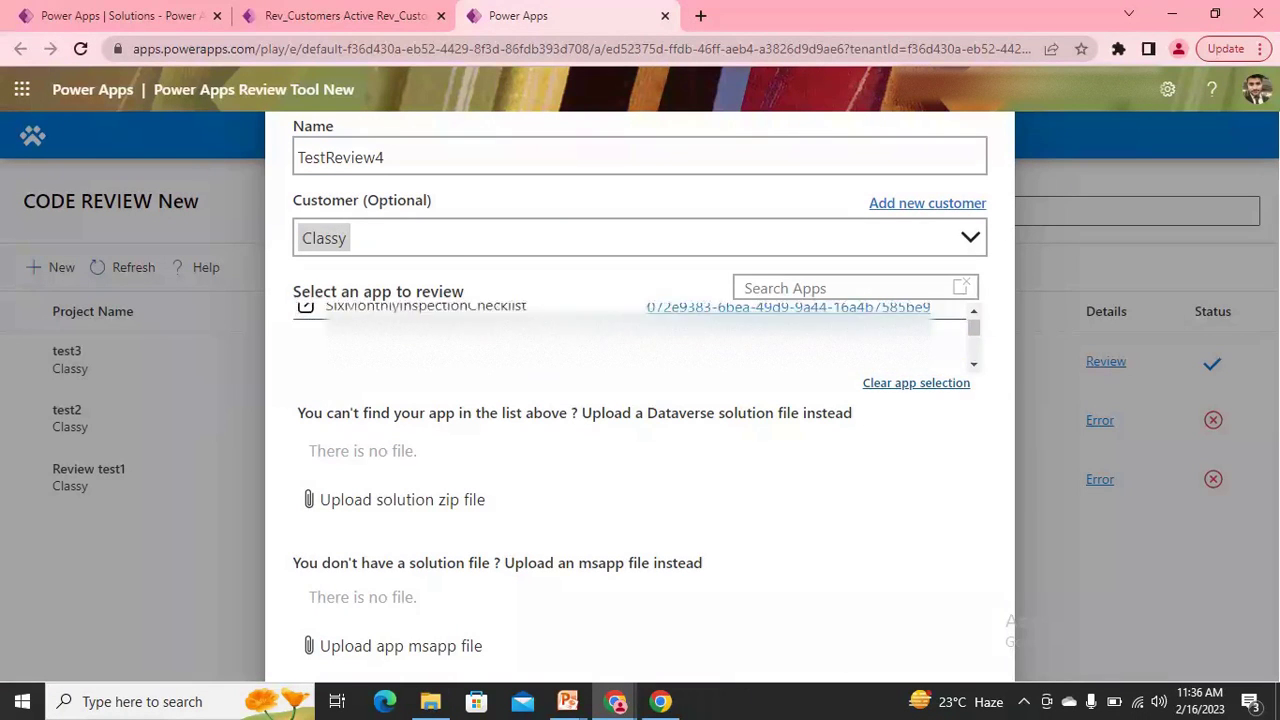
Filter the apps available for review with 'fro' to find the FrontEnd app.
{"action": "left_click", "coordinate": [816, 288]}
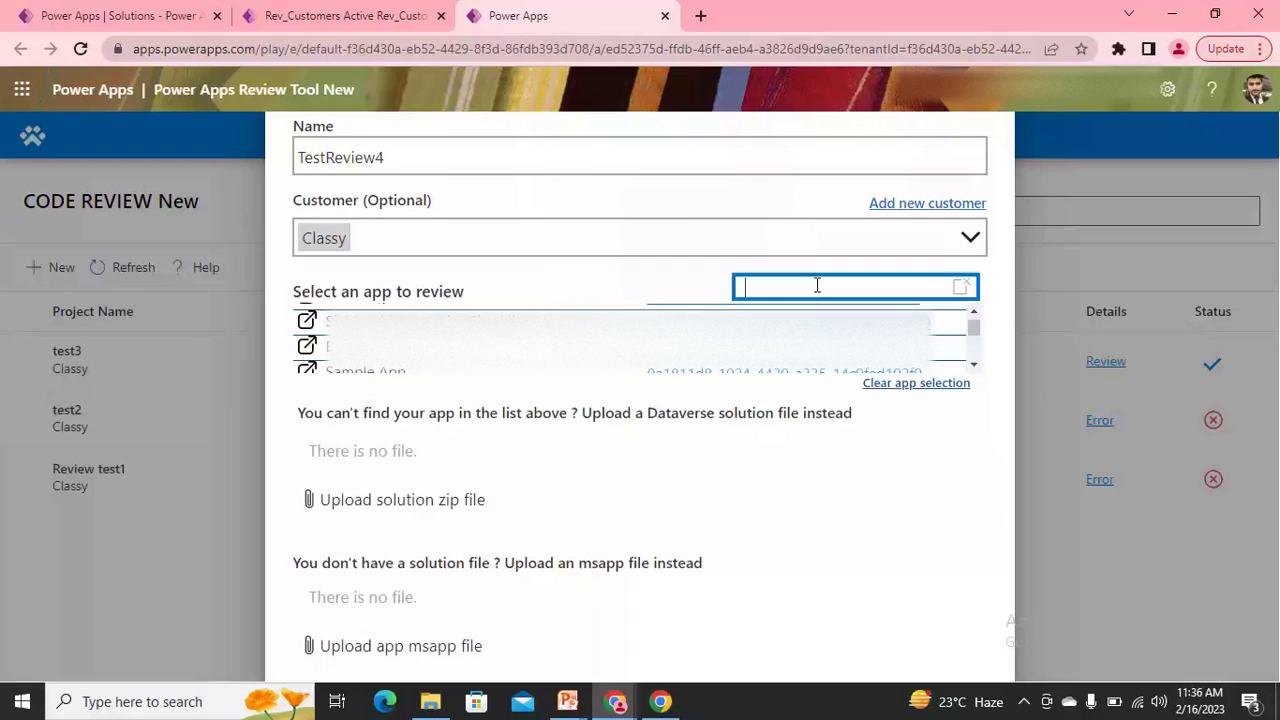
{"action": "type", "text": "fr"}
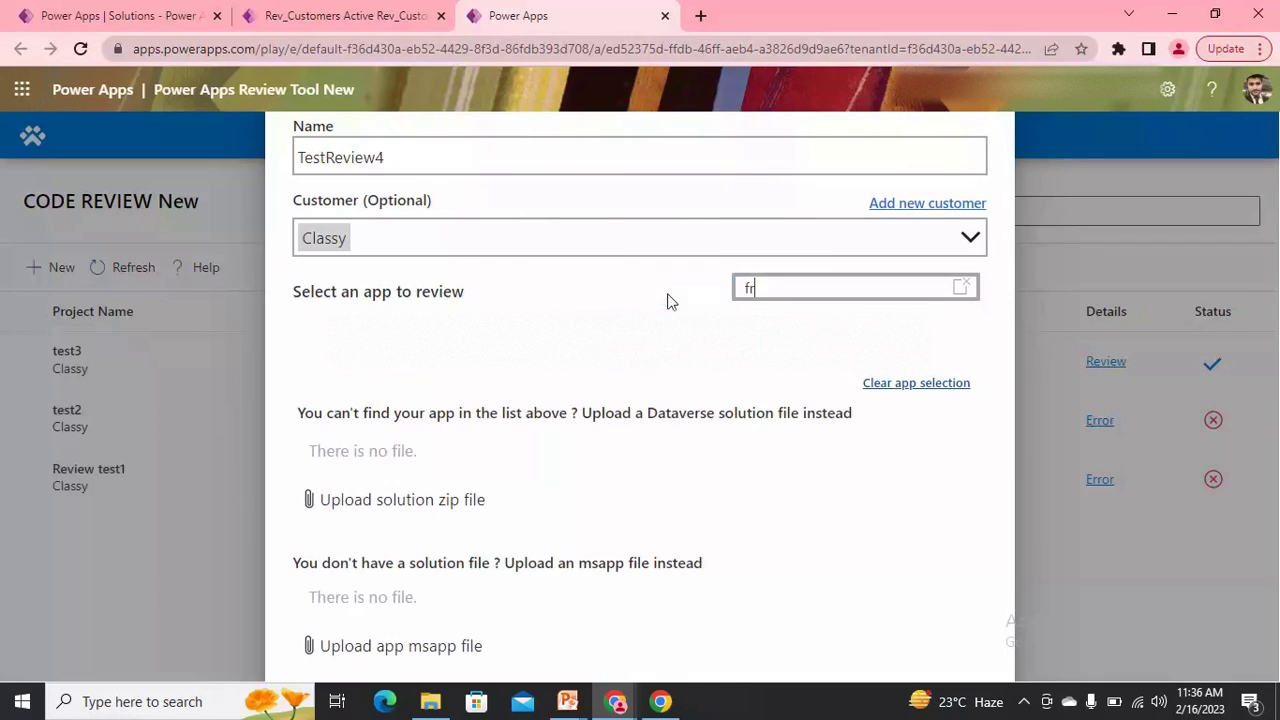
{"action": "type", "text": "o"}
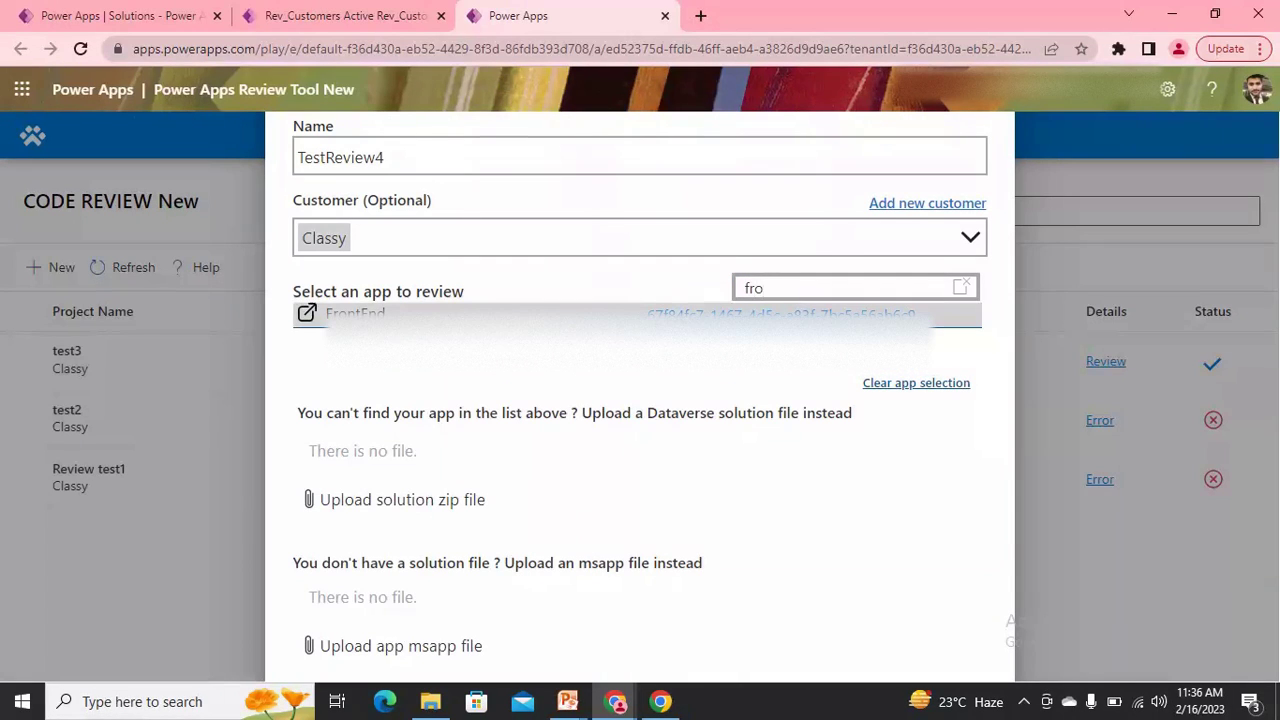
{"action": "mouse_move", "coordinate": [444, 448]}
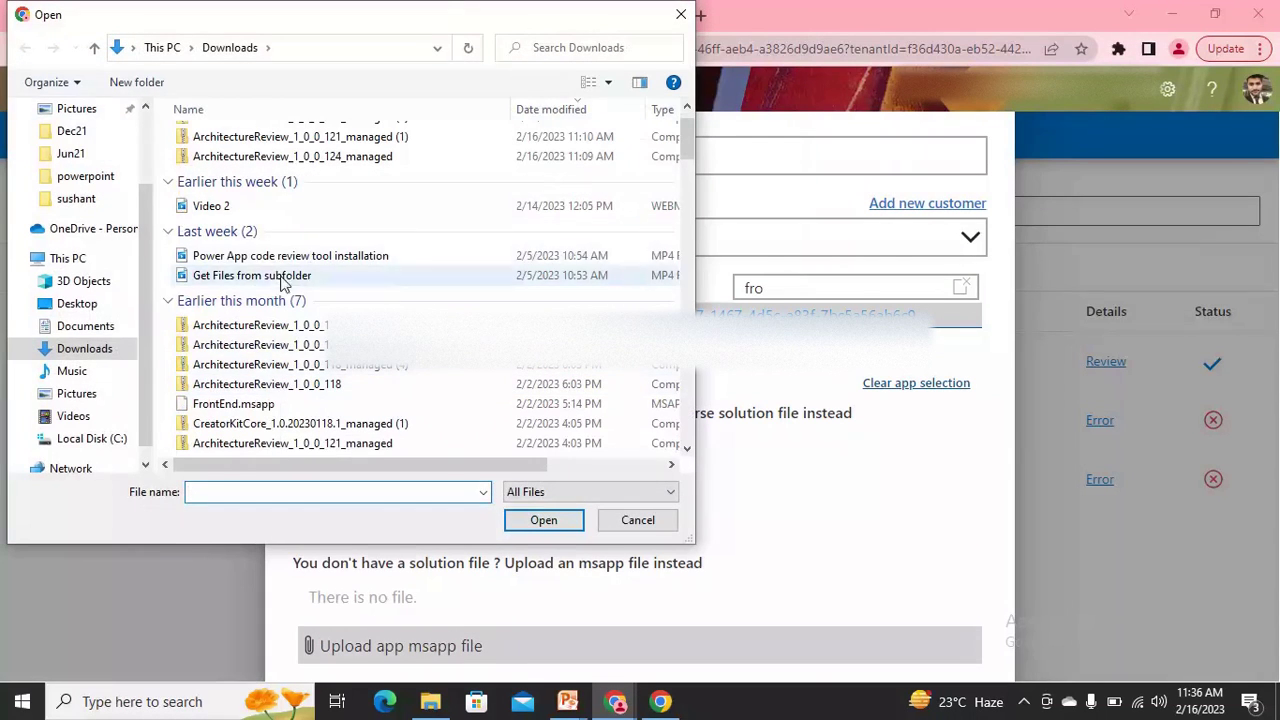
Attach FrontEnd.msapp from Downloads, rejected as FrontEnd is already selected.
{"action": "left_click", "coordinate": [232, 404]}
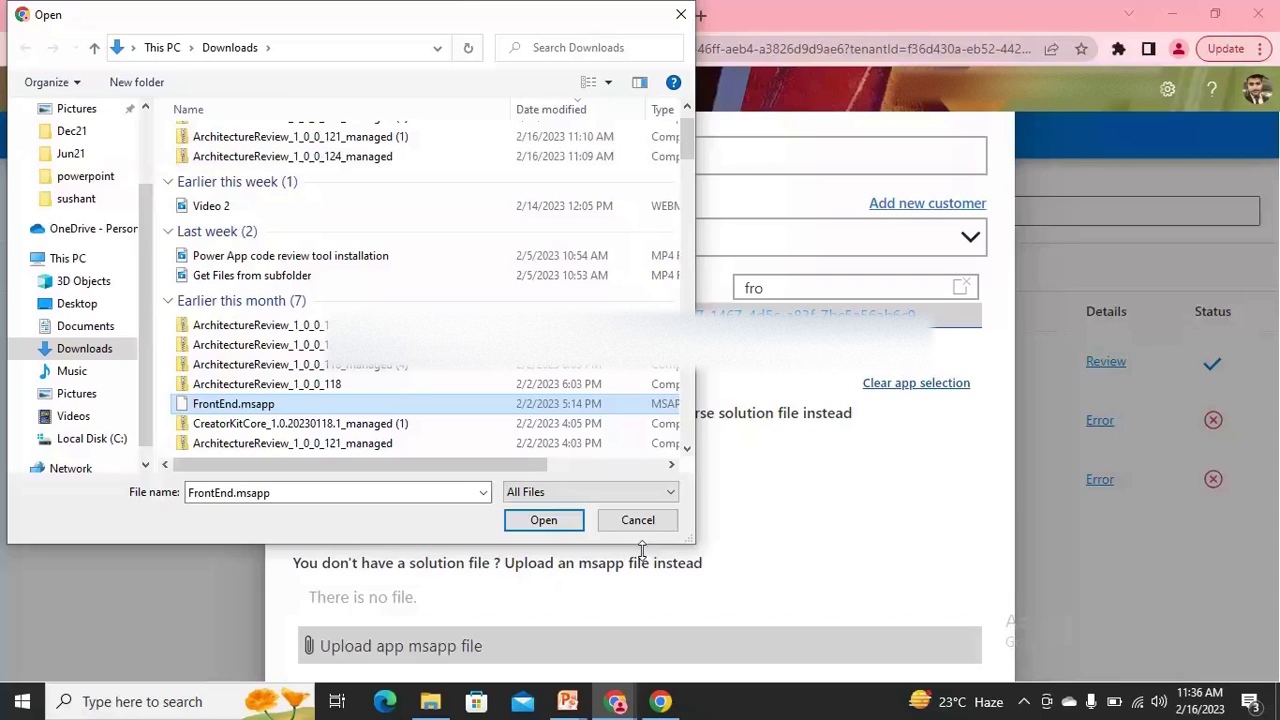
{"action": "mouse_move", "coordinate": [544, 520]}
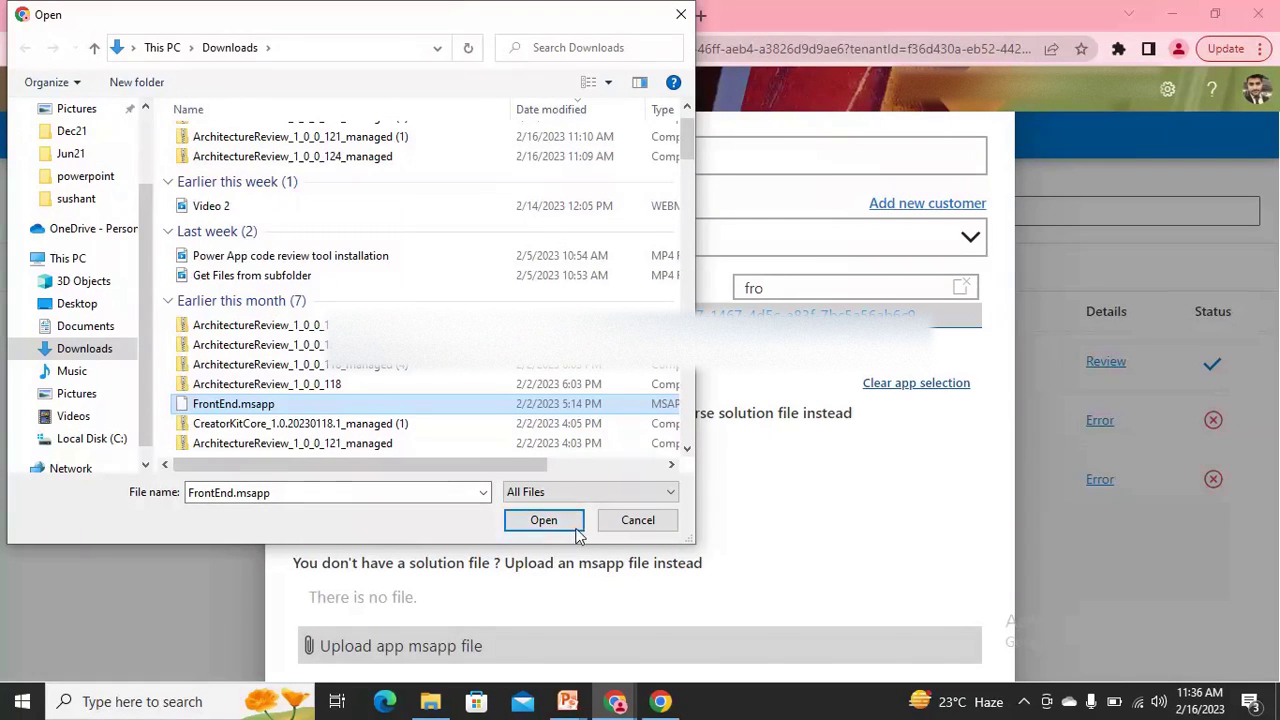
{"action": "left_click", "coordinate": [544, 520]}
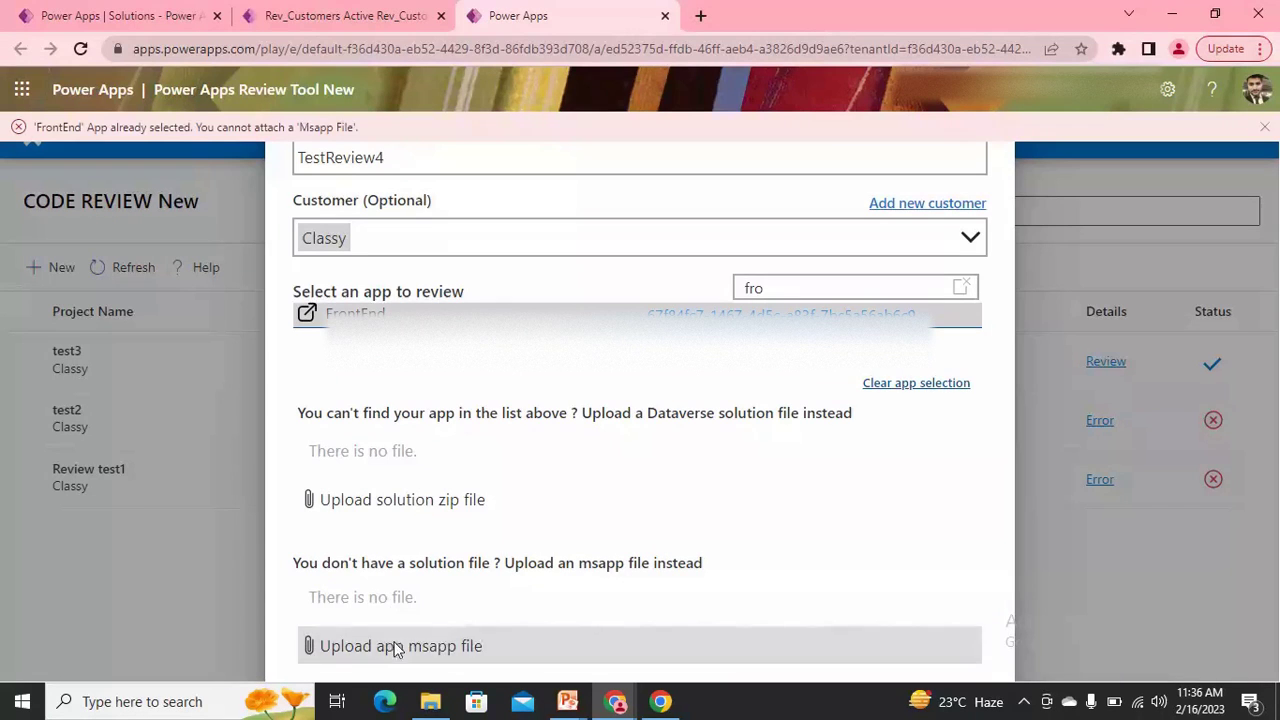
{"action": "mouse_move", "coordinate": [588, 500]}
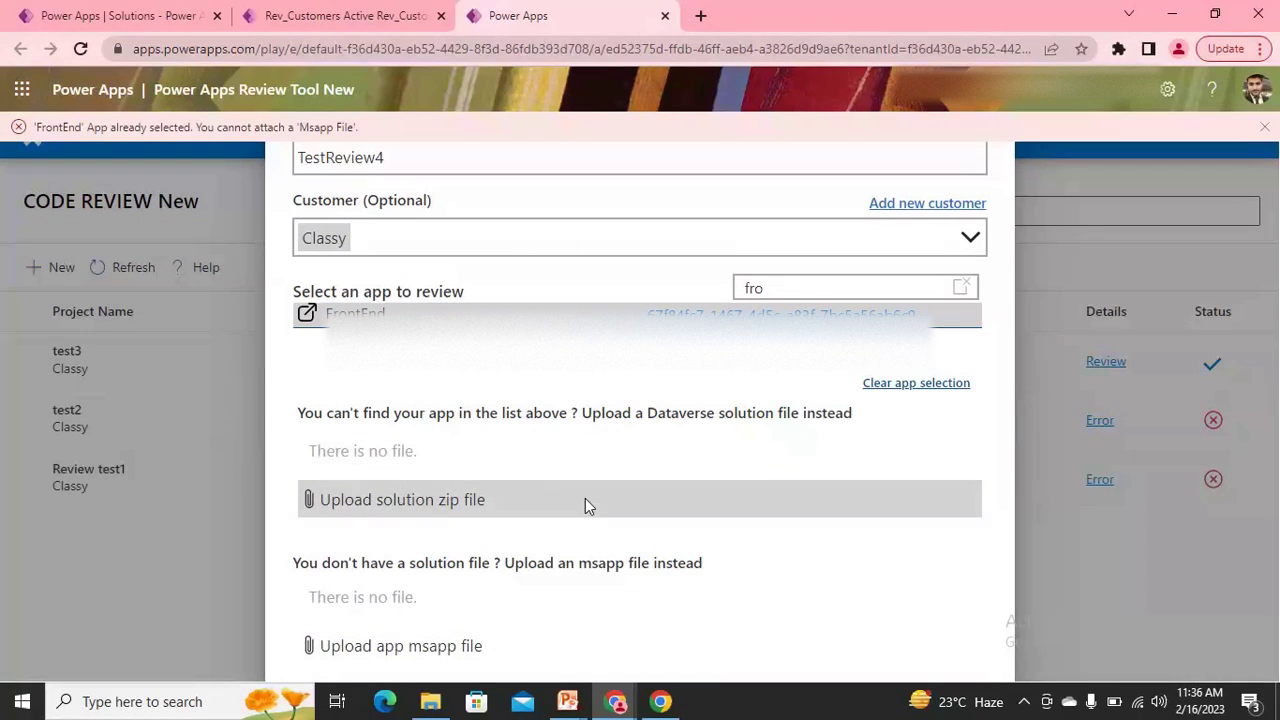
{"action": "mouse_move", "coordinate": [196, 148]}
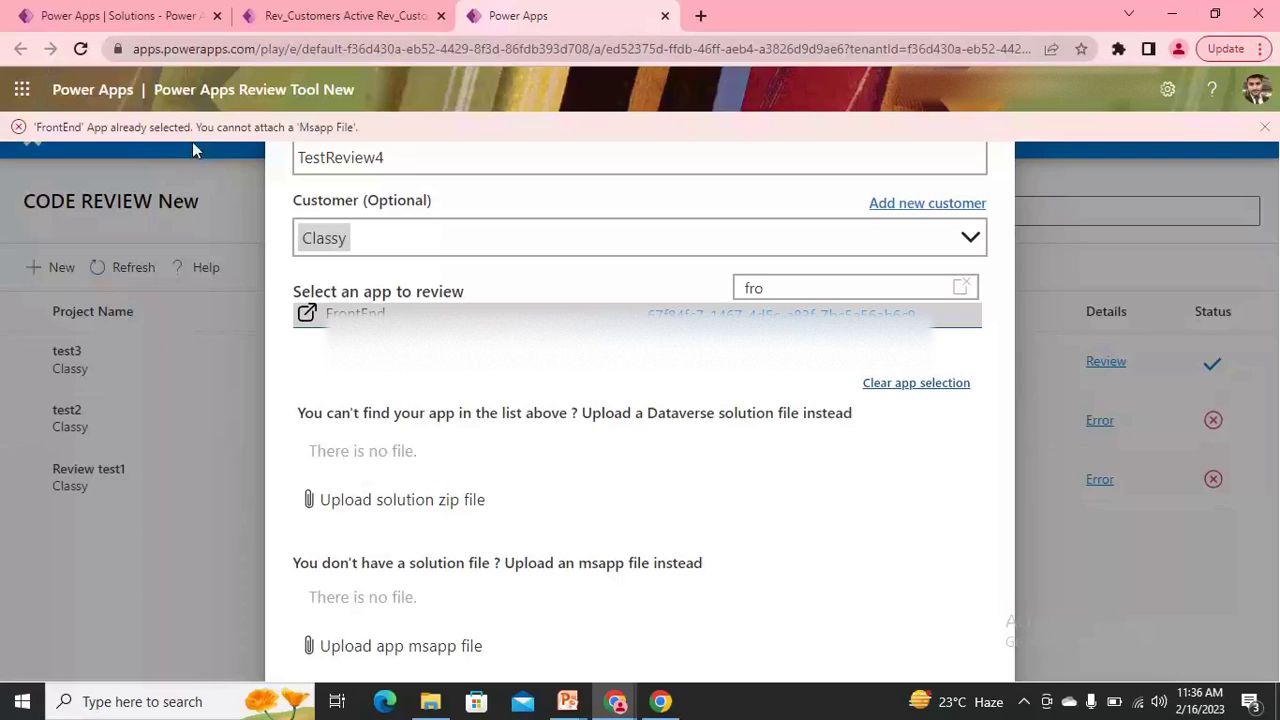
{"action": "mouse_move", "coordinate": [276, 164]}
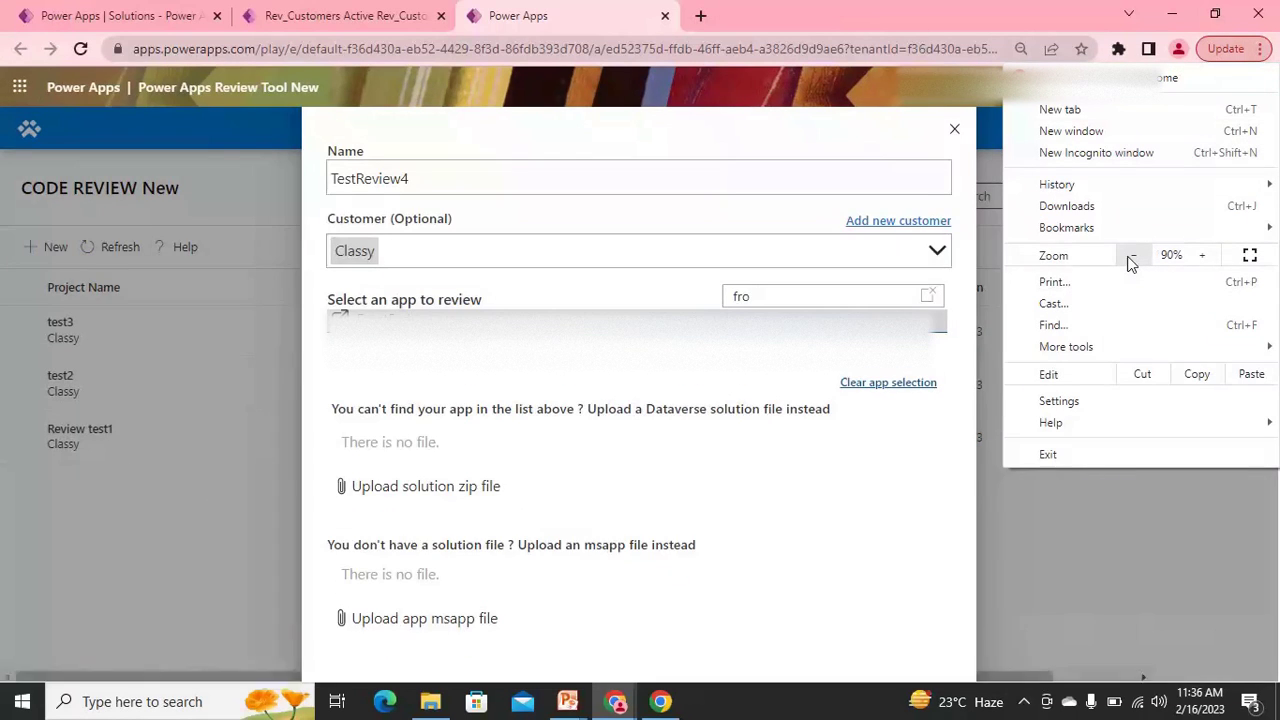
Zoom out to see the whole TestReview4 form with Classy and FrontEnd chosen.
{"action": "left_click", "coordinate": [1132, 256]}
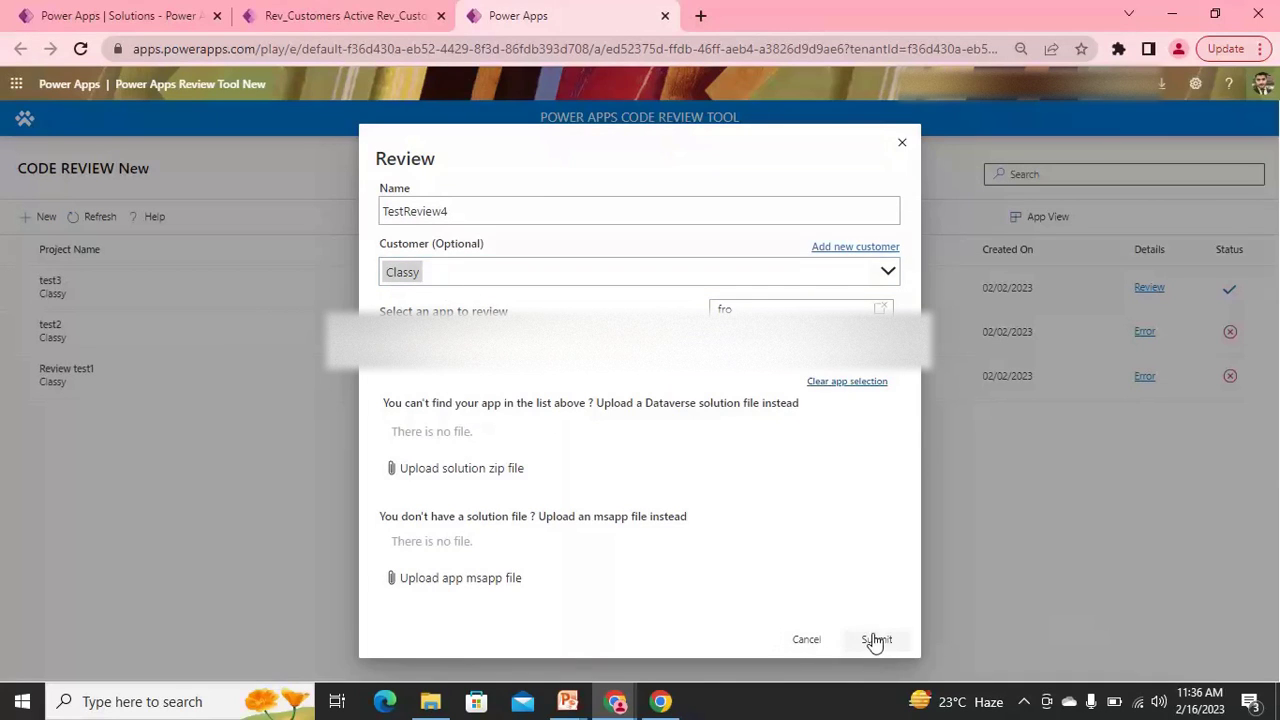
{"action": "mouse_move", "coordinate": [648, 552]}
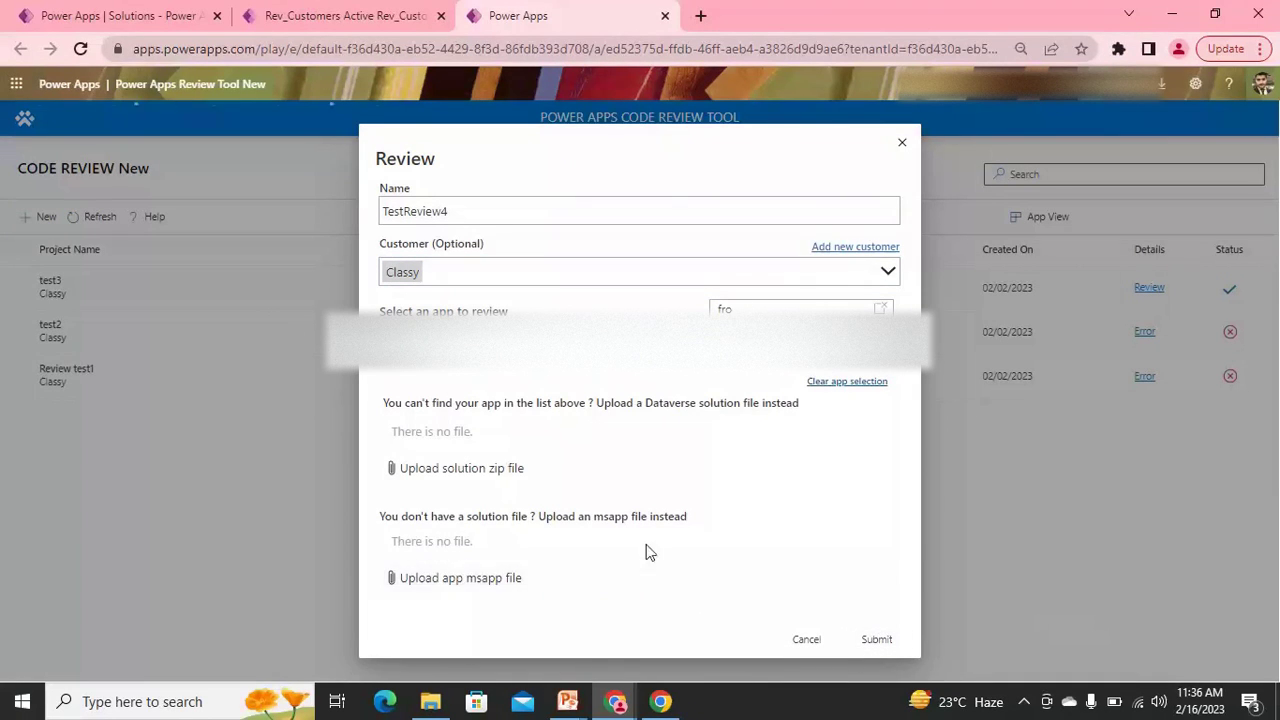
Submit TestReview4 and select its row in the Code Review list.
{"action": "left_click", "coordinate": [876, 640]}
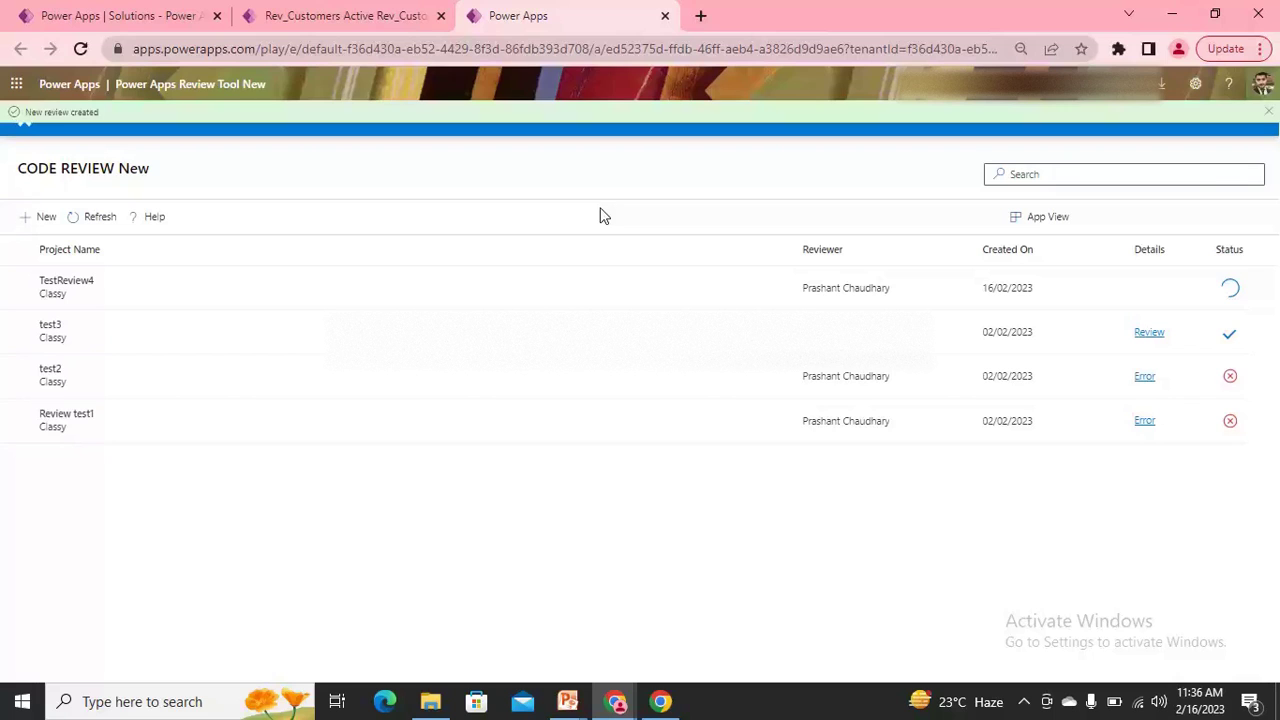
{"action": "mouse_move", "coordinate": [148, 216]}
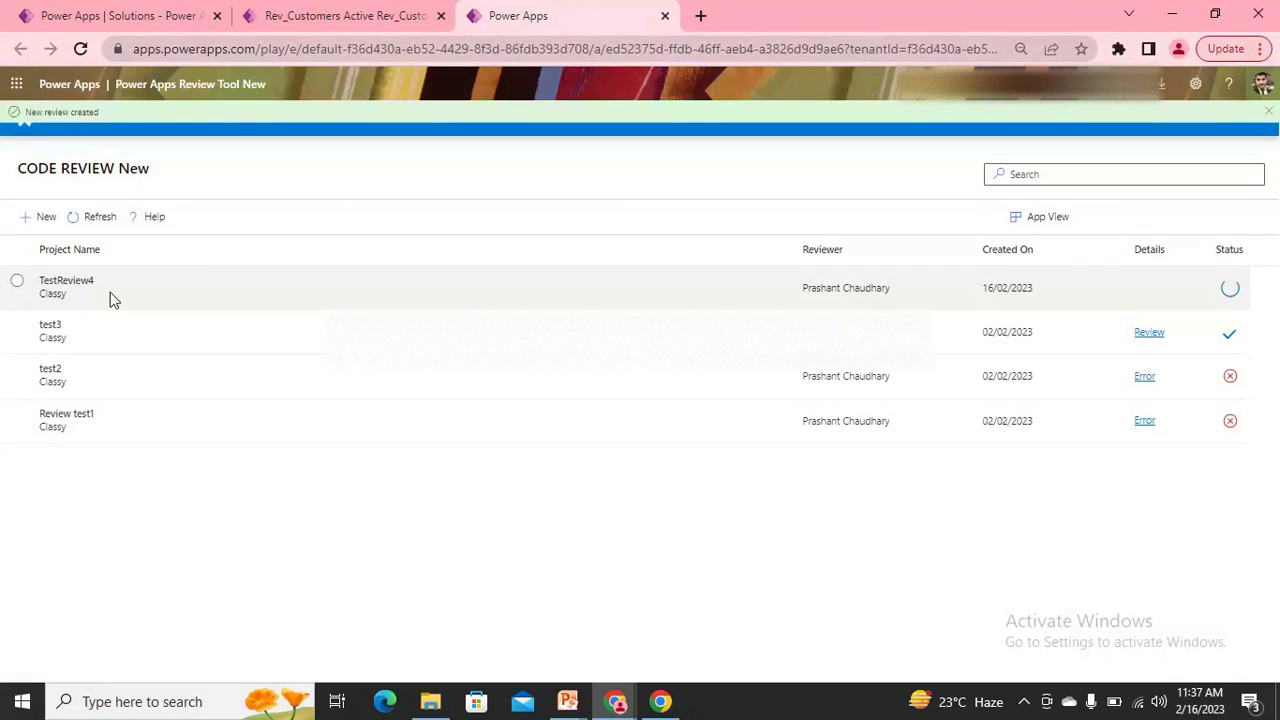
{"action": "left_click", "coordinate": [16, 280]}
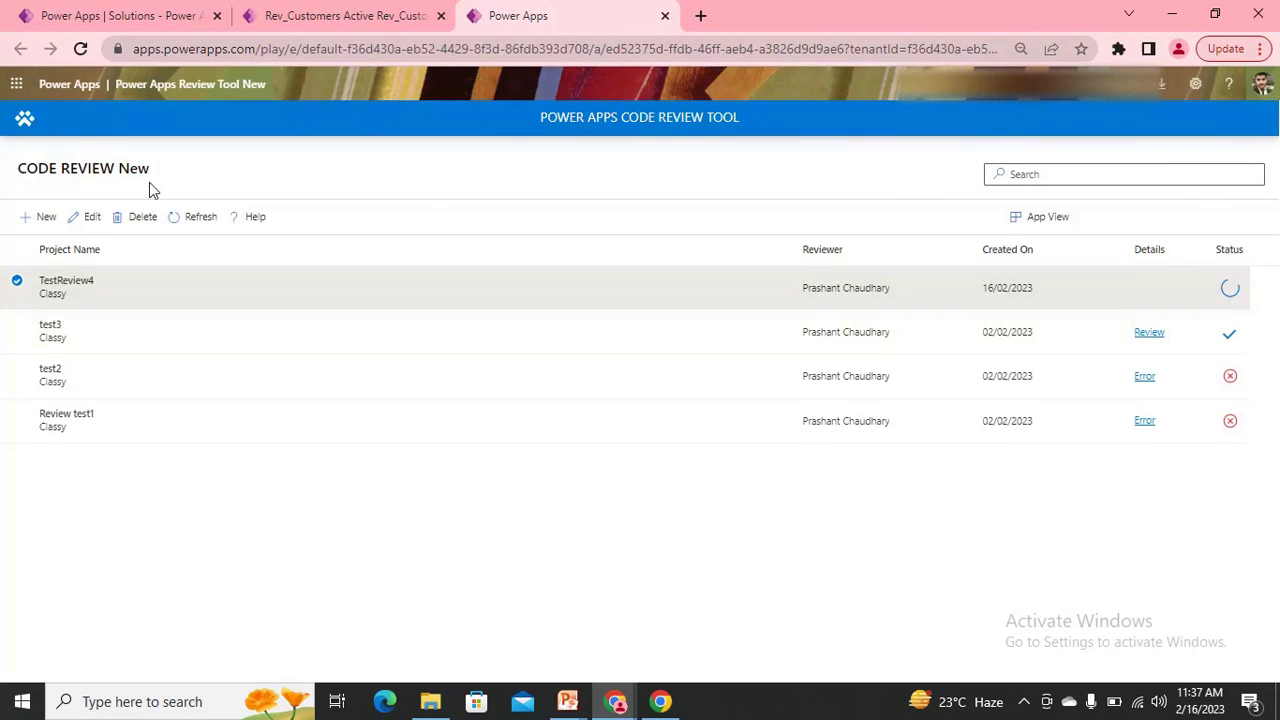
{"action": "mouse_move", "coordinate": [1256, 322]}
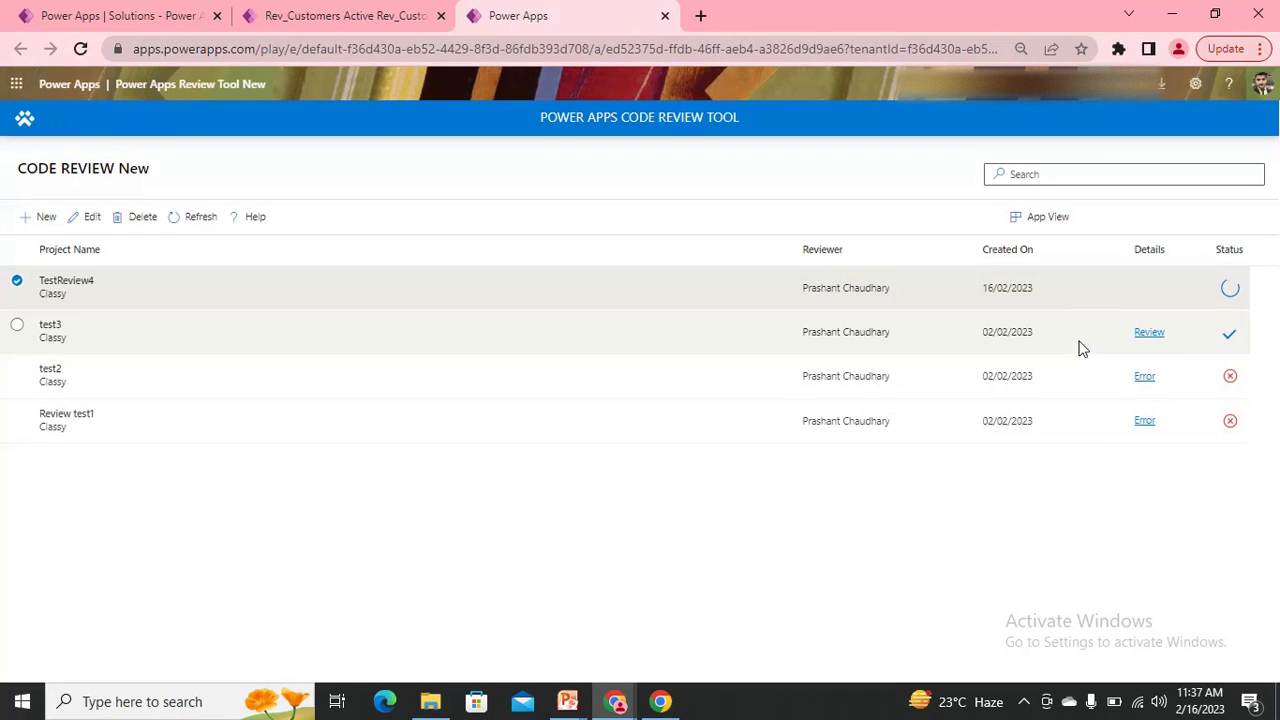
{"action": "mouse_move", "coordinate": [1148, 332]}
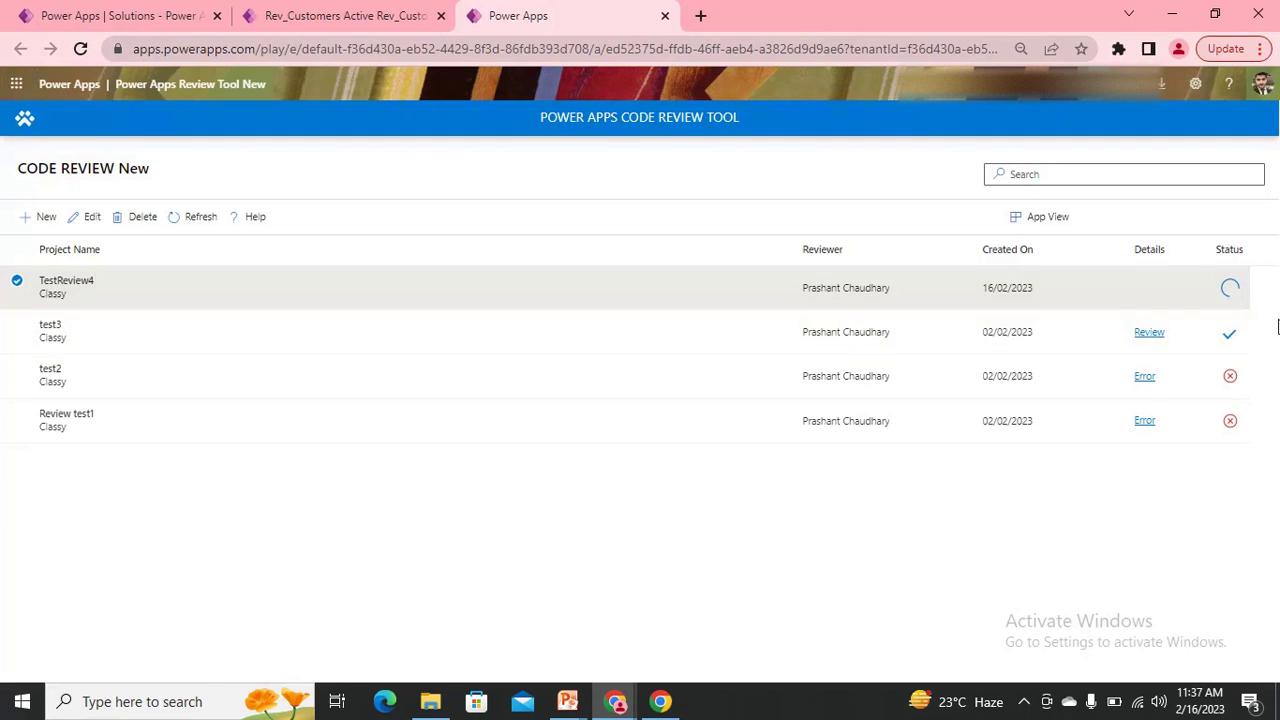
Open the completed test3 review showing FrontEnd scored 100%.
{"action": "left_click", "coordinate": [1148, 332]}
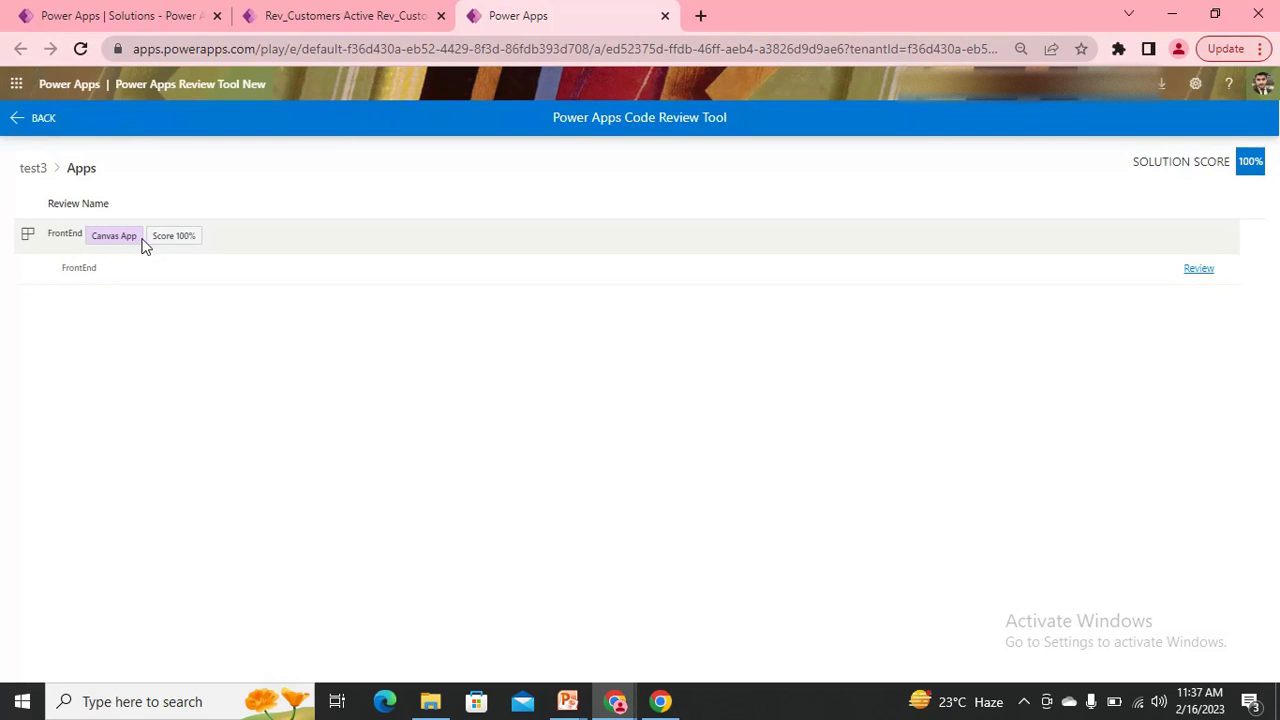
{"action": "mouse_move", "coordinate": [174, 236]}
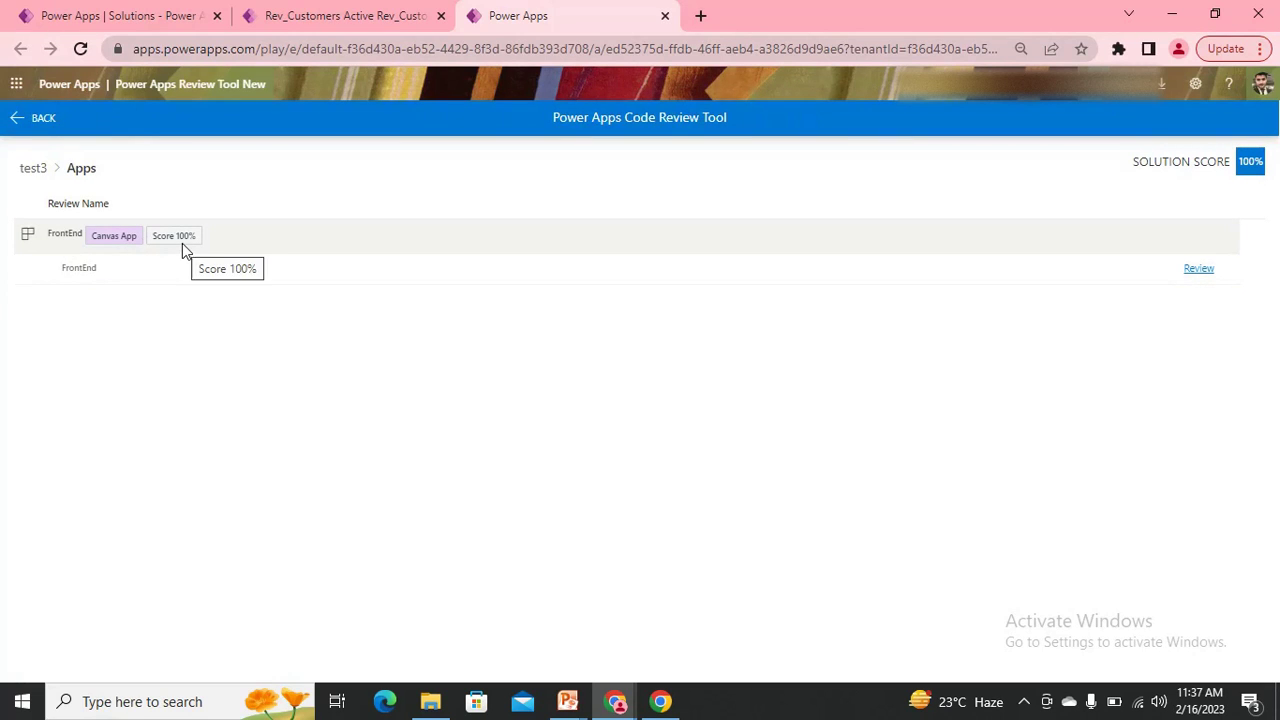
{"action": "mouse_move", "coordinate": [100, 278]}
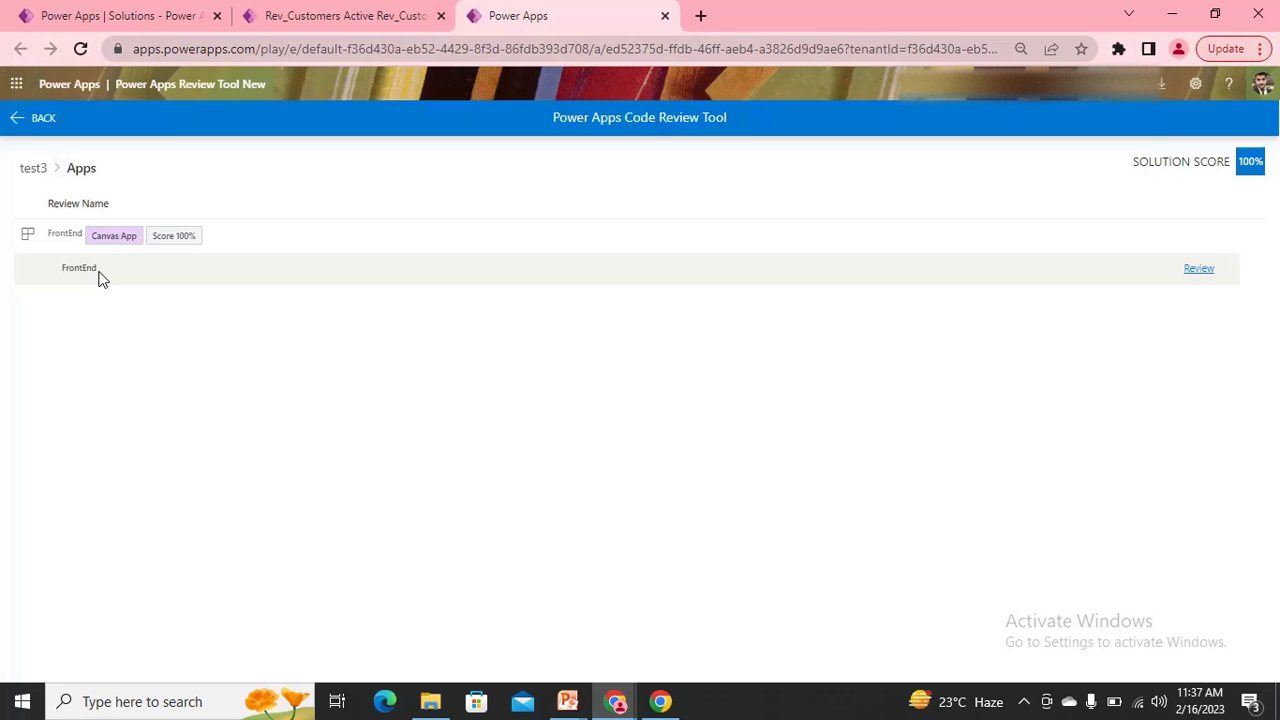
{"action": "mouse_move", "coordinate": [1200, 268]}
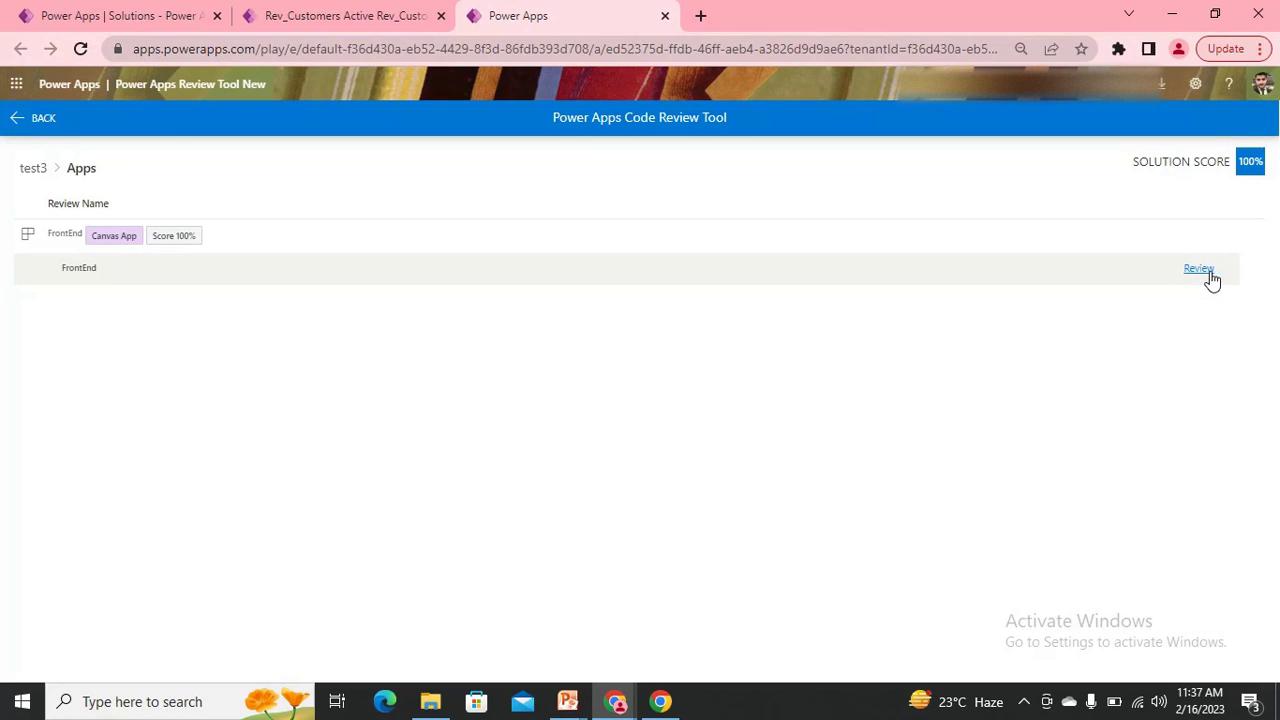
Review FrontEnd, glance at the Customers and Patterns tables in Dynamics, and return to the checklist.
{"action": "left_click", "coordinate": [1196, 268]}
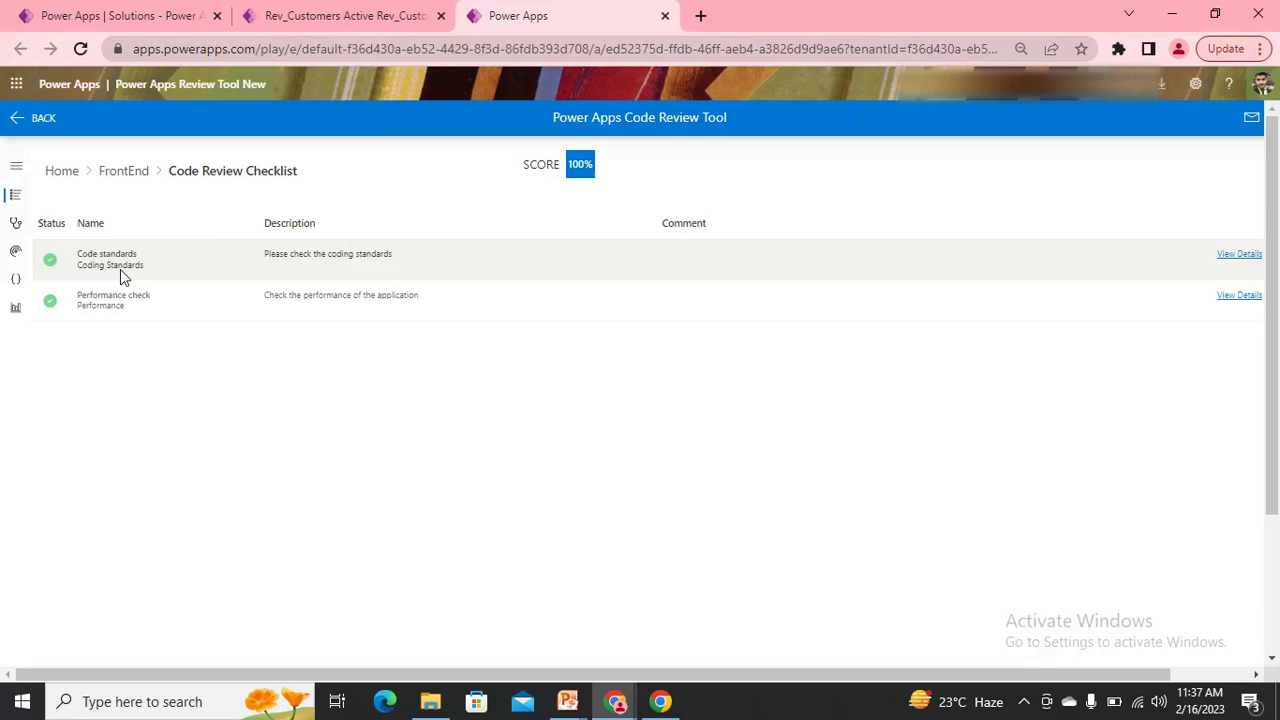
{"action": "mouse_move", "coordinate": [118, 298]}
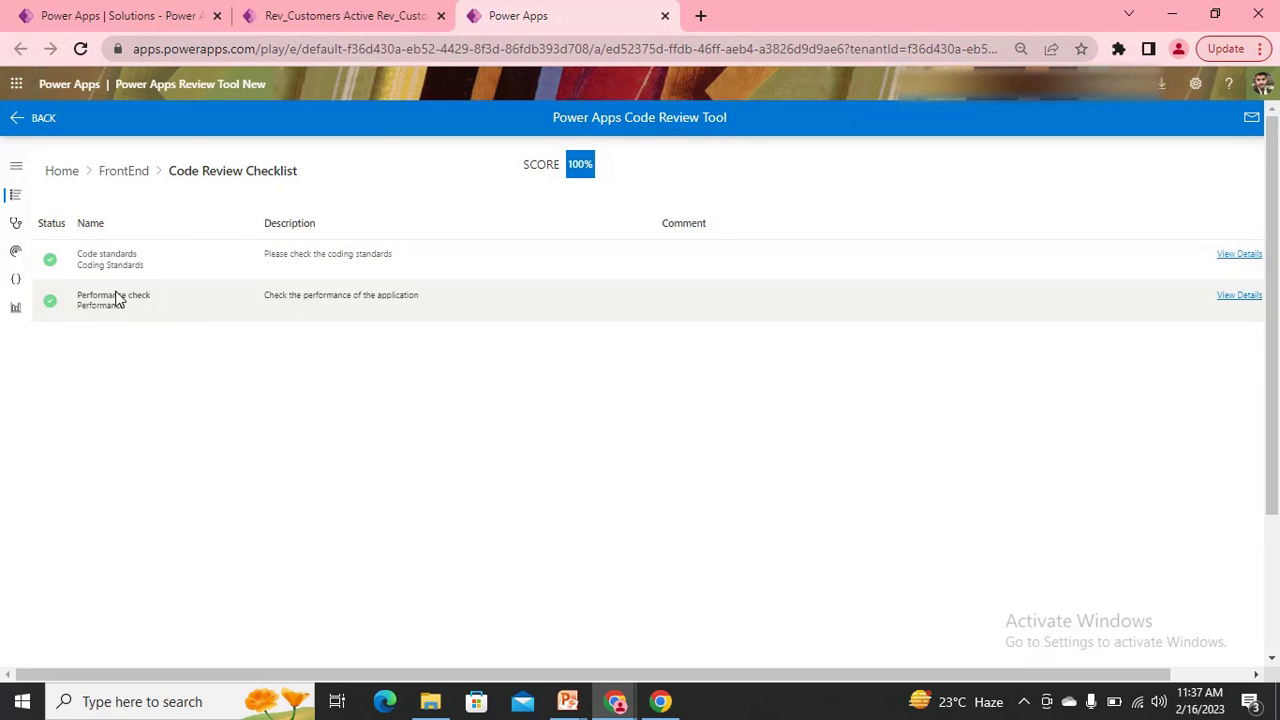
{"action": "mouse_move", "coordinate": [176, 272]}
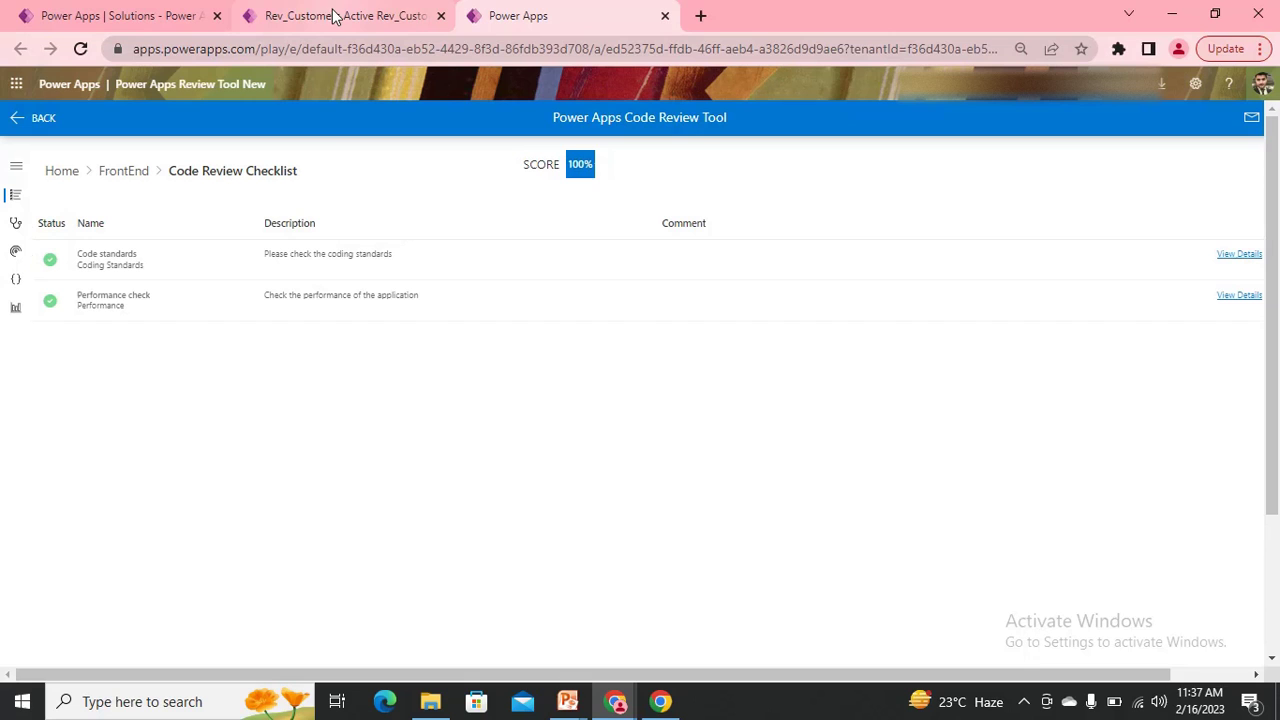
{"action": "left_click", "coordinate": [344, 16]}
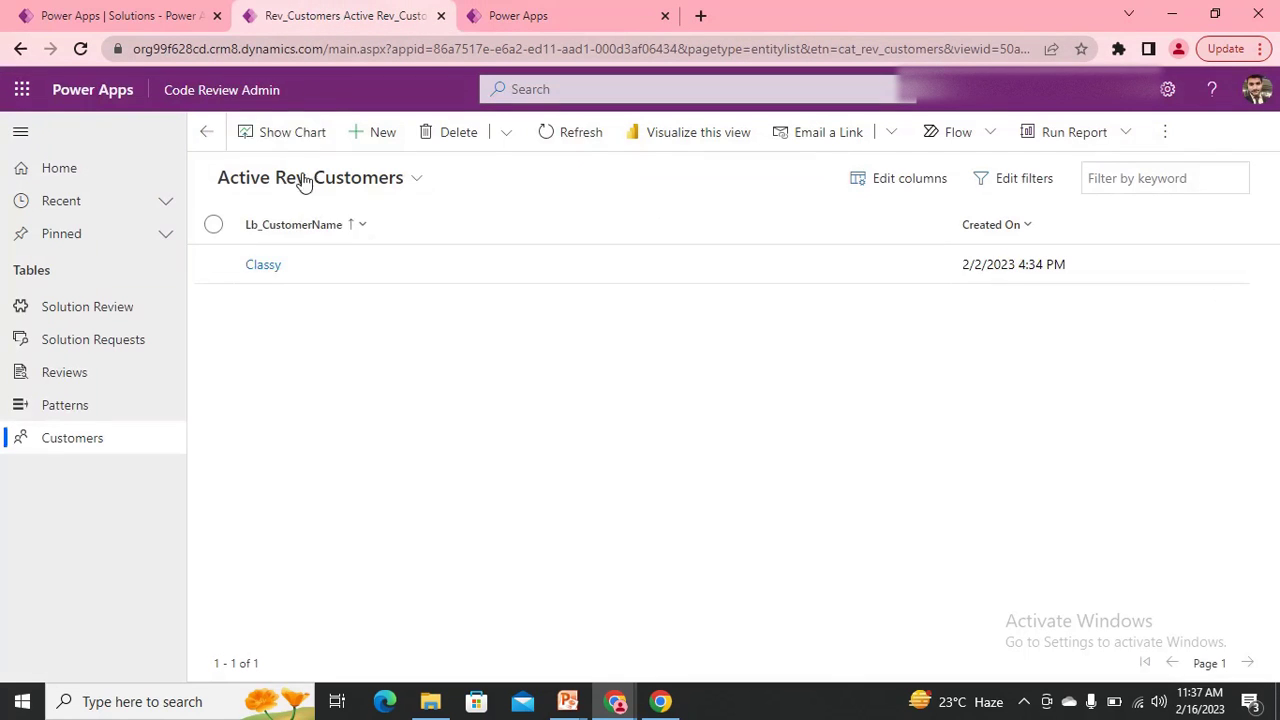
{"action": "left_click", "coordinate": [64, 404]}
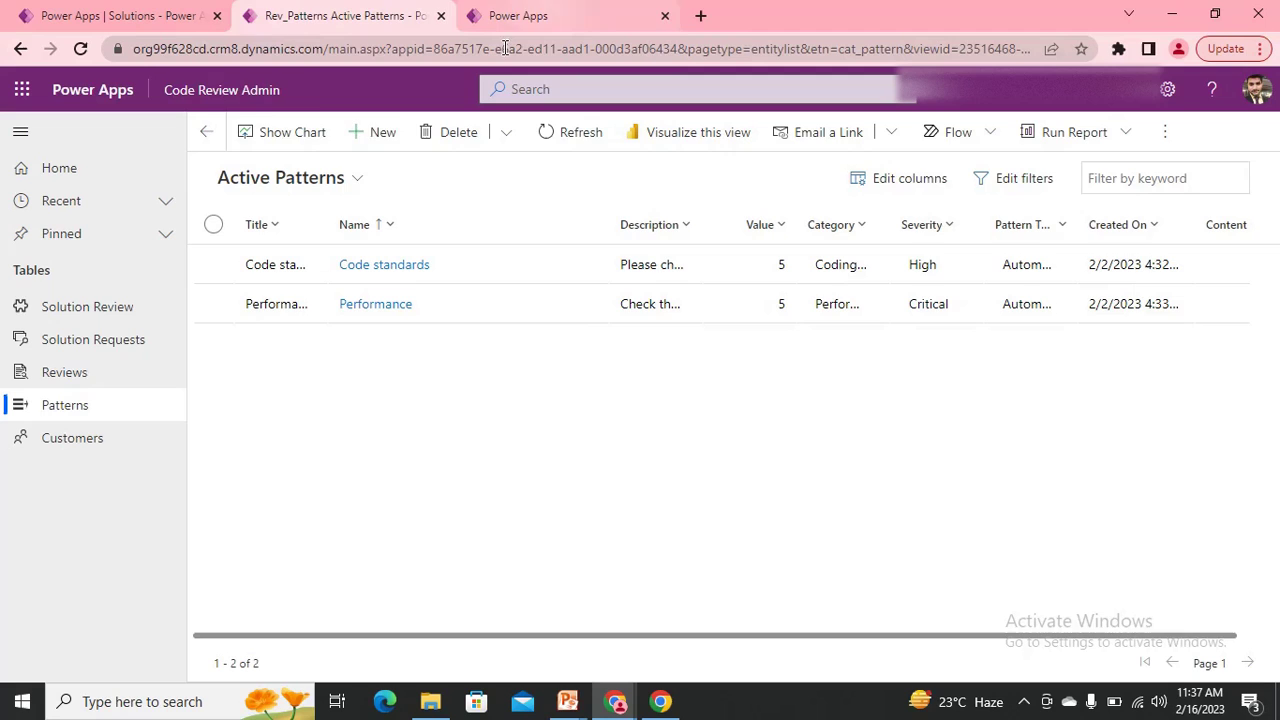
{"action": "left_click", "coordinate": [568, 16]}
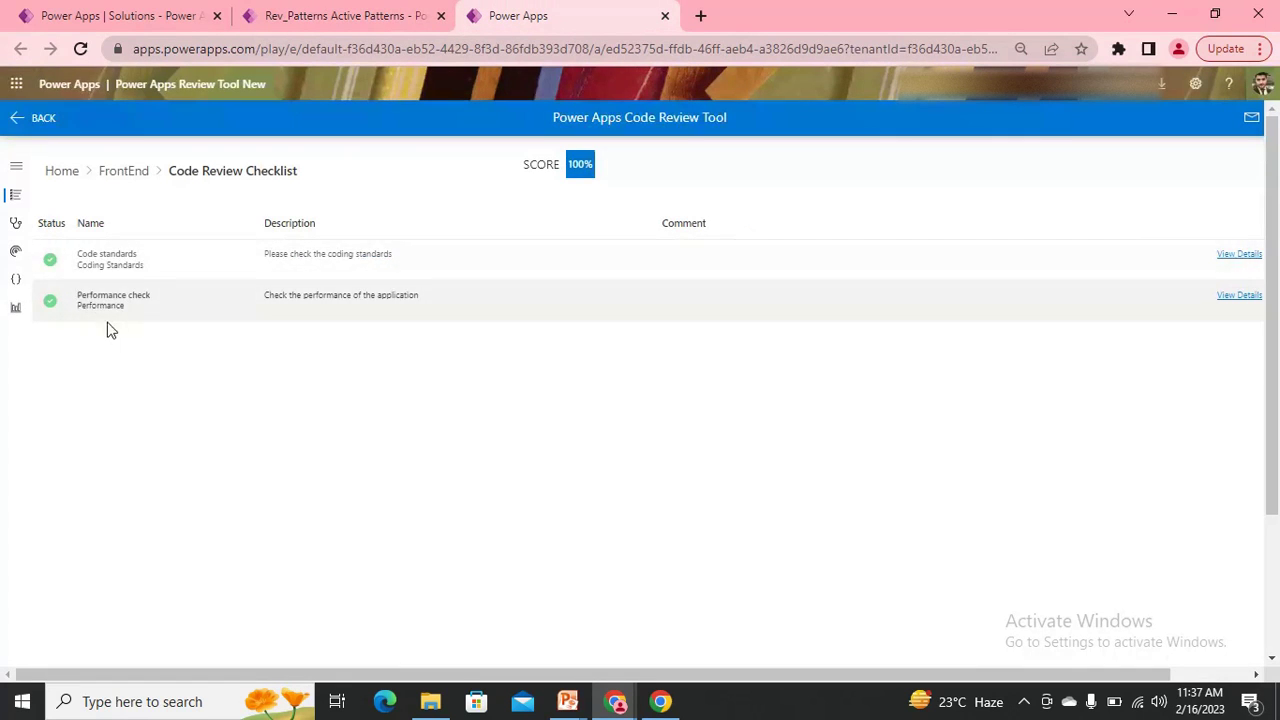
{"action": "mouse_move", "coordinate": [68, 246]}
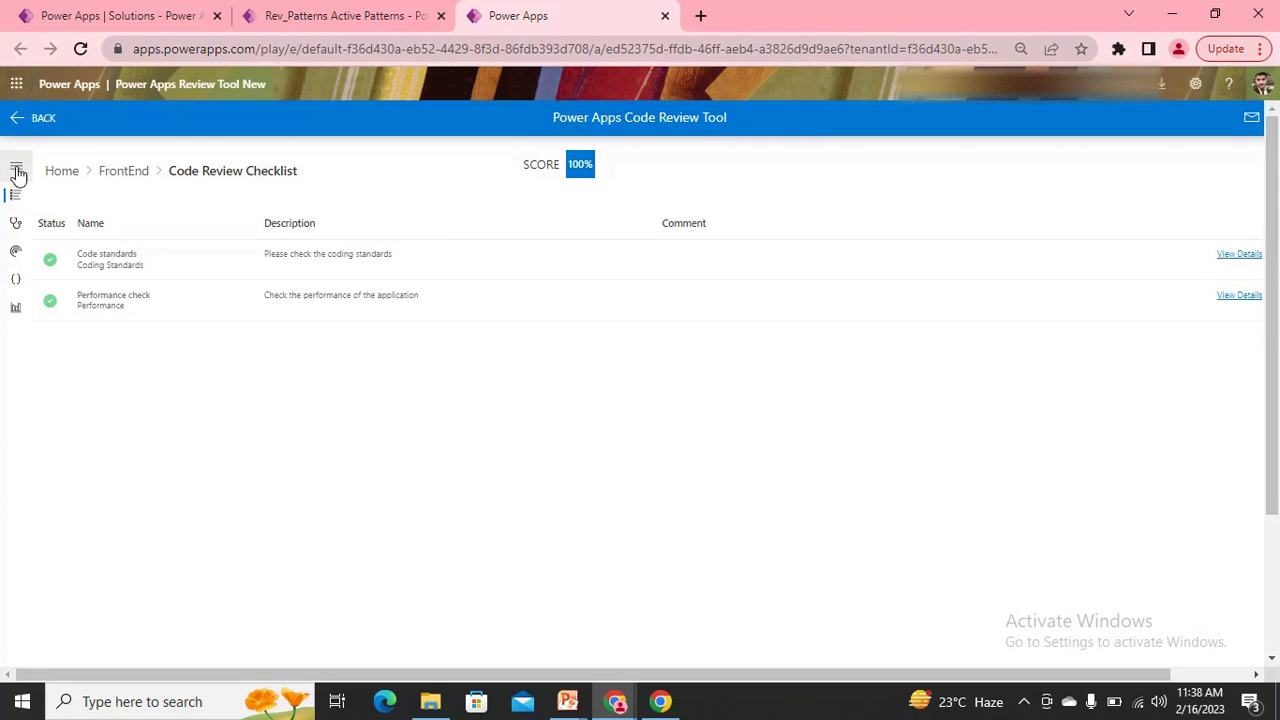
{"action": "left_click", "coordinate": [16, 164]}
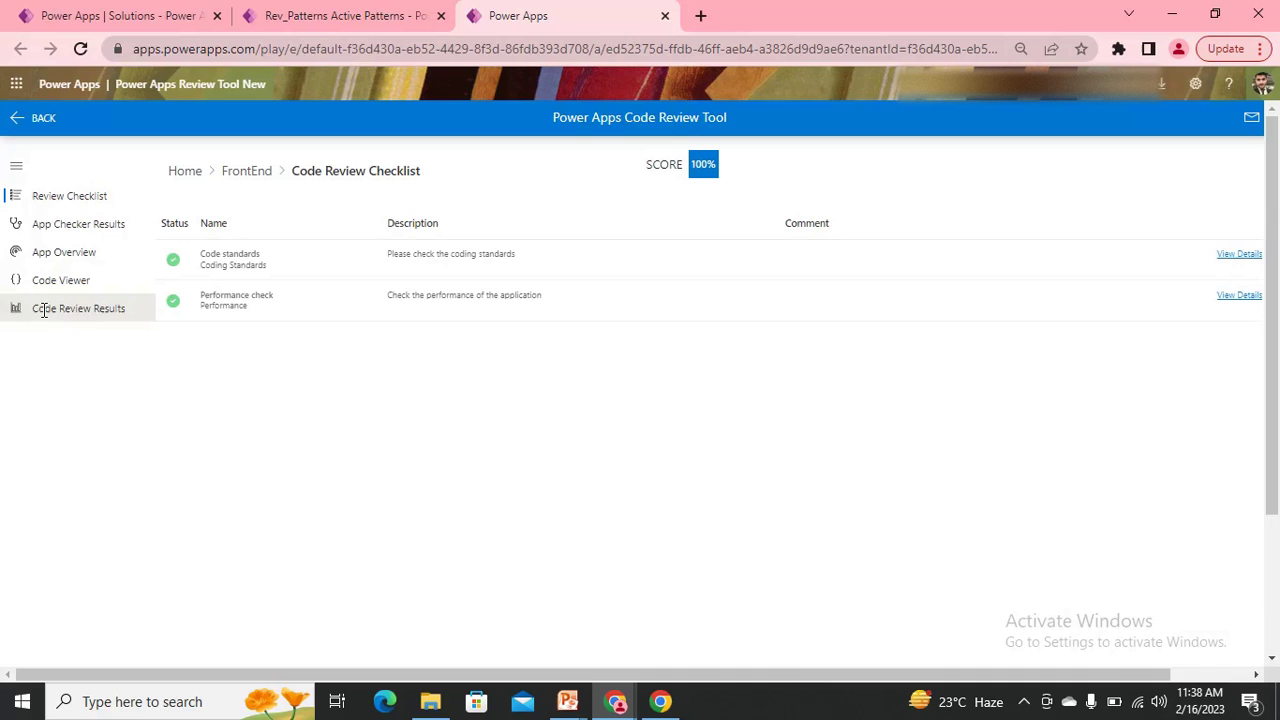
{"action": "mouse_move", "coordinate": [80, 224]}
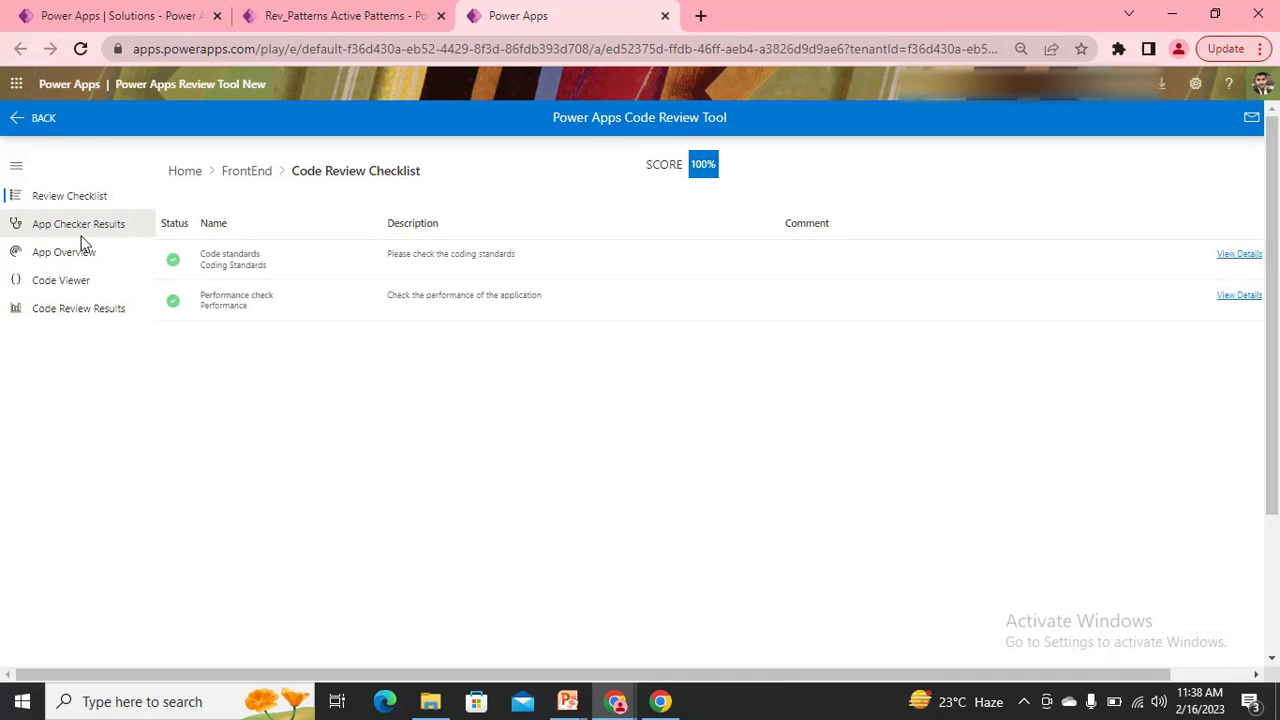
{"action": "left_click", "coordinate": [78, 224]}
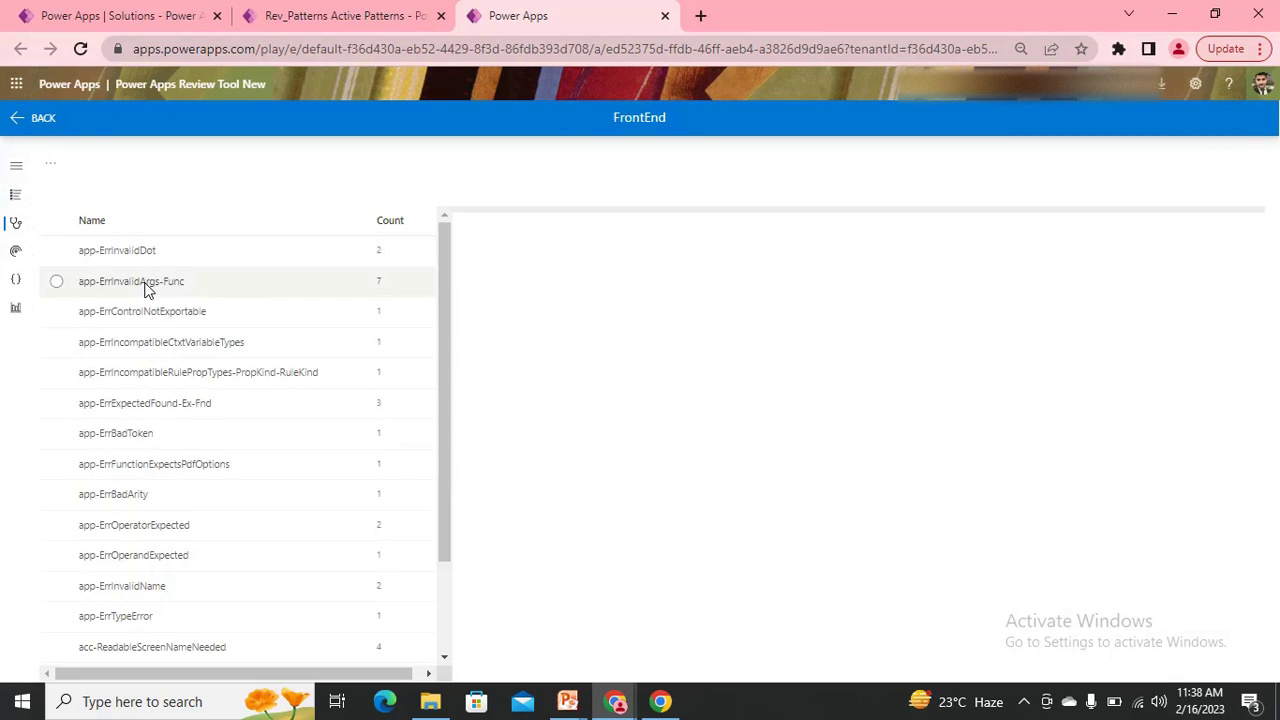
{"action": "scroll", "scroll_direction": "down", "scroll_amount": 3}
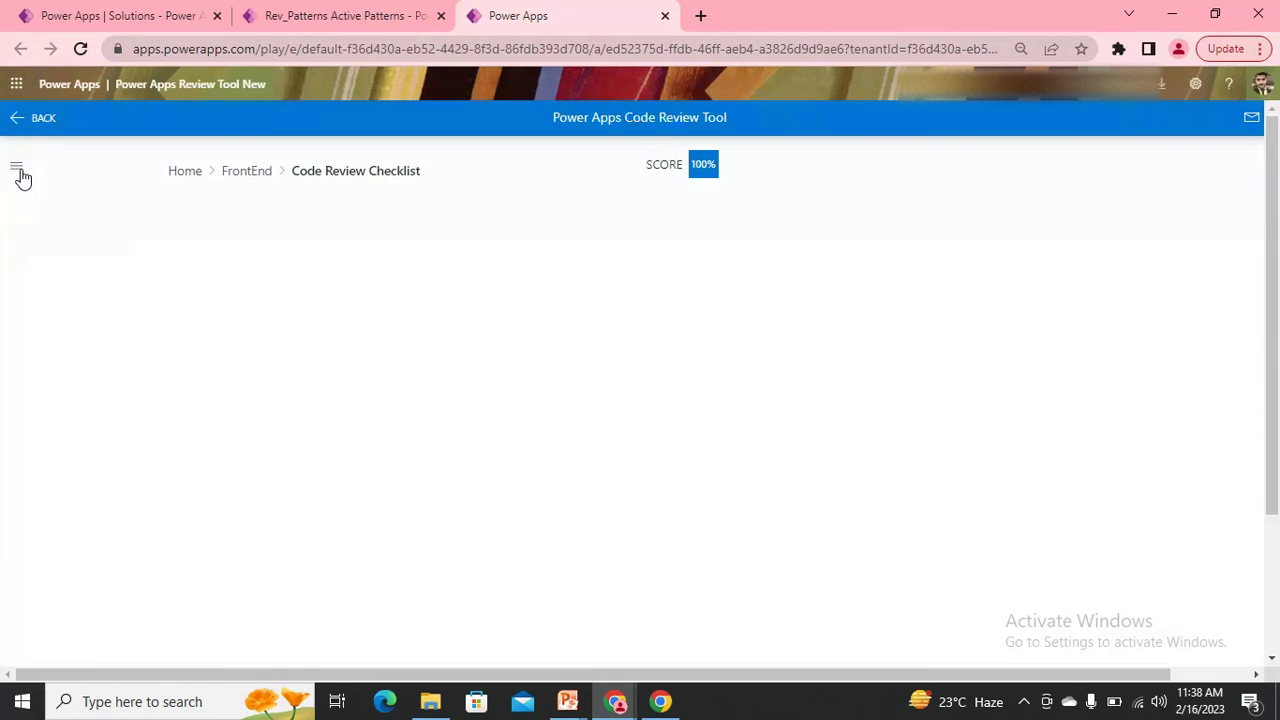
Browse the FrontEnd Code Viewer's screen and control formulas, then go back to the checklist.
{"action": "left_click", "coordinate": [16, 164]}
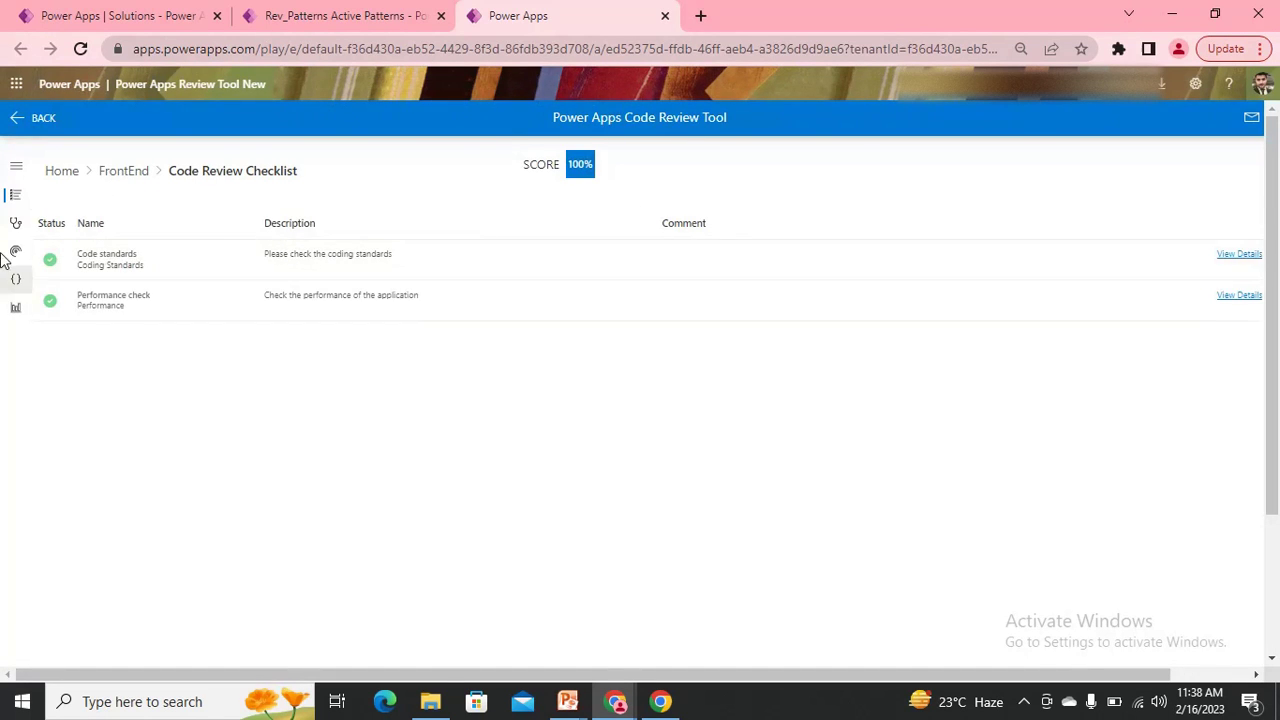
{"action": "left_click", "coordinate": [16, 164]}
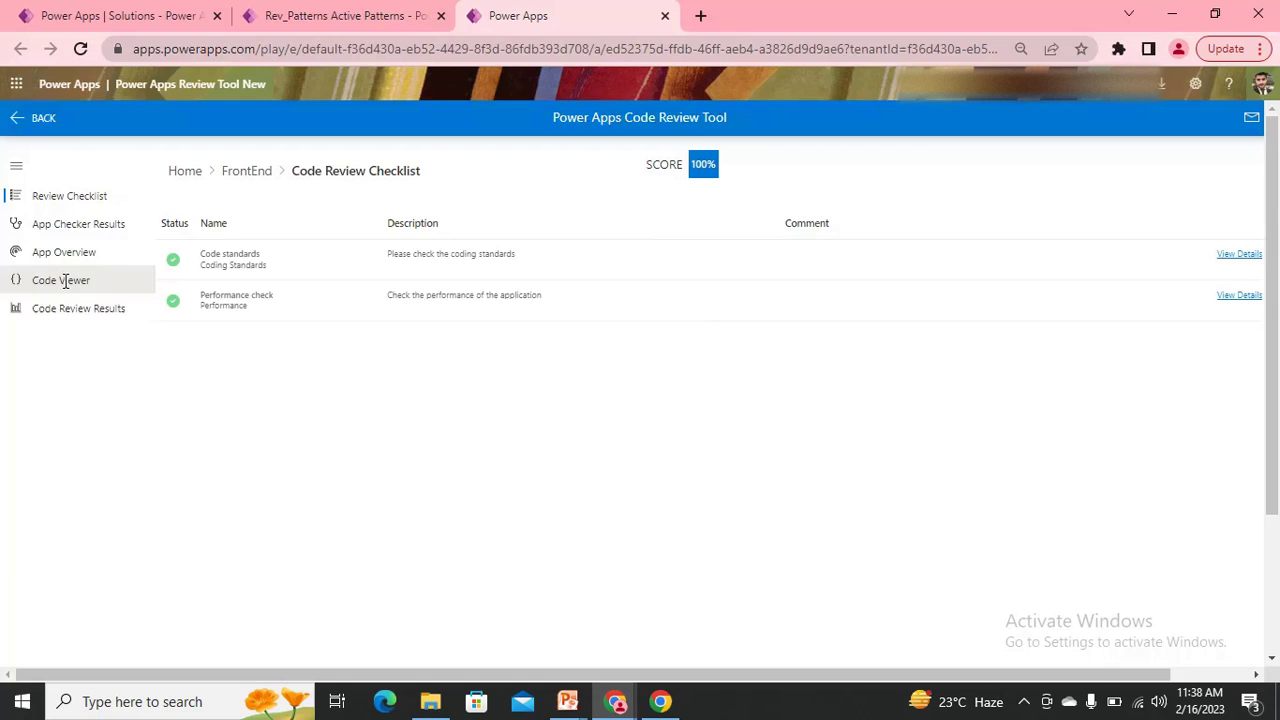
{"action": "left_click", "coordinate": [60, 280]}
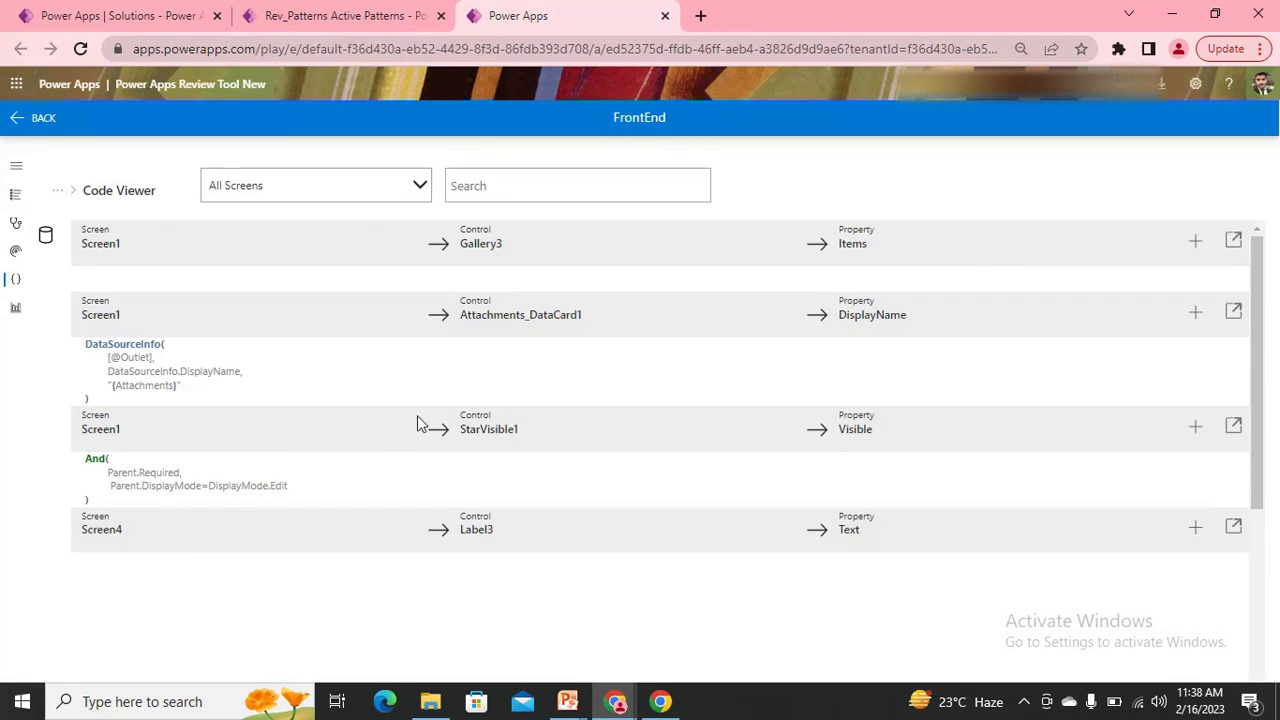
{"action": "scroll", "scroll_direction": "down", "scroll_amount": 3}
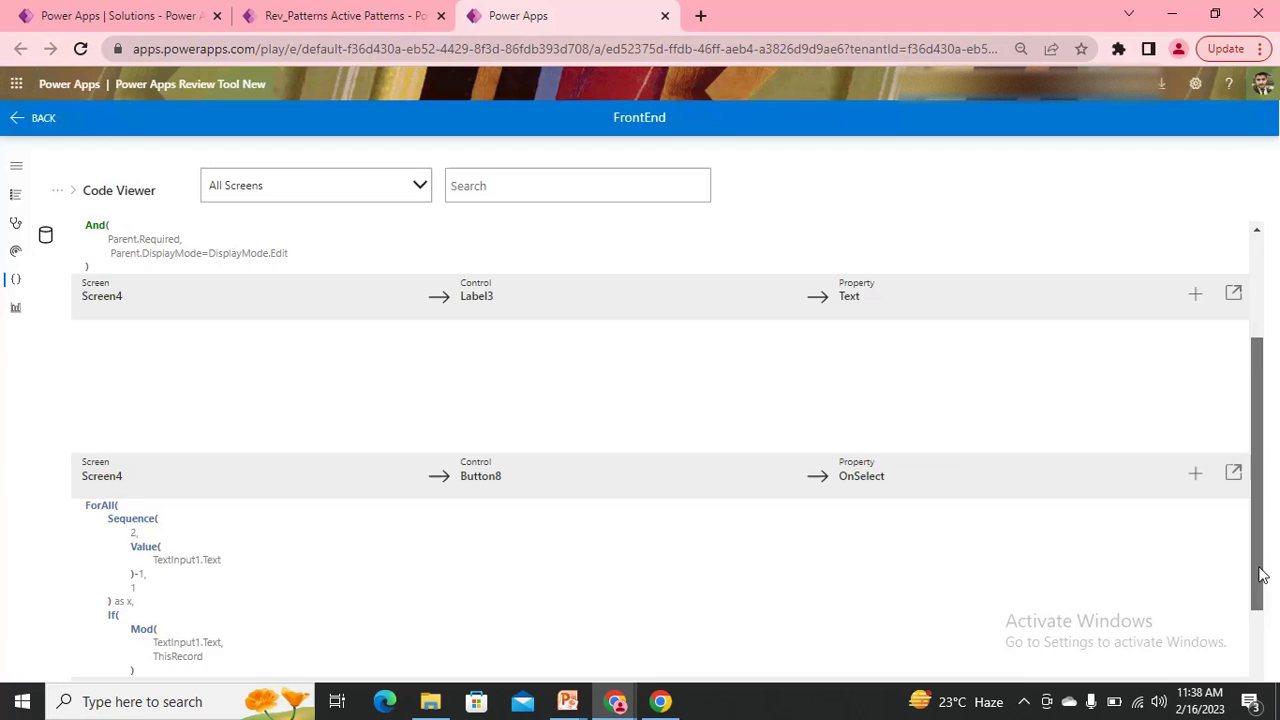
{"action": "scroll", "scroll_direction": "up", "scroll_amount": 3}
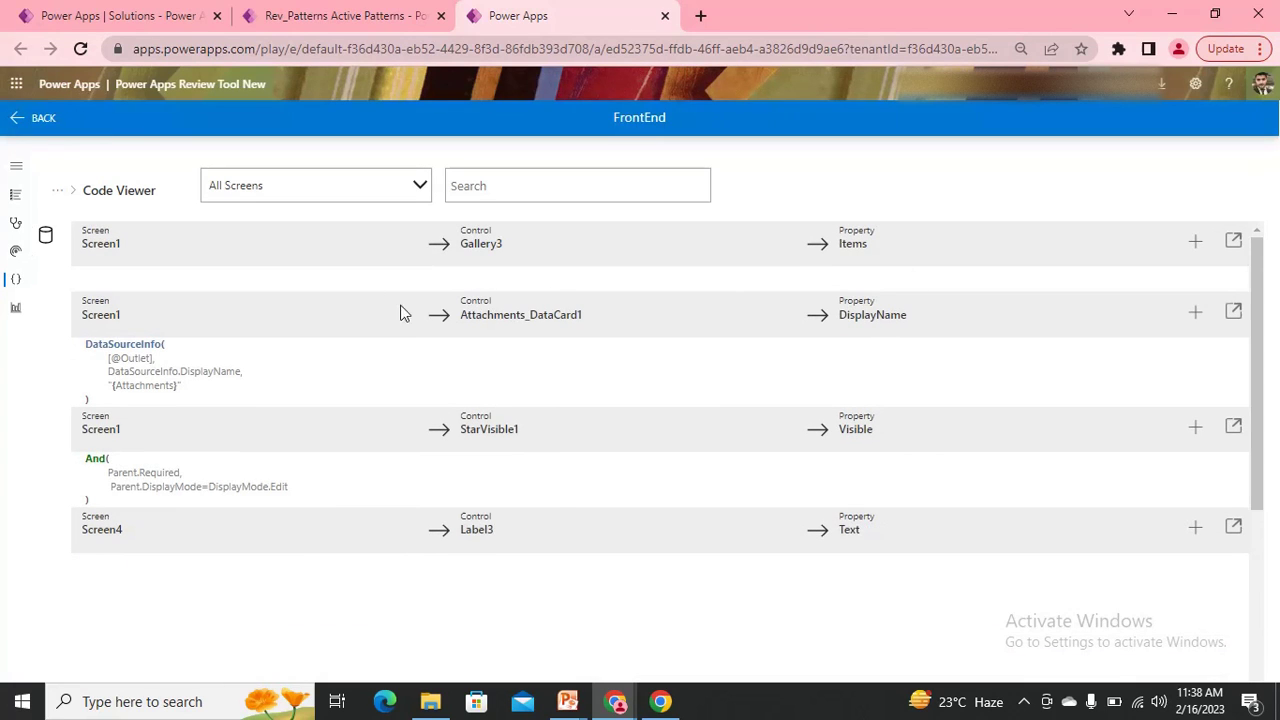
{"action": "left_click", "coordinate": [16, 166]}
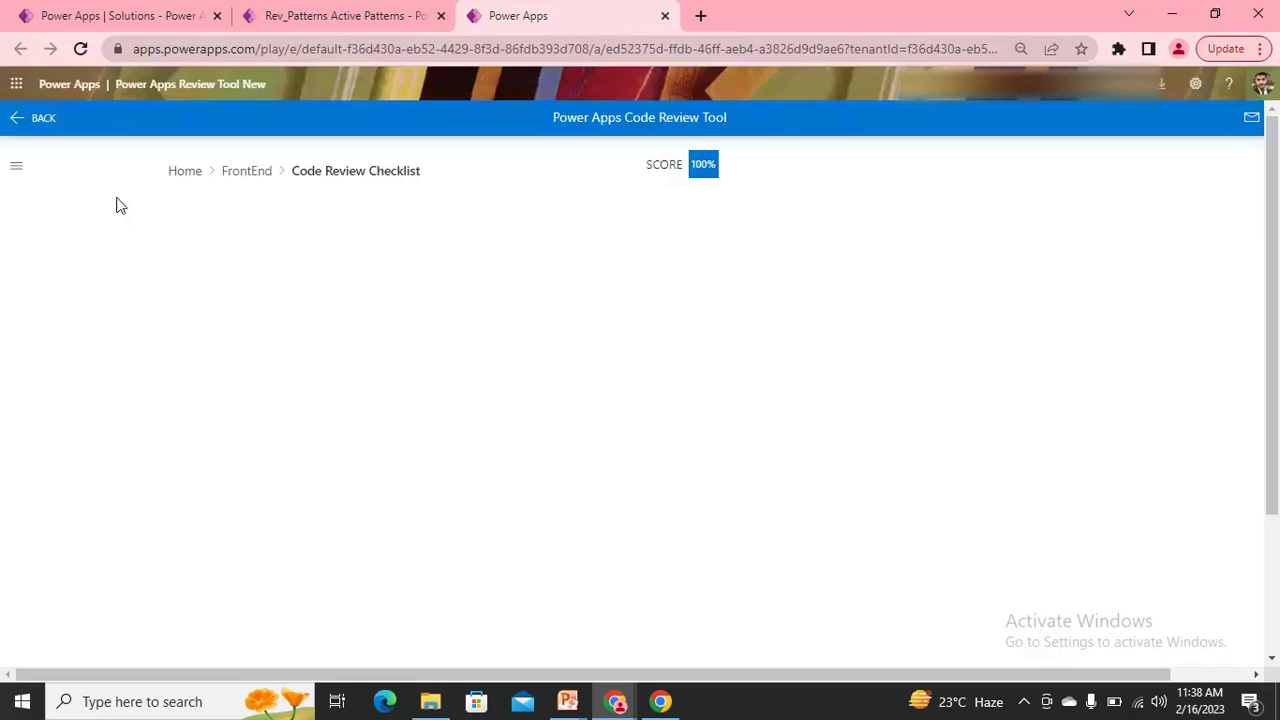
Mark the Performance check's status as FAIL in its details and close the panel.
{"action": "left_click", "coordinate": [16, 164]}
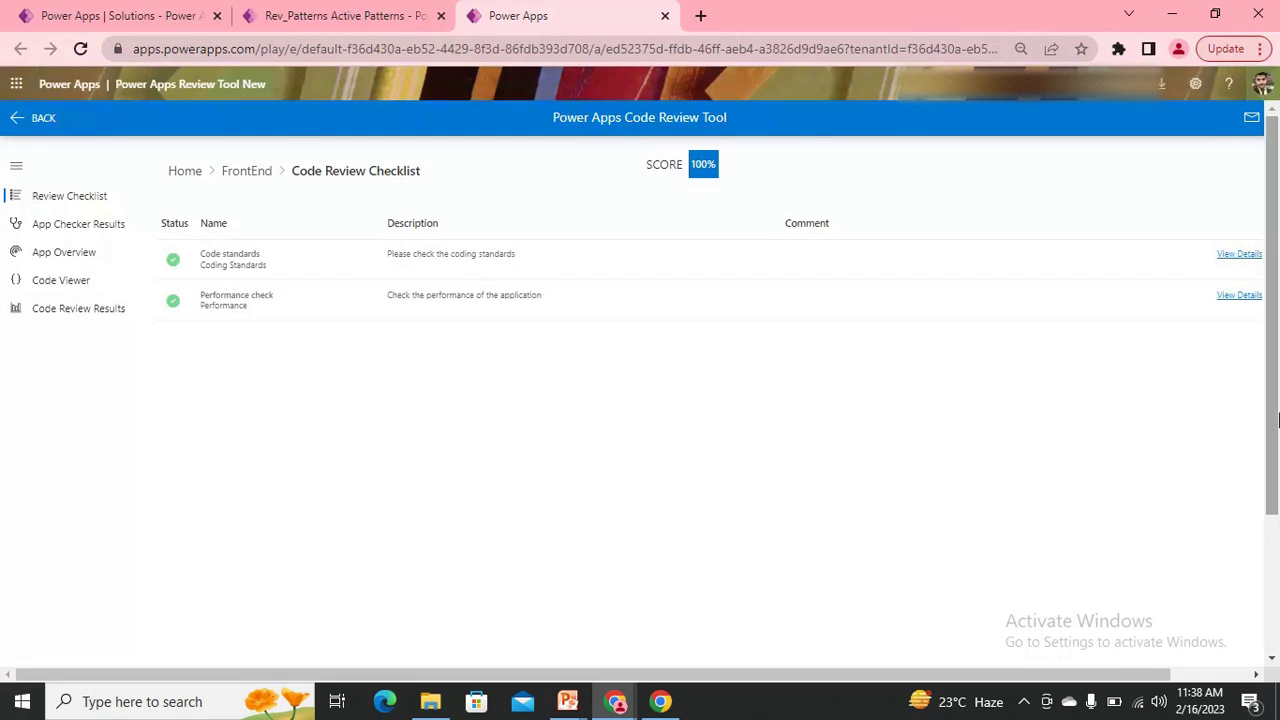
{"action": "mouse_move", "coordinate": [704, 300]}
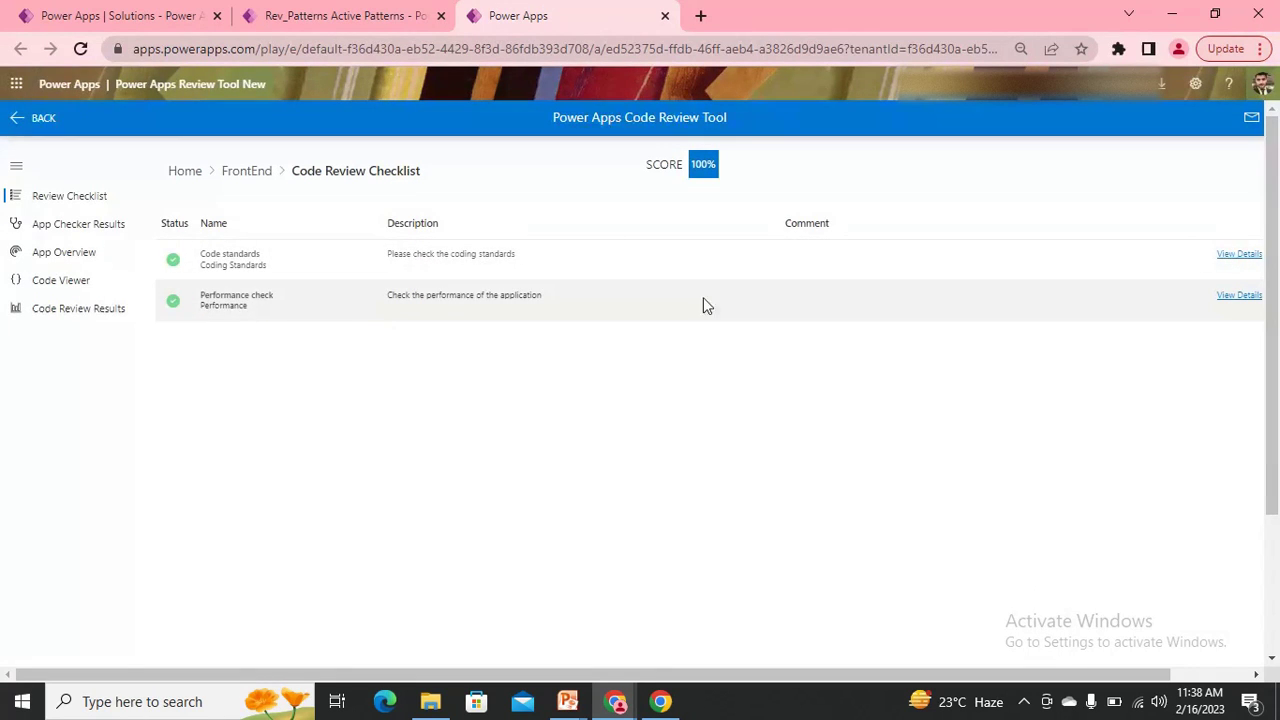
{"action": "mouse_move", "coordinate": [1246, 312]}
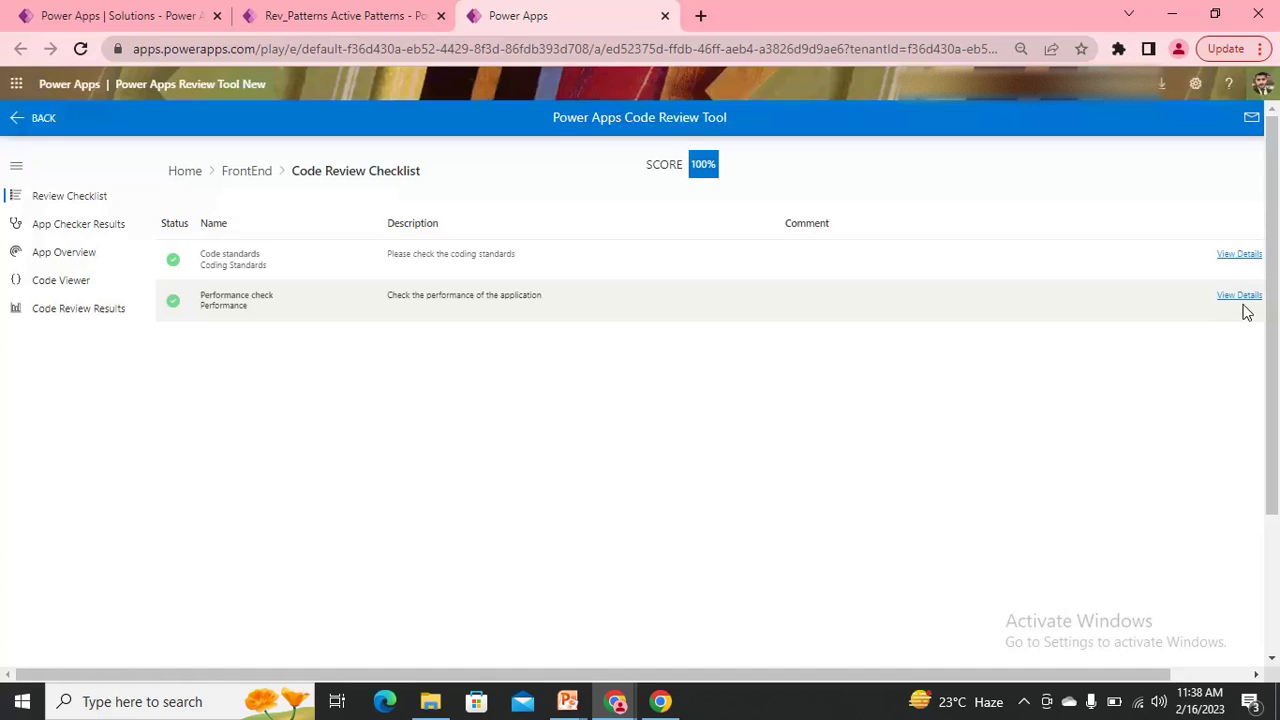
{"action": "left_click", "coordinate": [1240, 296]}
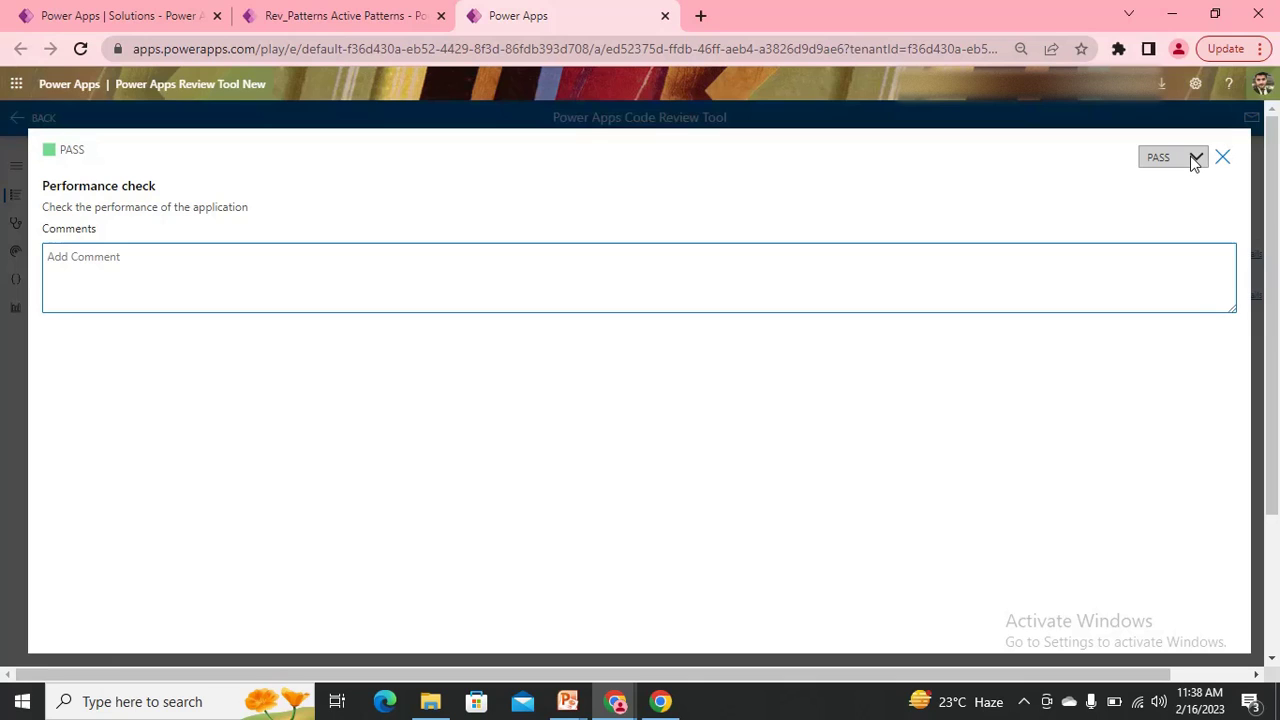
{"action": "left_click", "coordinate": [1172, 156]}
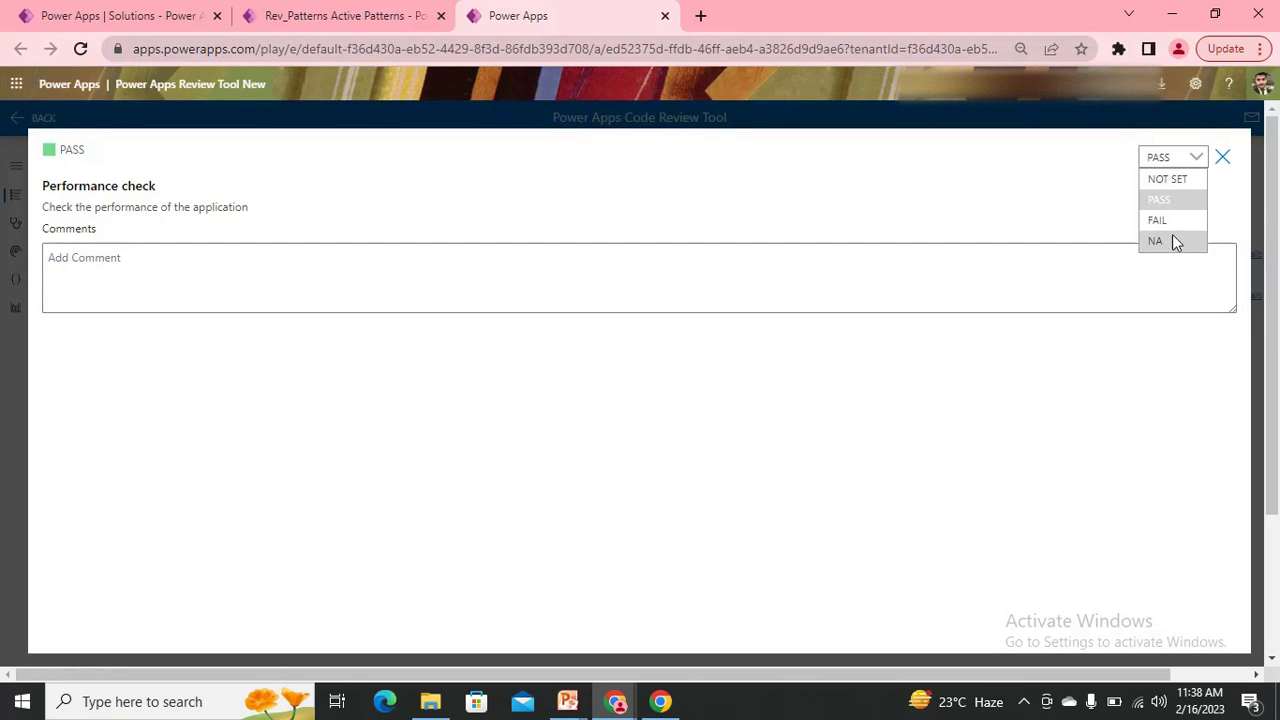
{"action": "left_click", "coordinate": [1156, 220]}
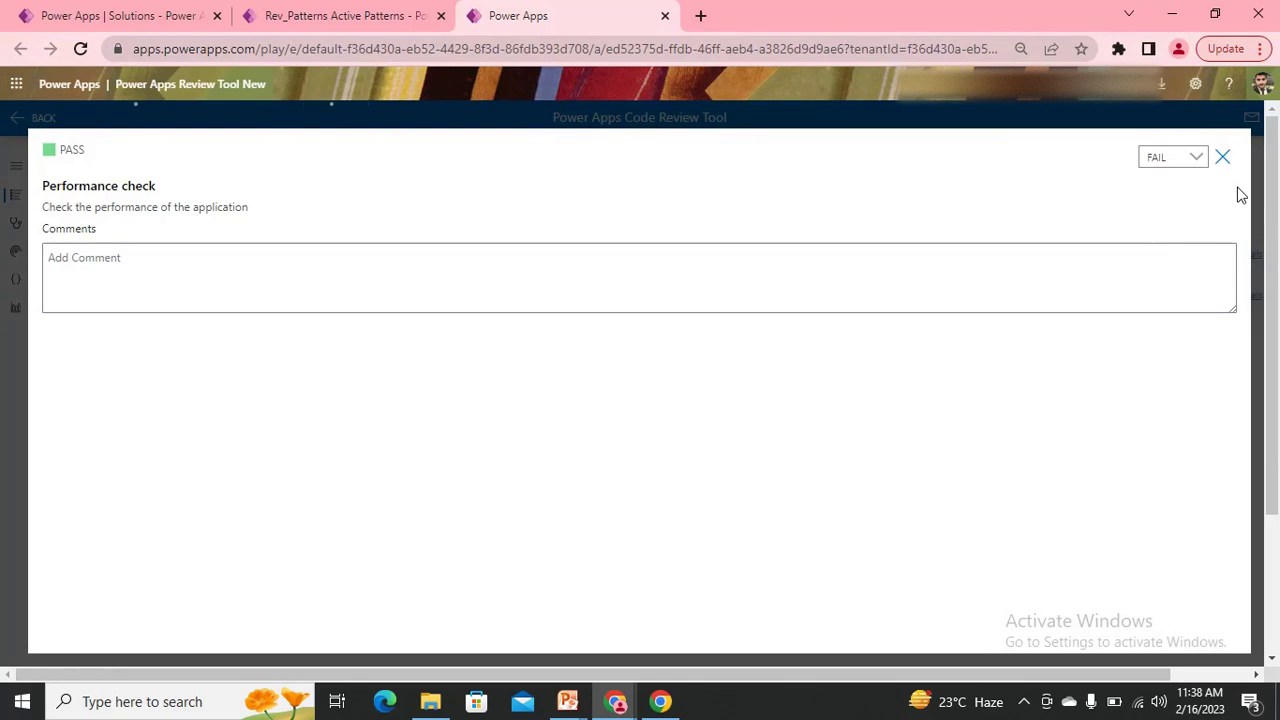
{"action": "mouse_move", "coordinate": [1186, 234]}
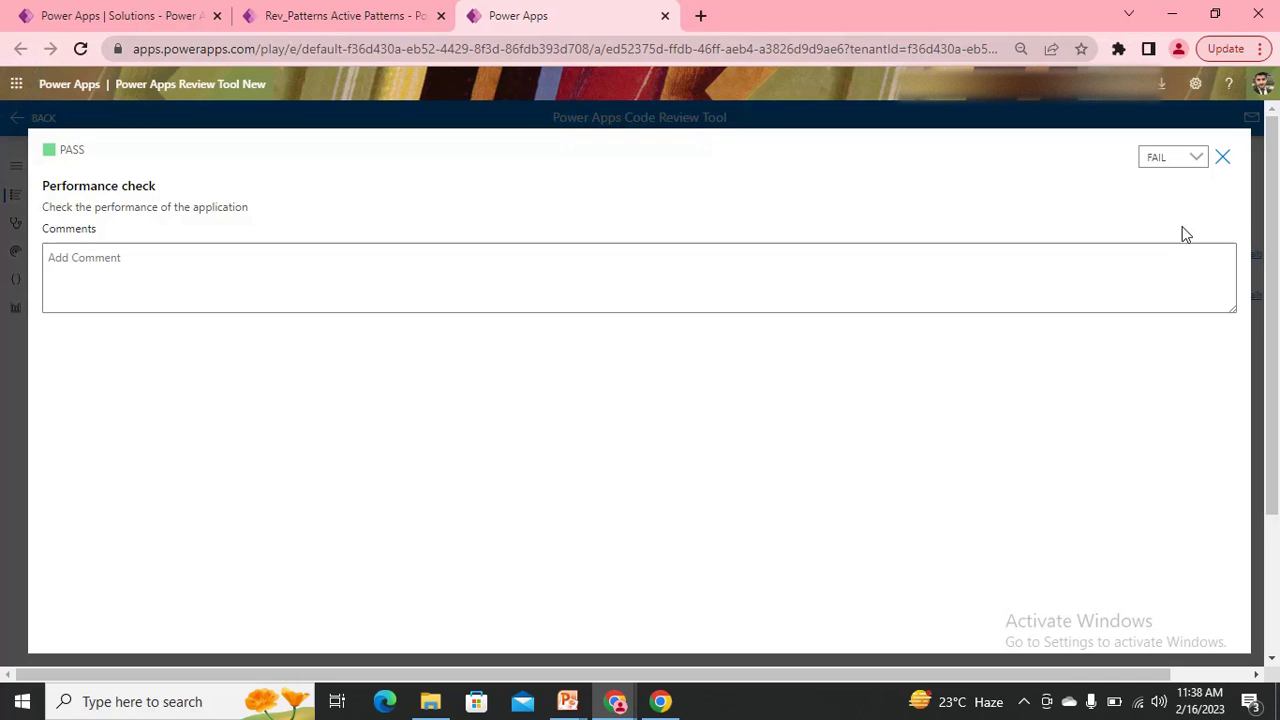
{"action": "mouse_move", "coordinate": [1232, 222]}
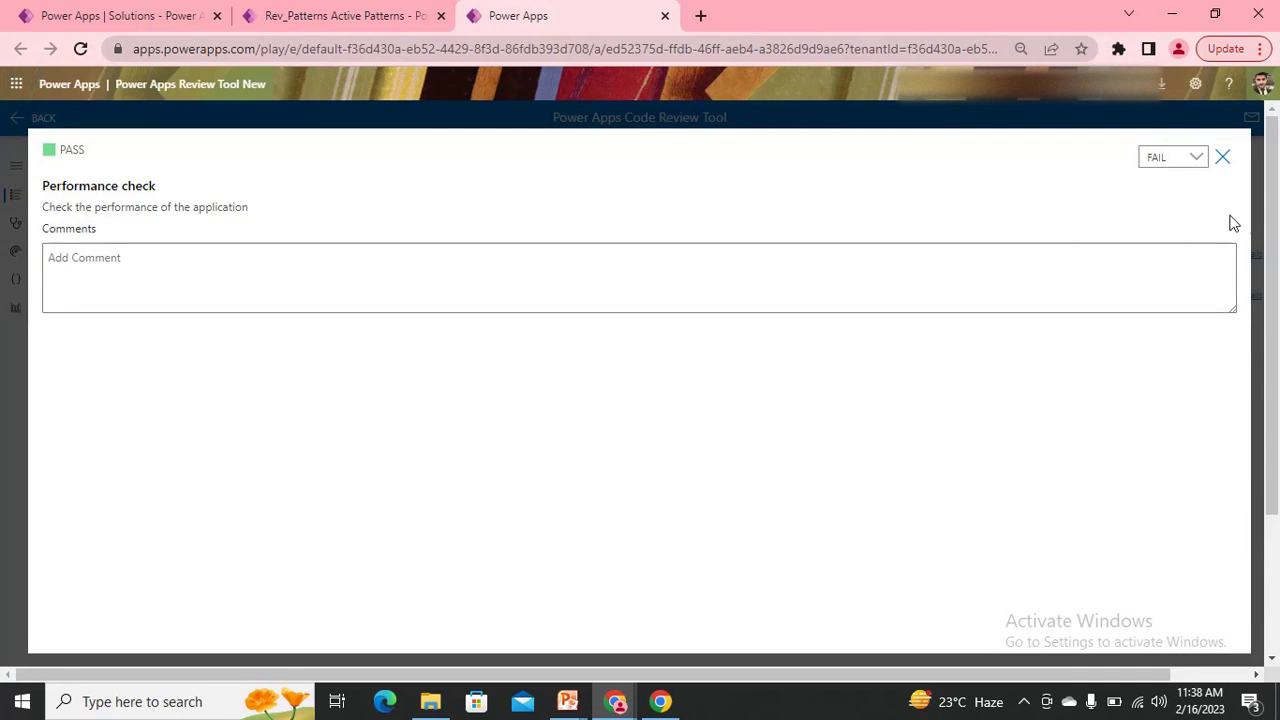
{"action": "left_click", "coordinate": [1222, 156]}
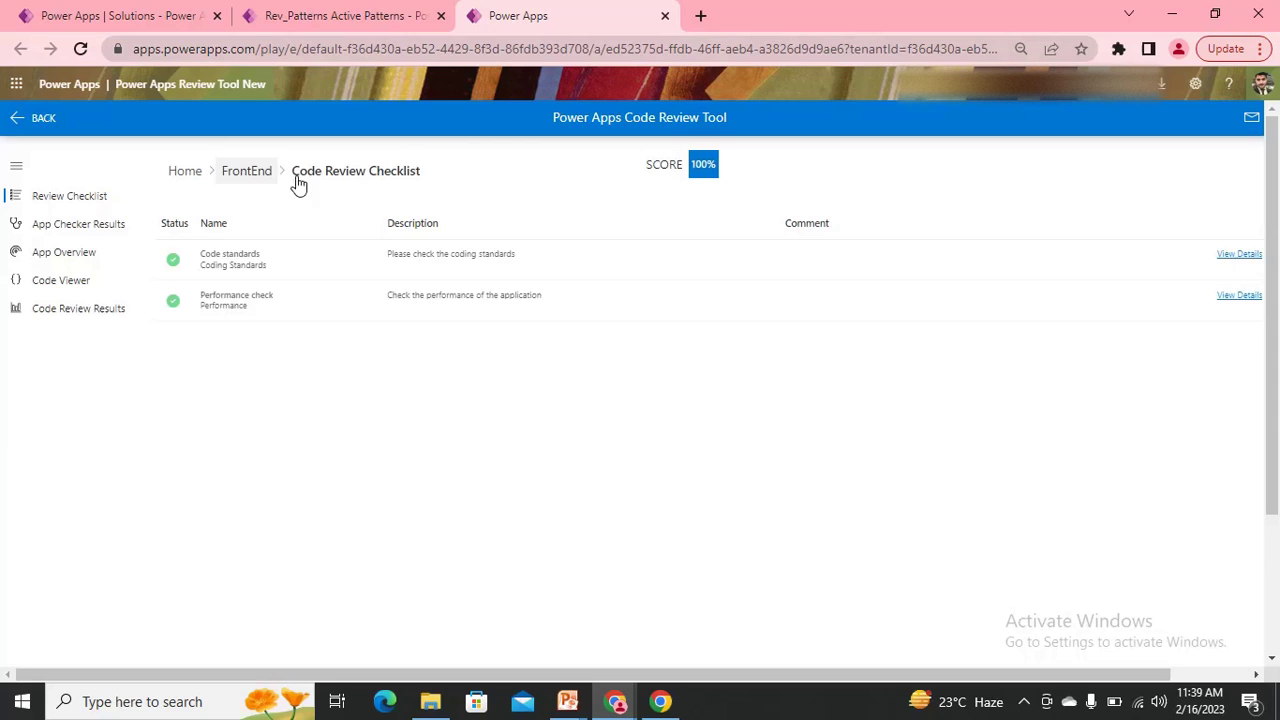
{"action": "mouse_move", "coordinate": [668, 188]}
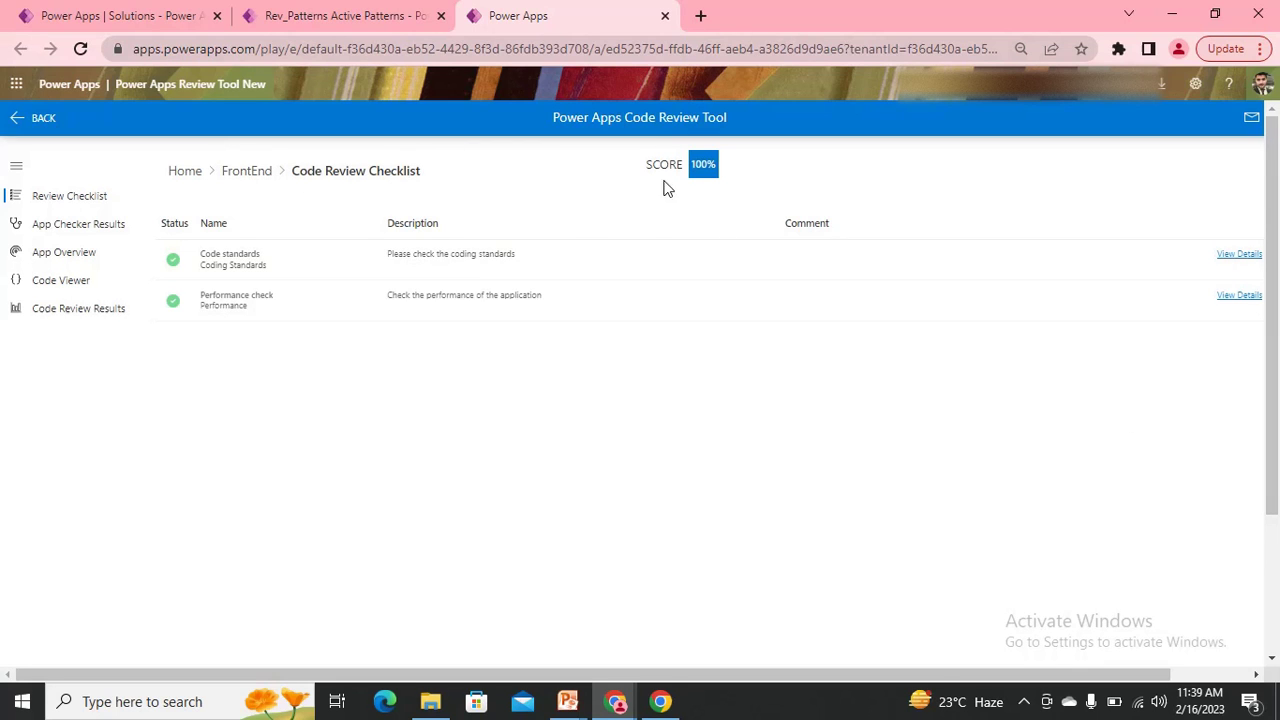
{"action": "mouse_move", "coordinate": [342, 294]}
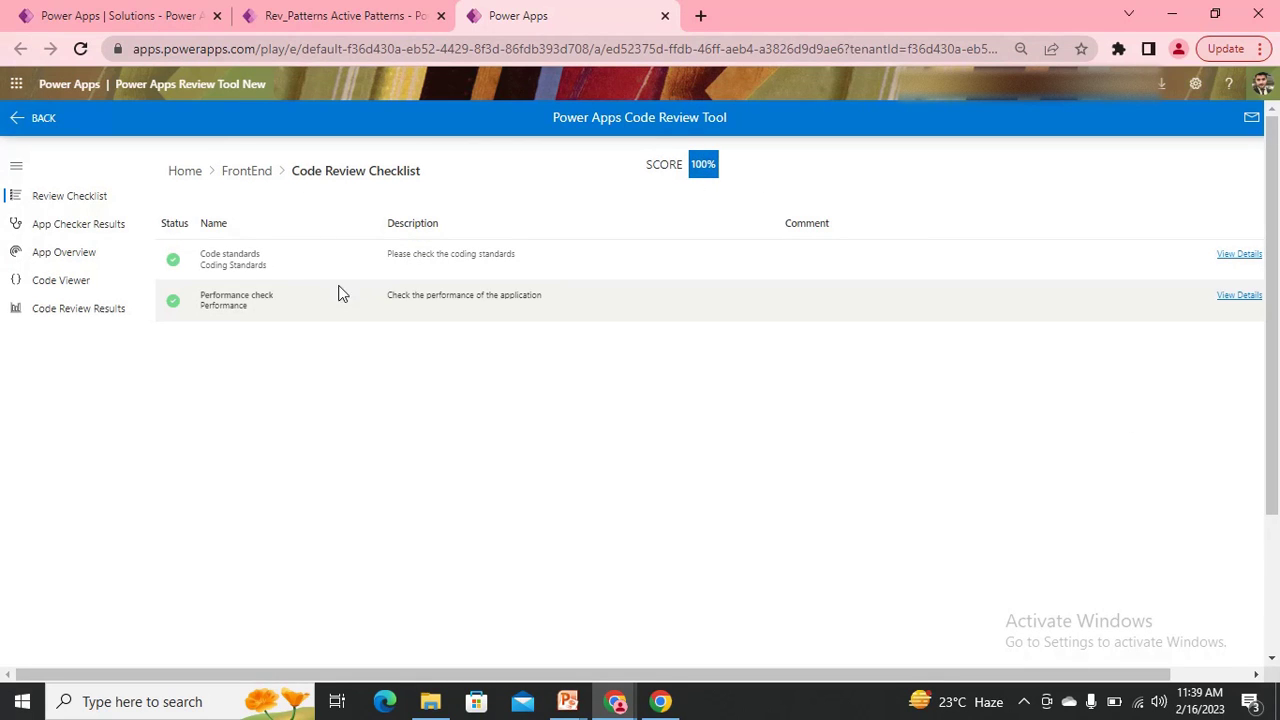
{"action": "mouse_move", "coordinate": [696, 216]}
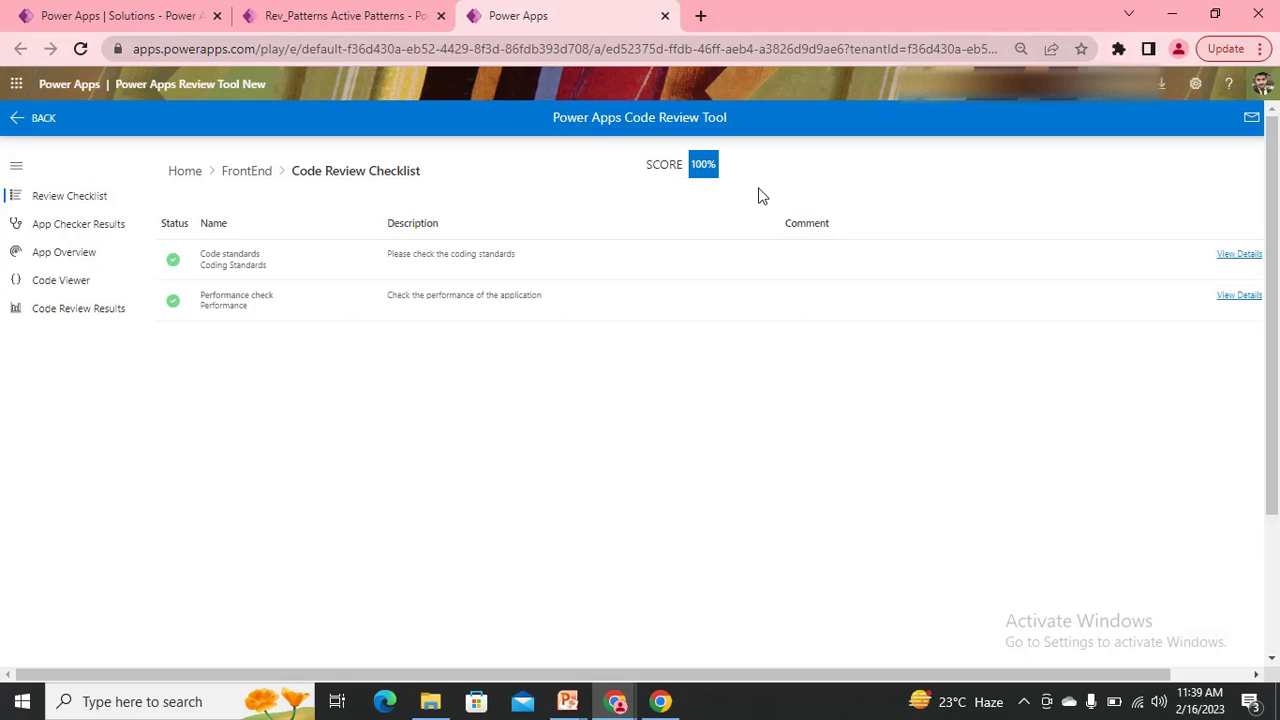
{"action": "mouse_move", "coordinate": [704, 164]}
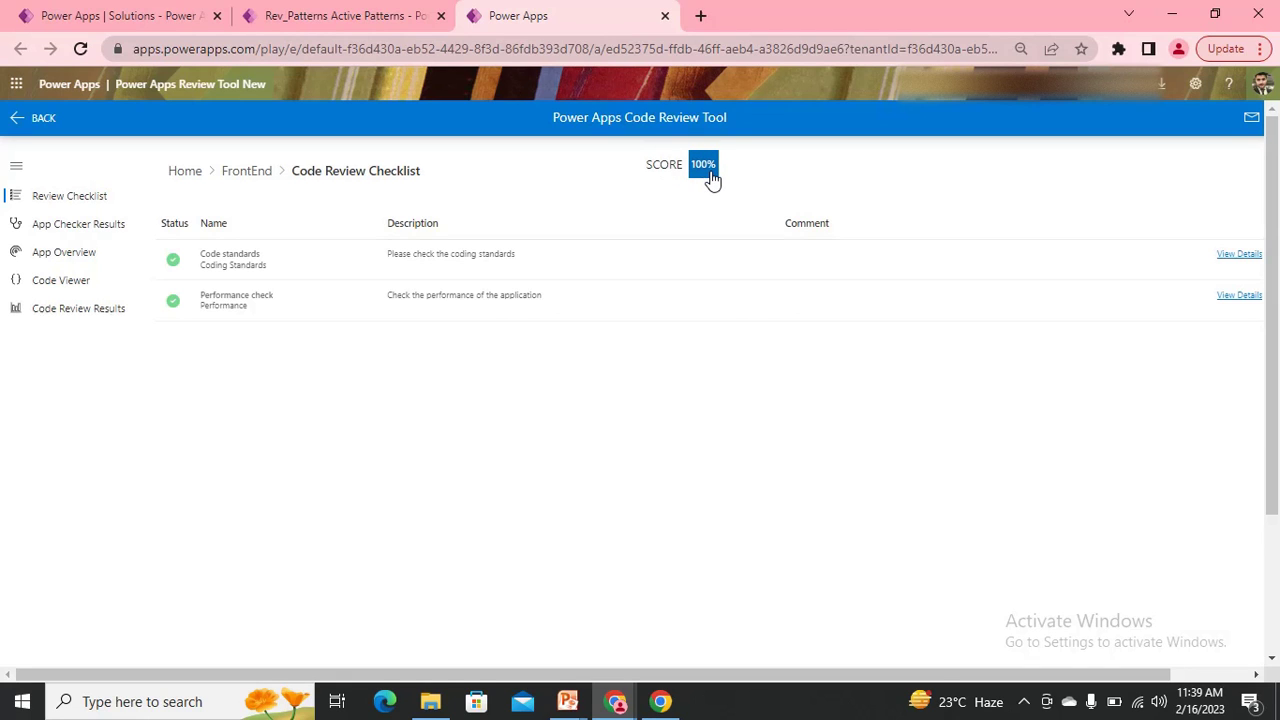
{"action": "mouse_move", "coordinate": [124, 282]}
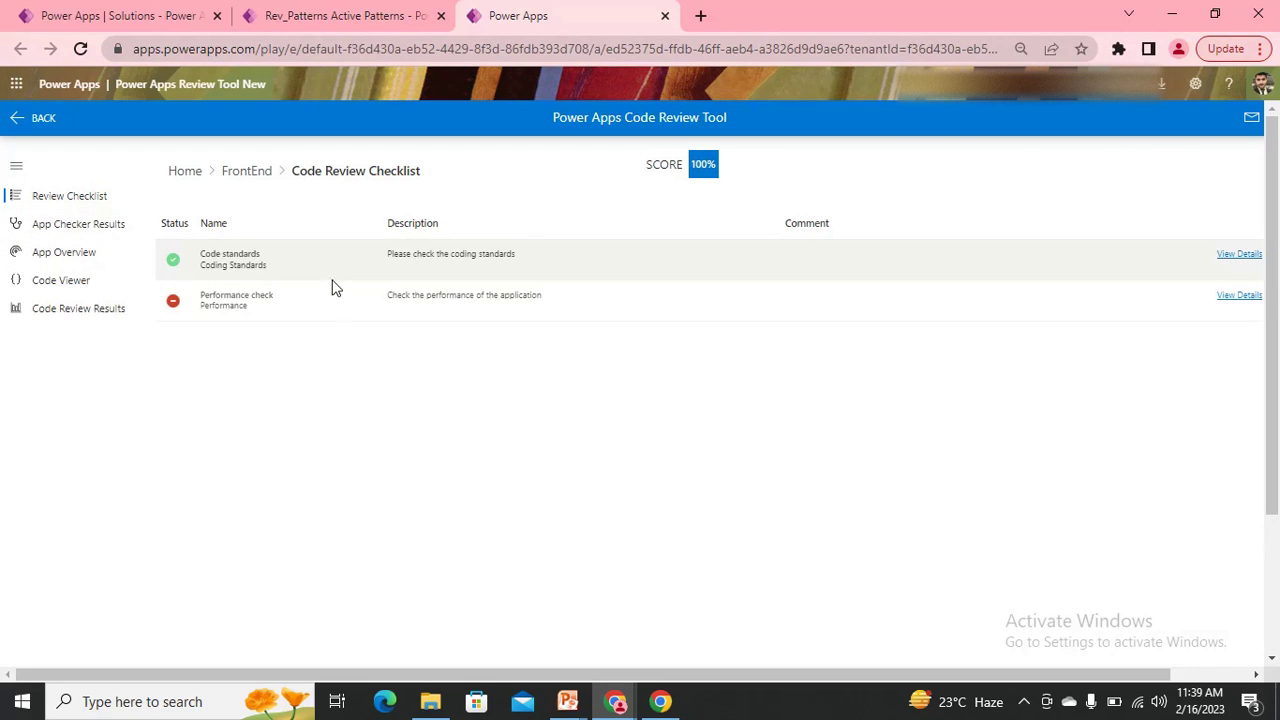
{"action": "mouse_move", "coordinate": [312, 304]}
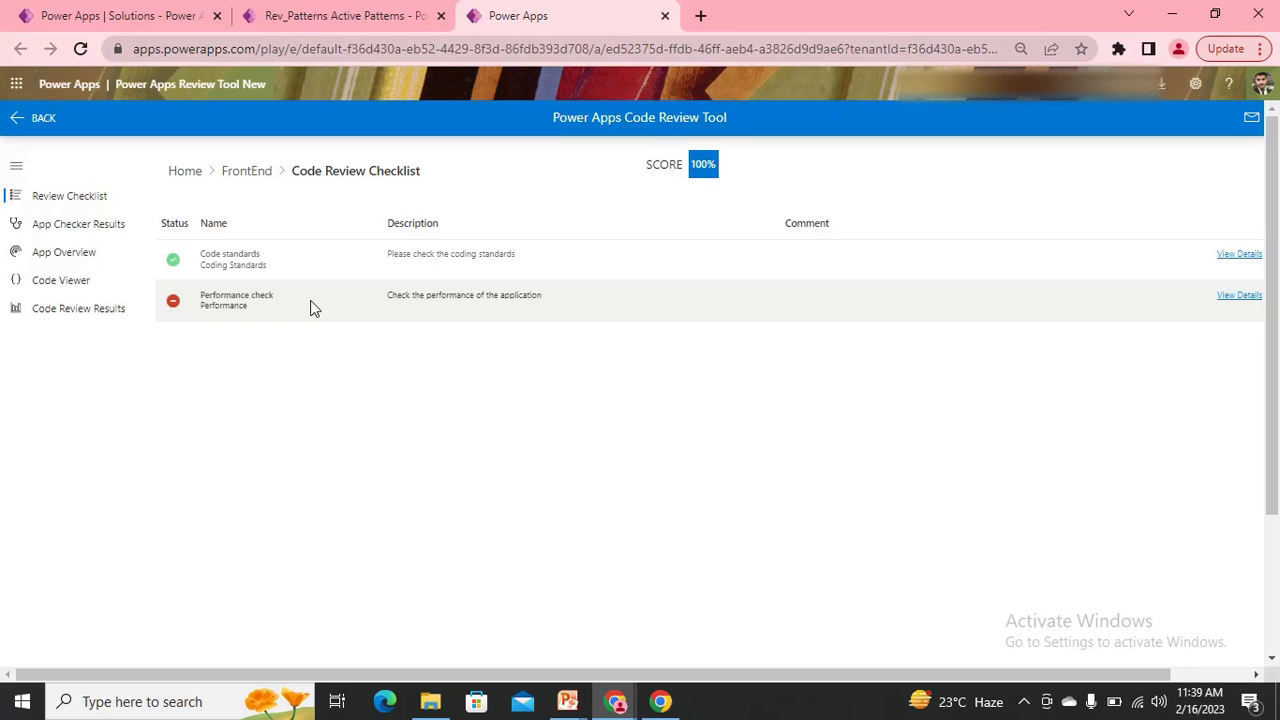
{"action": "mouse_move", "coordinate": [296, 304]}
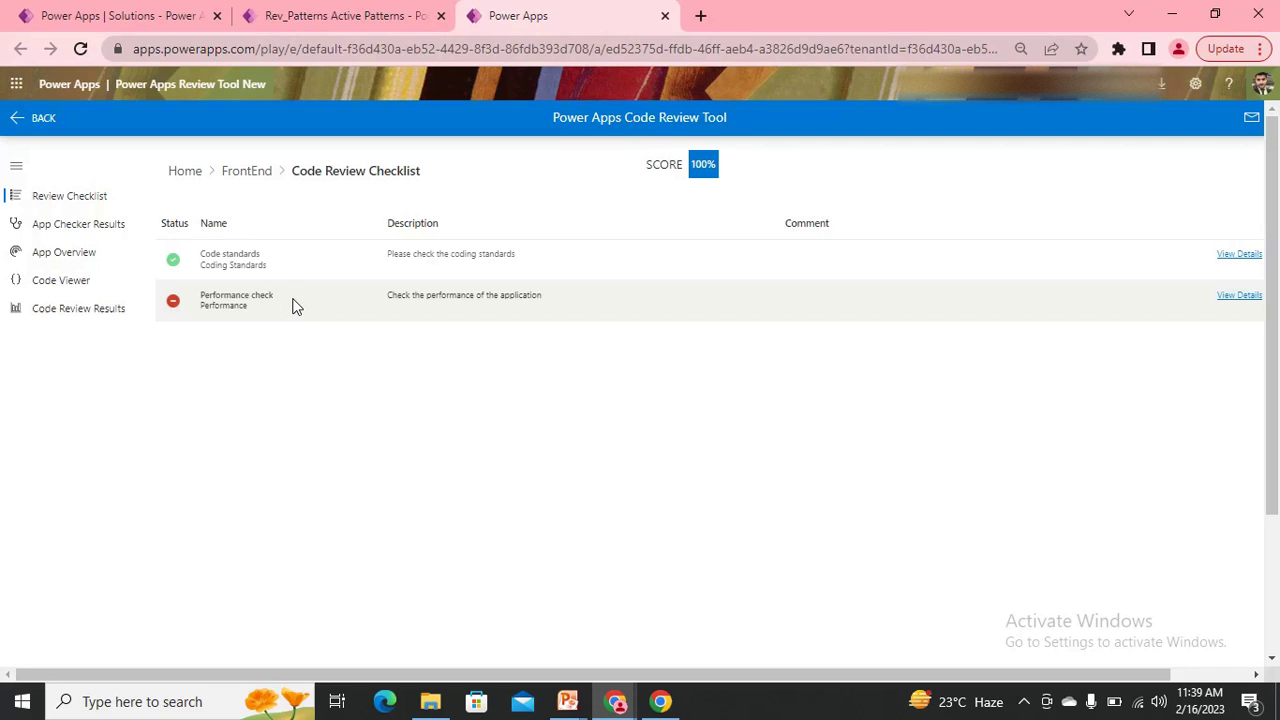
{"action": "mouse_move", "coordinate": [56, 270]}
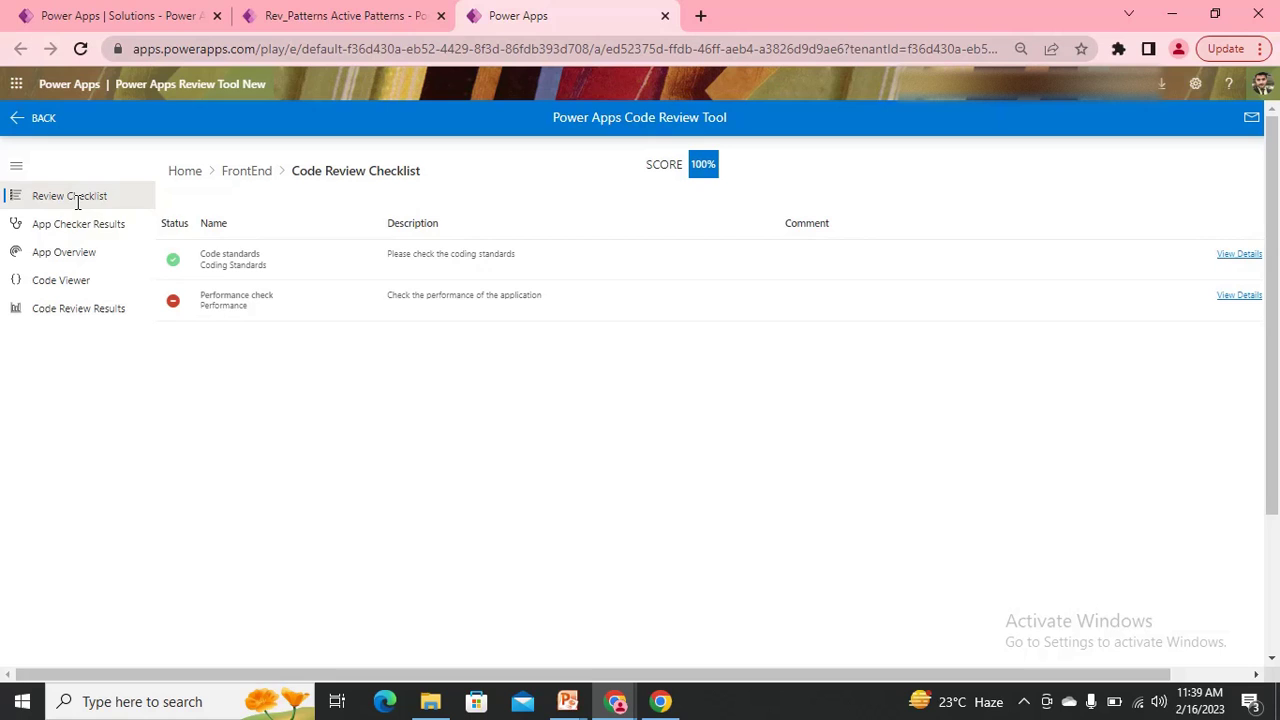
{"action": "mouse_move", "coordinate": [248, 172]}
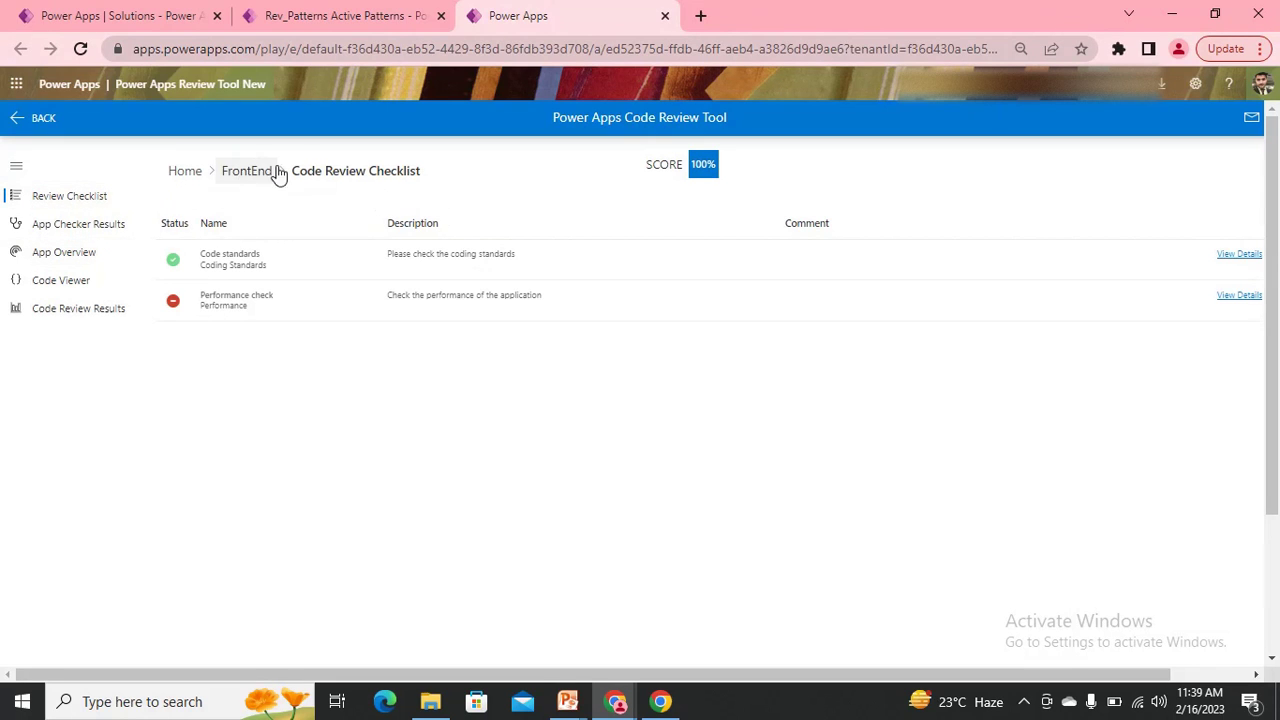
{"action": "mouse_move", "coordinate": [912, 346]}
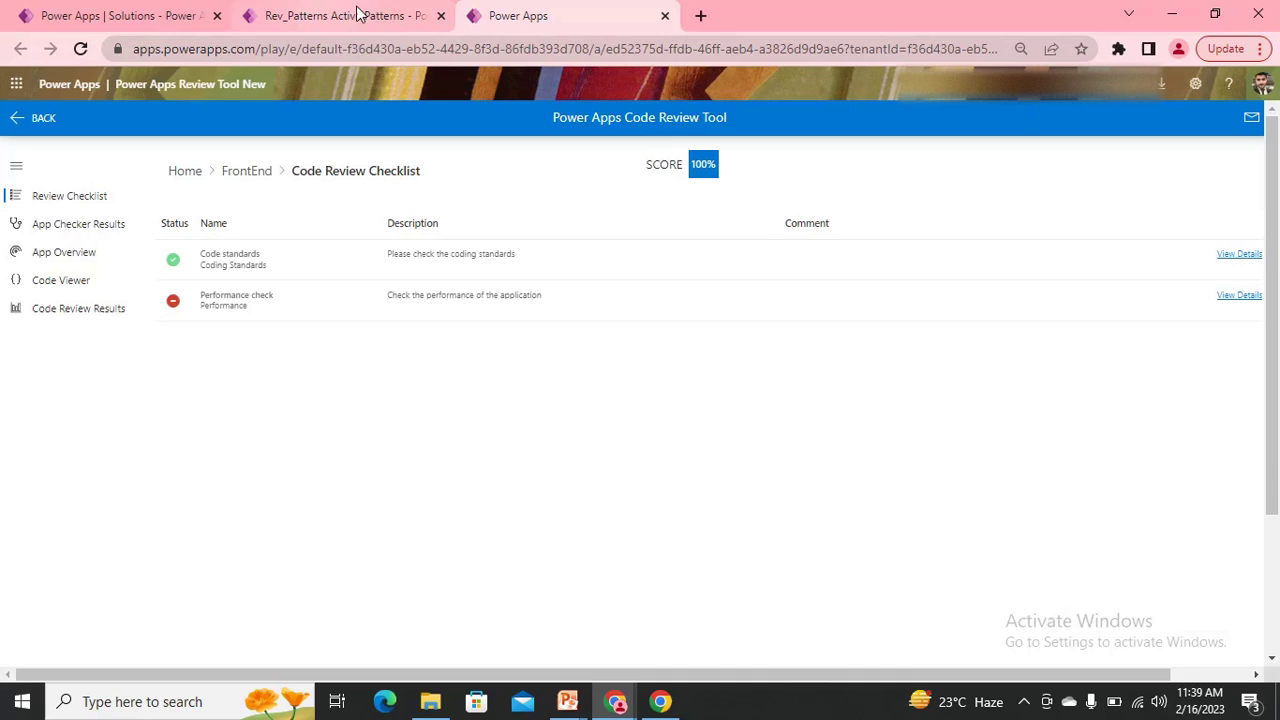
{"action": "mouse_move", "coordinate": [430, 36]}
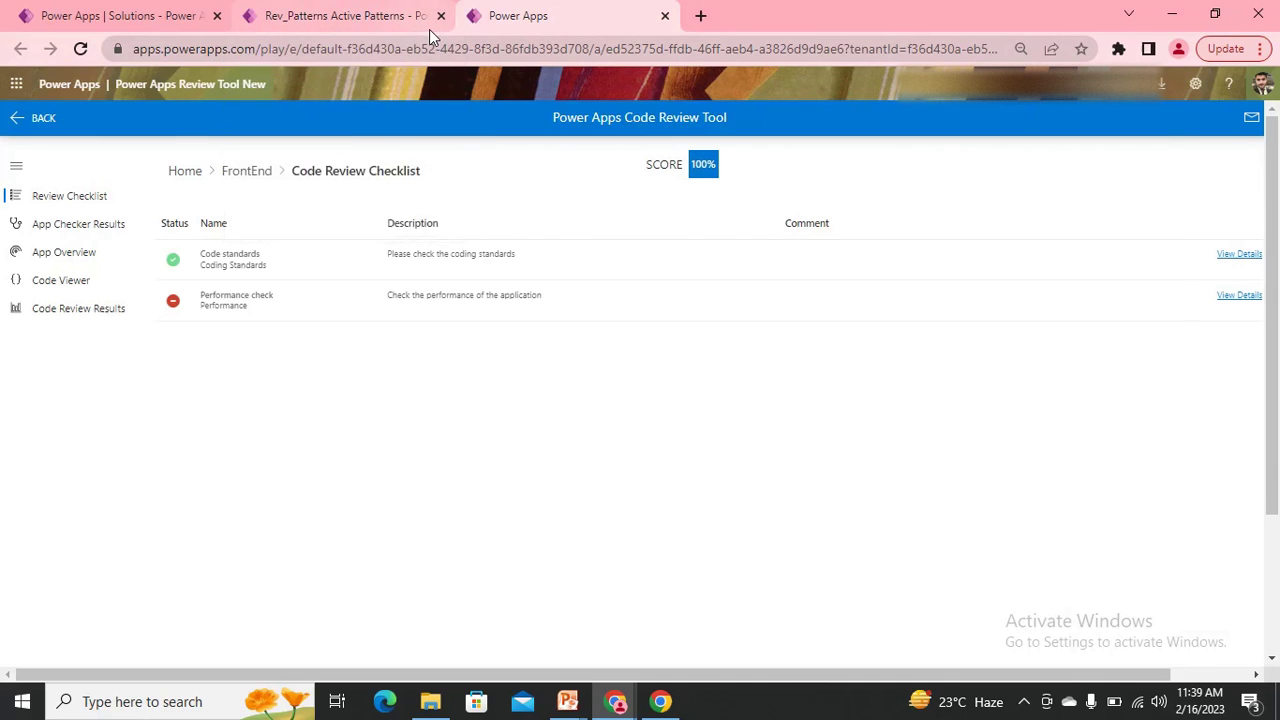